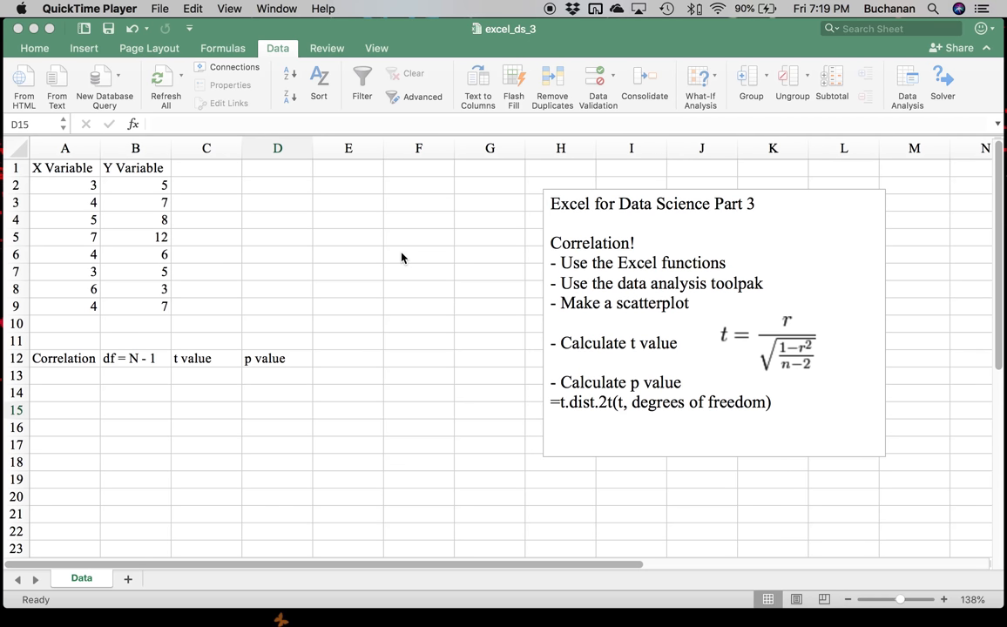
# - Enter =CORREL(A1:A9,B1:B9) in A13 to get the 0.5108911 correlation
pyautogui.click(277, 411)
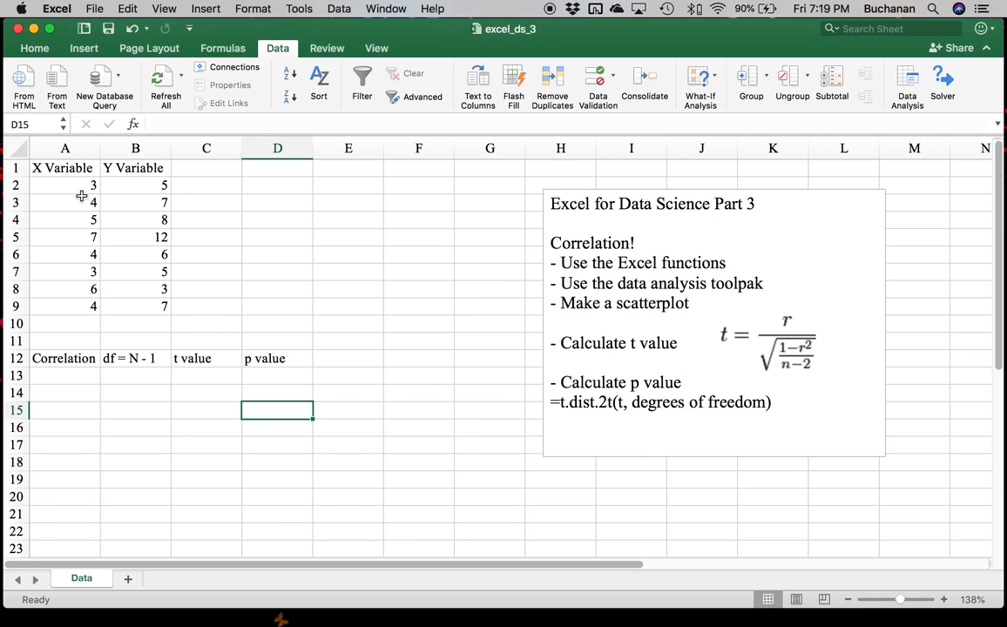
pyautogui.click(64, 185)
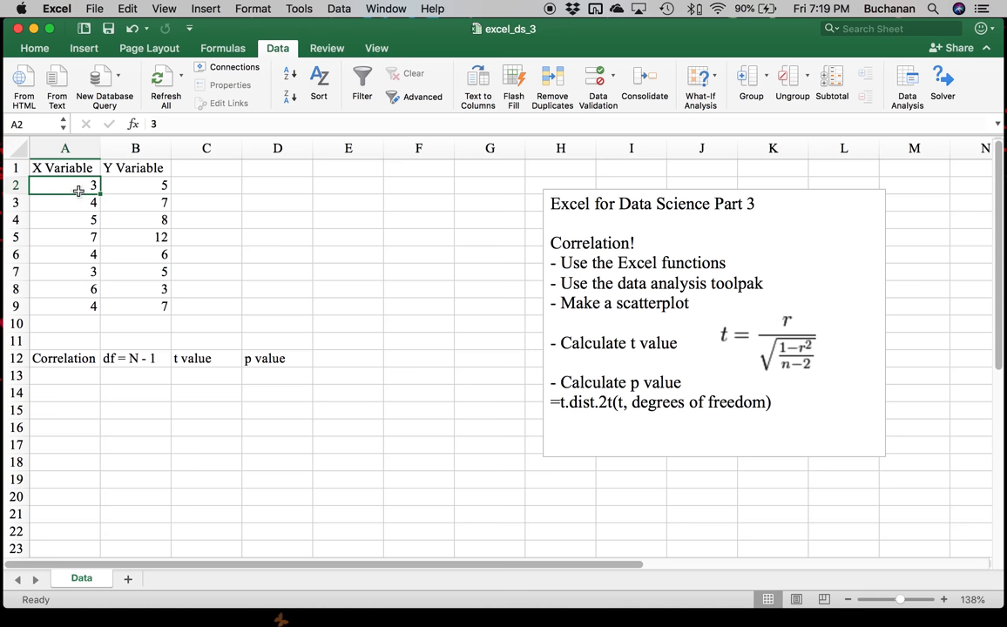
pyautogui.click(65, 377)
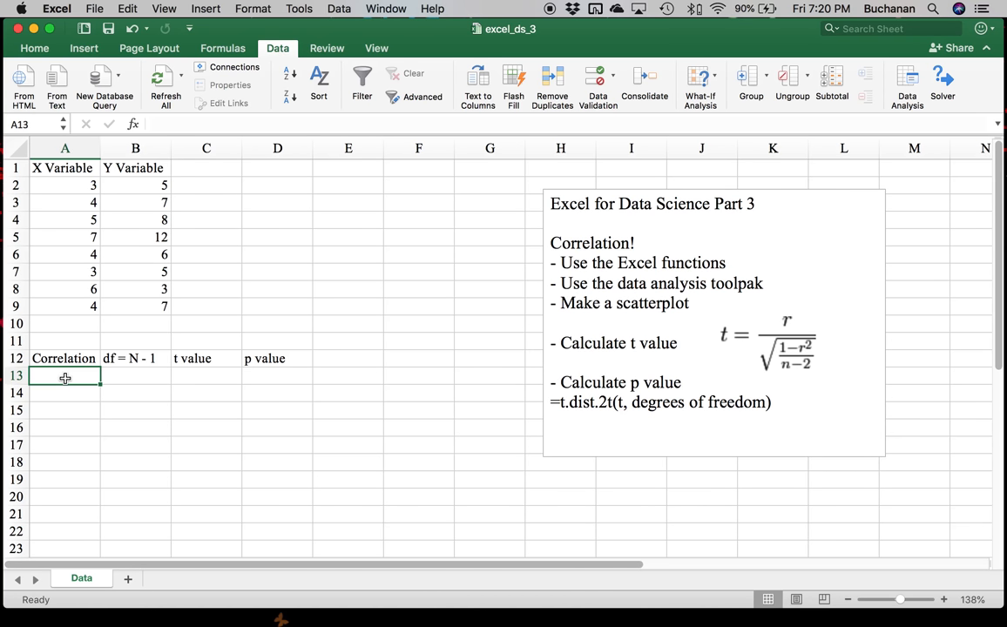
pyautogui.write('=')
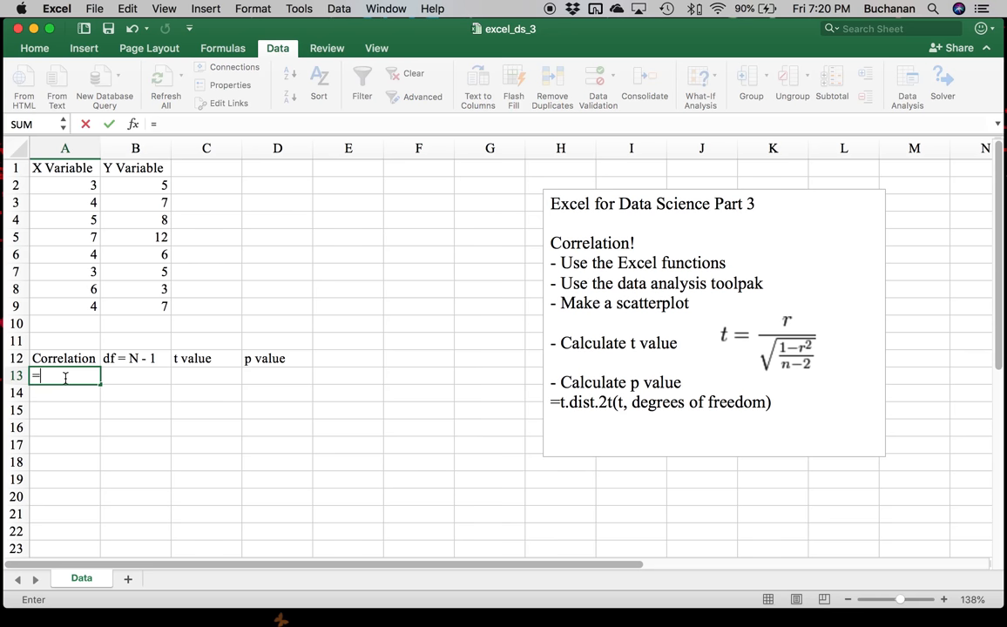
pyautogui.write('corre')
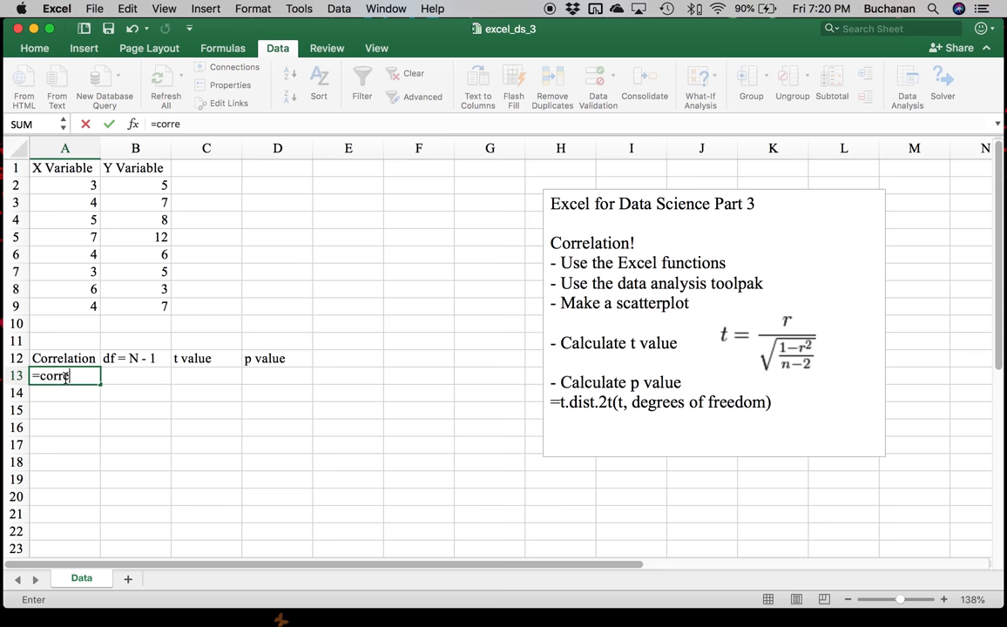
pyautogui.write('l(A1:A9')
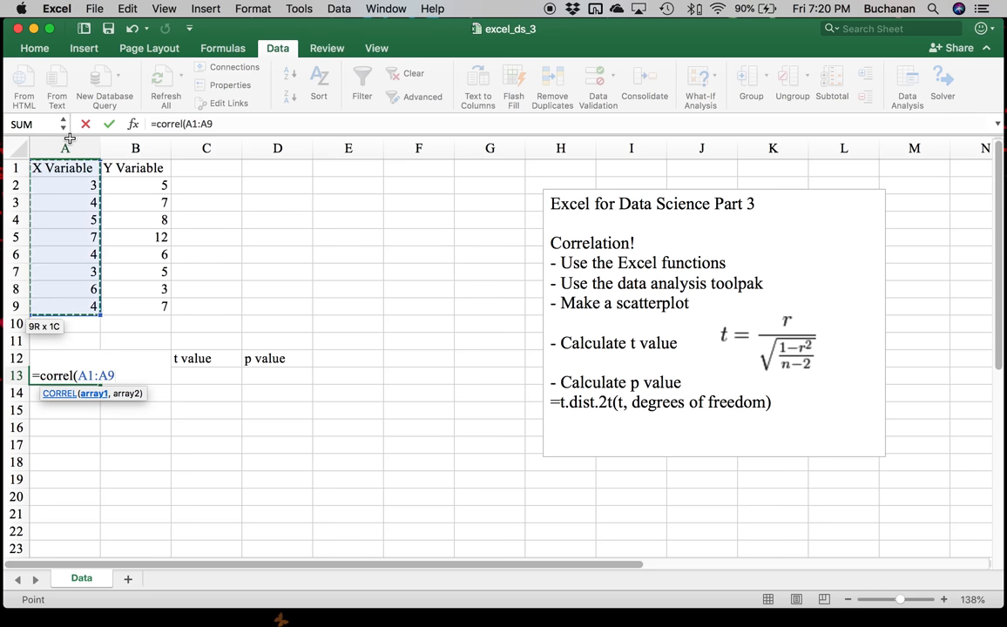
pyautogui.write(',')
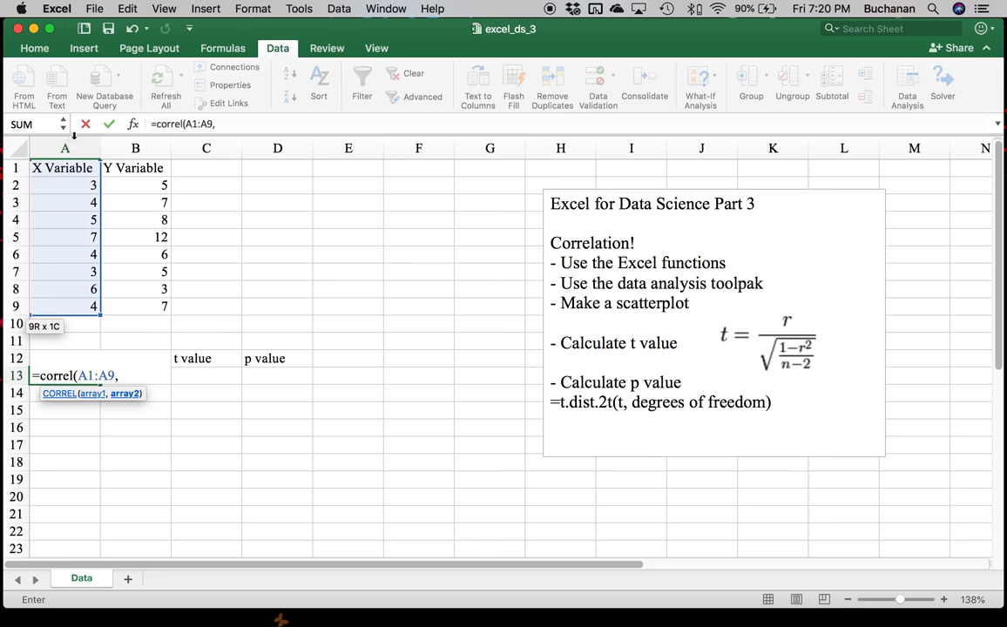
pyautogui.moveTo(136, 167); pyautogui.dragTo(136, 306)
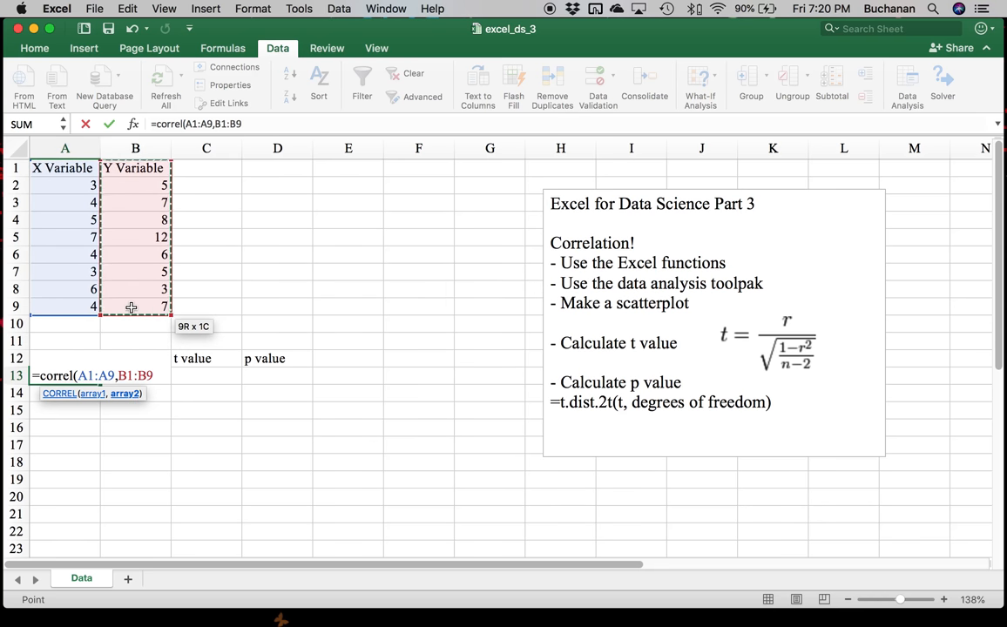
pyautogui.write(')')
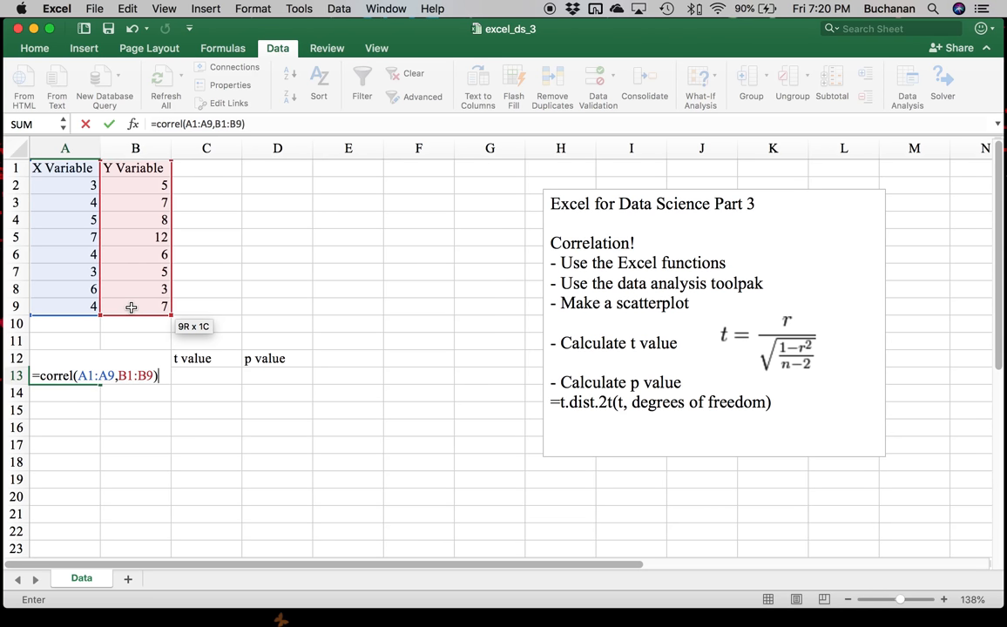
pyautogui.press('Return')
pyautogui.write('Correlation')
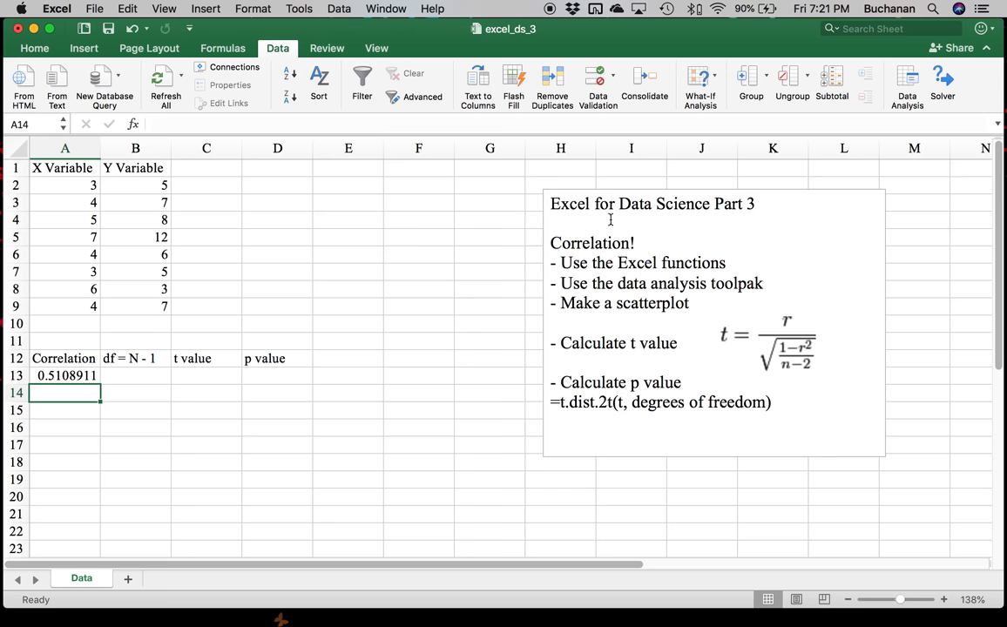
pyautogui.moveTo(681, 98)
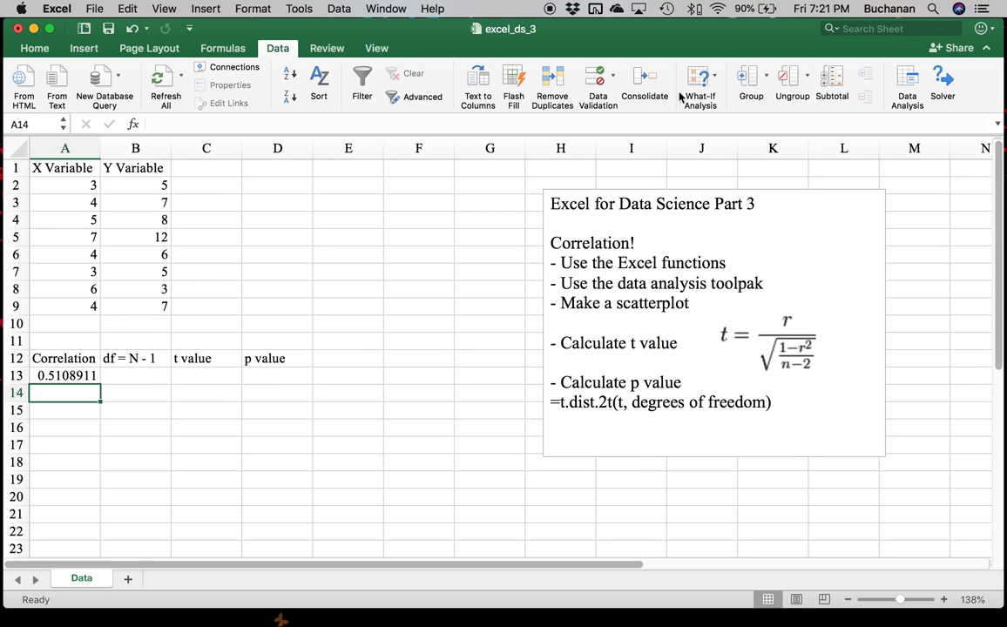
pyautogui.click(906, 83)
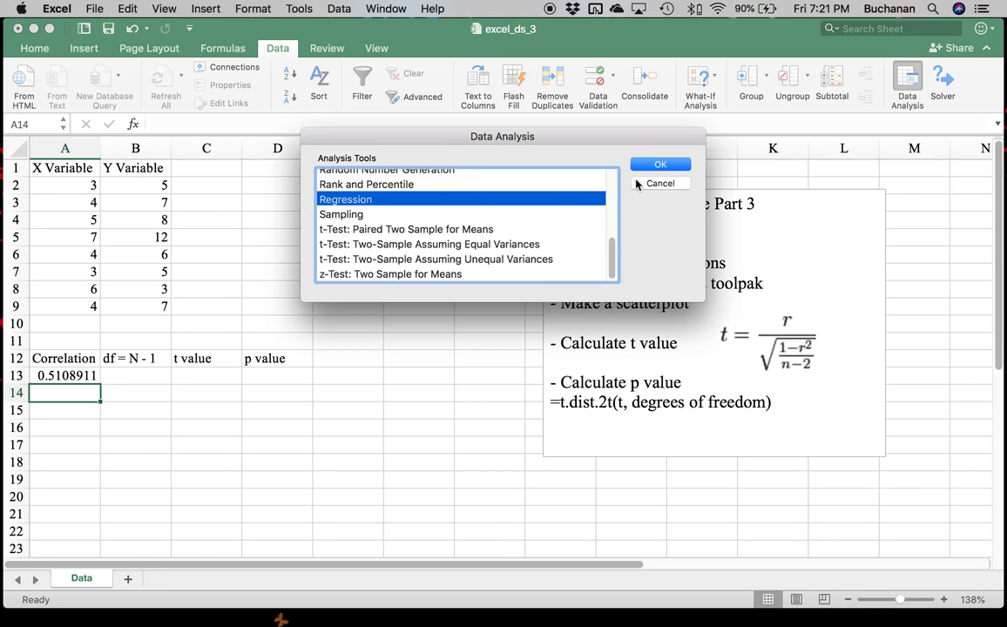
pyautogui.click(660, 183)
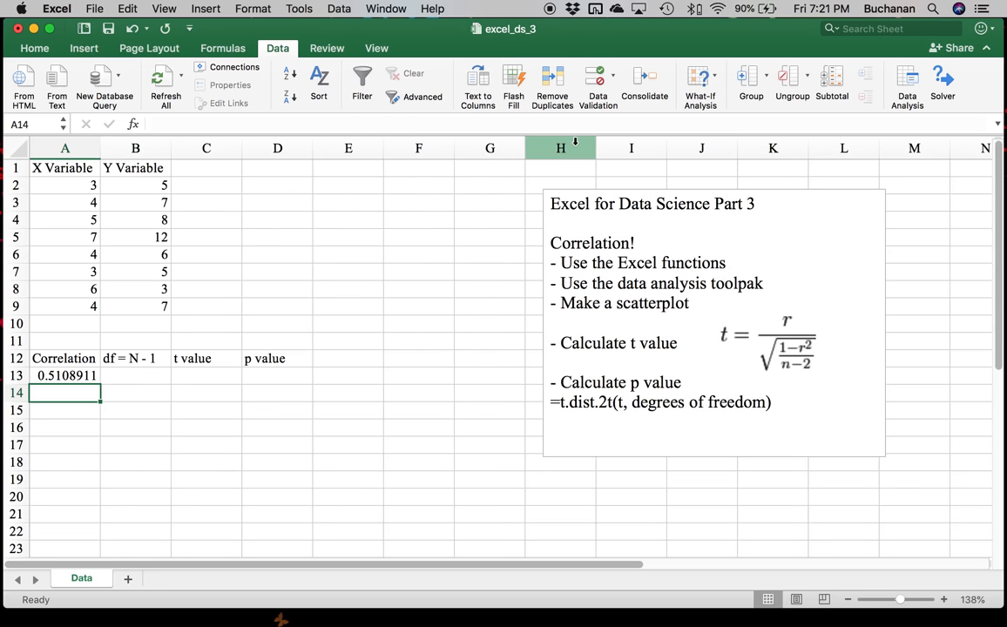
pyautogui.moveTo(85, 9)
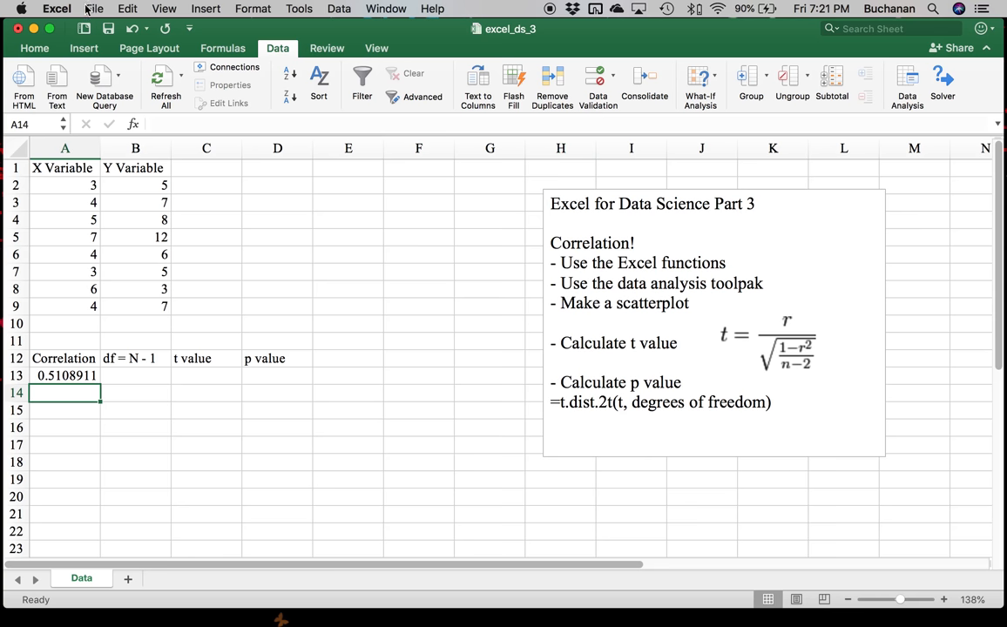
pyautogui.click(94, 9)
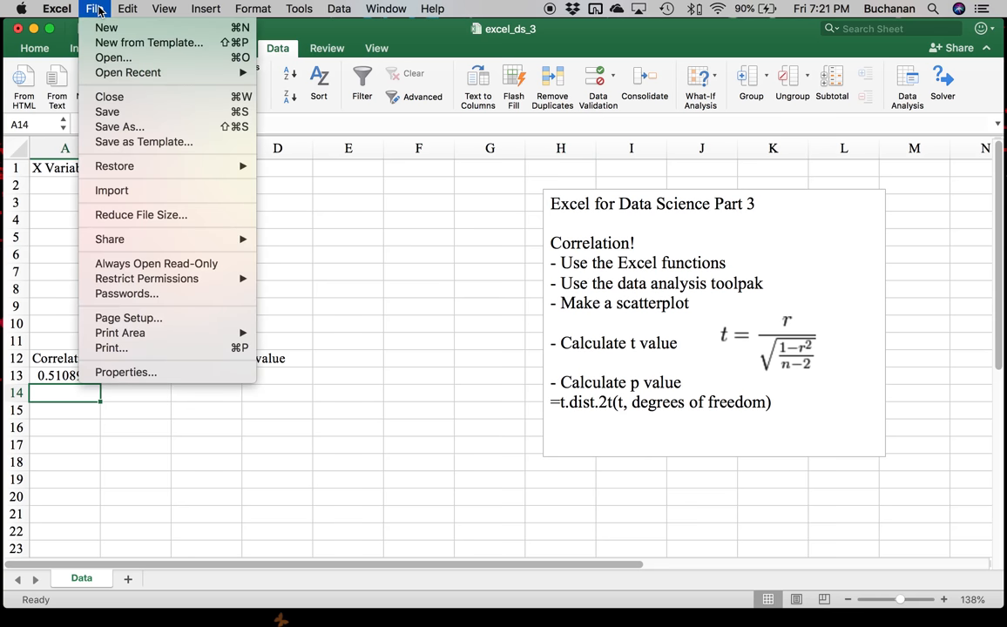
pyautogui.click(300, 7)
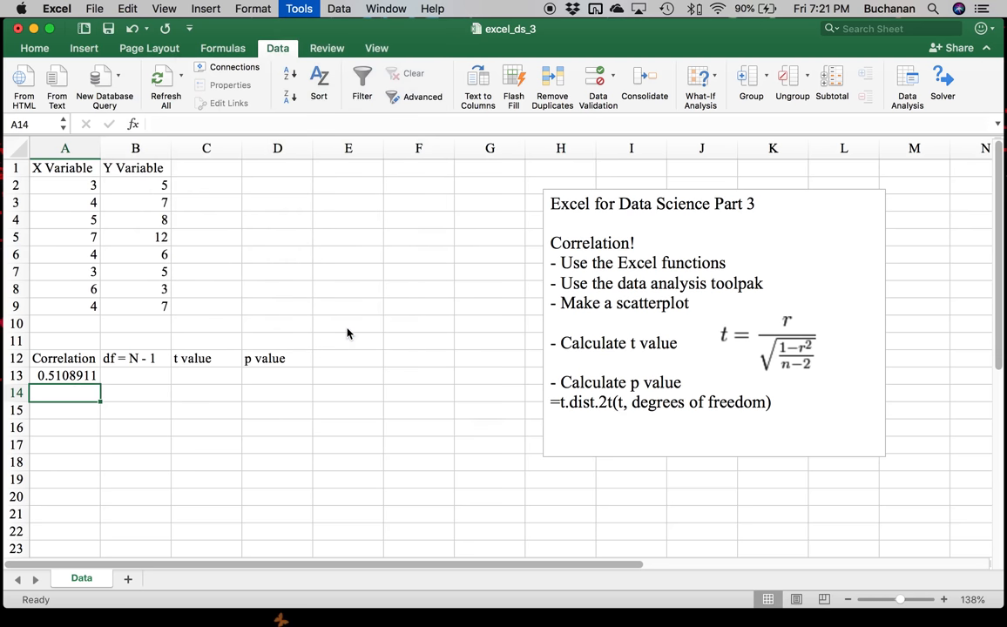
pyautogui.click(299, 7)
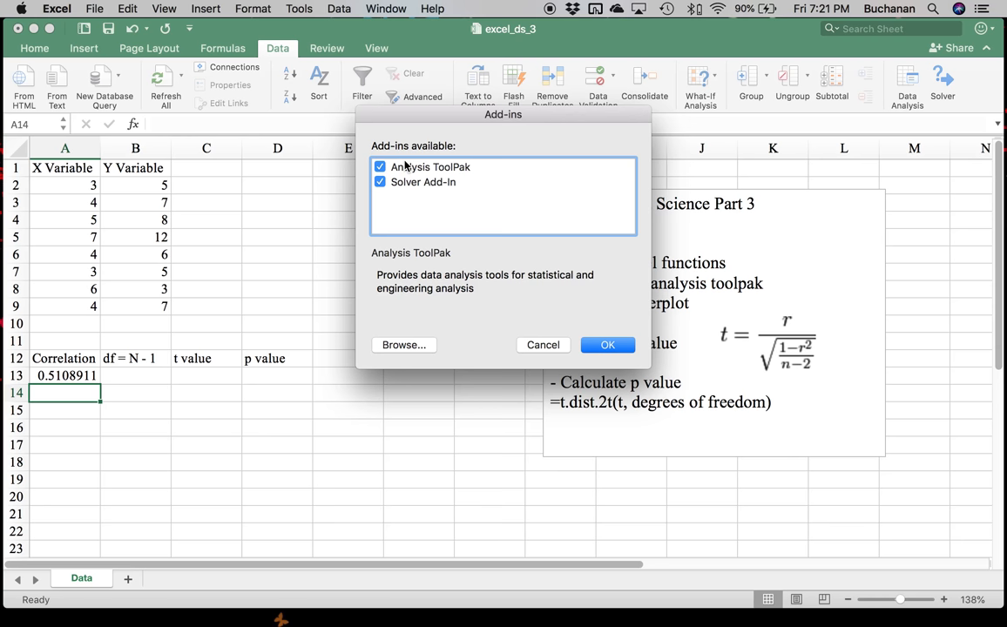
pyautogui.moveTo(498, 359)
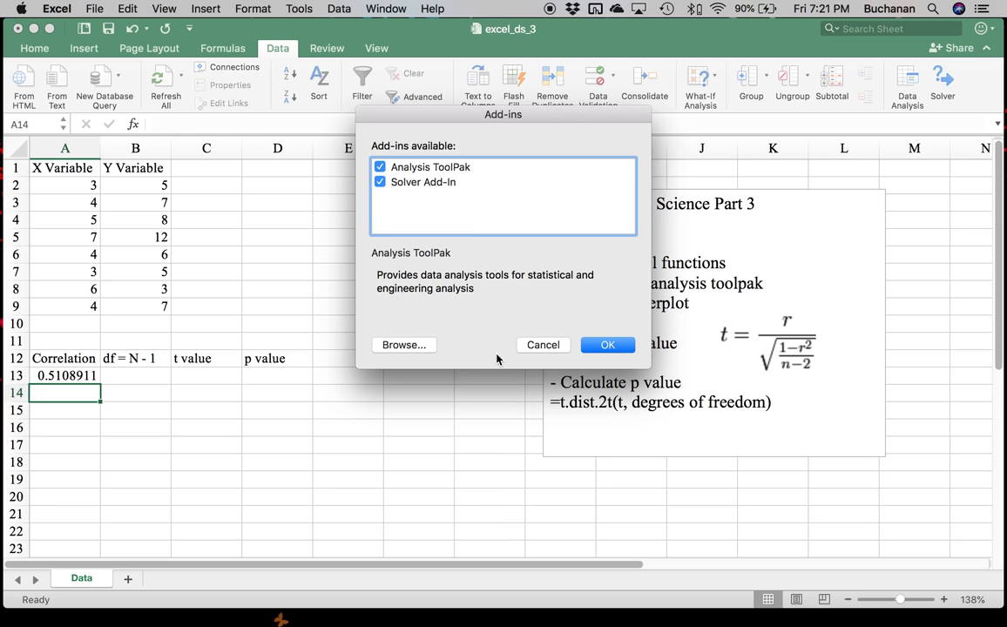
pyautogui.click(606, 345)
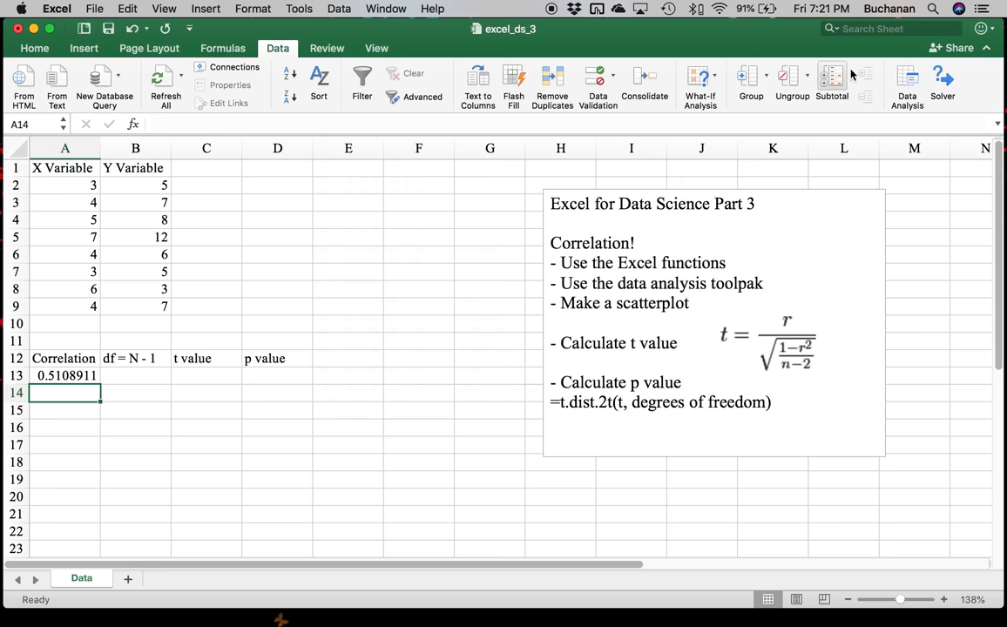
# - Run the Analysis ToolPak Correlation on $A$1:$B$9 with first-row labels onto a new worksheet
pyautogui.click(906, 84)
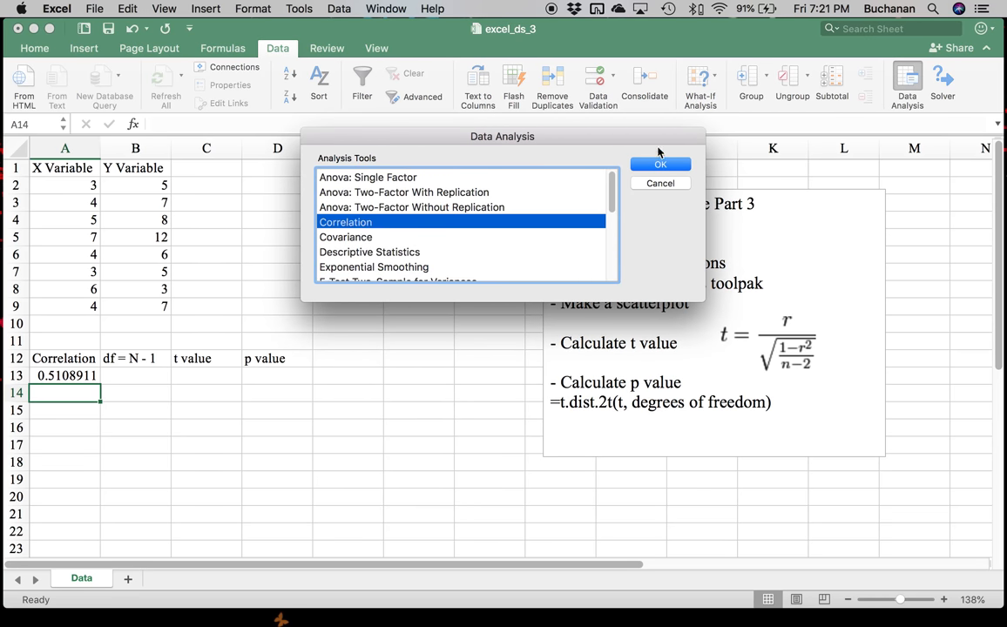
pyautogui.click(659, 164)
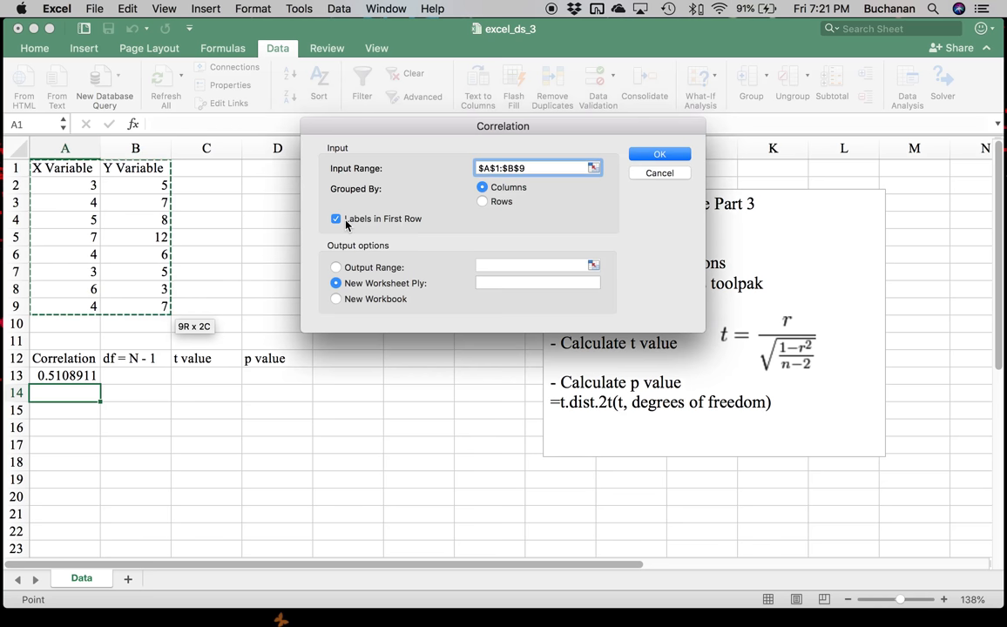
pyautogui.moveTo(582, 108)
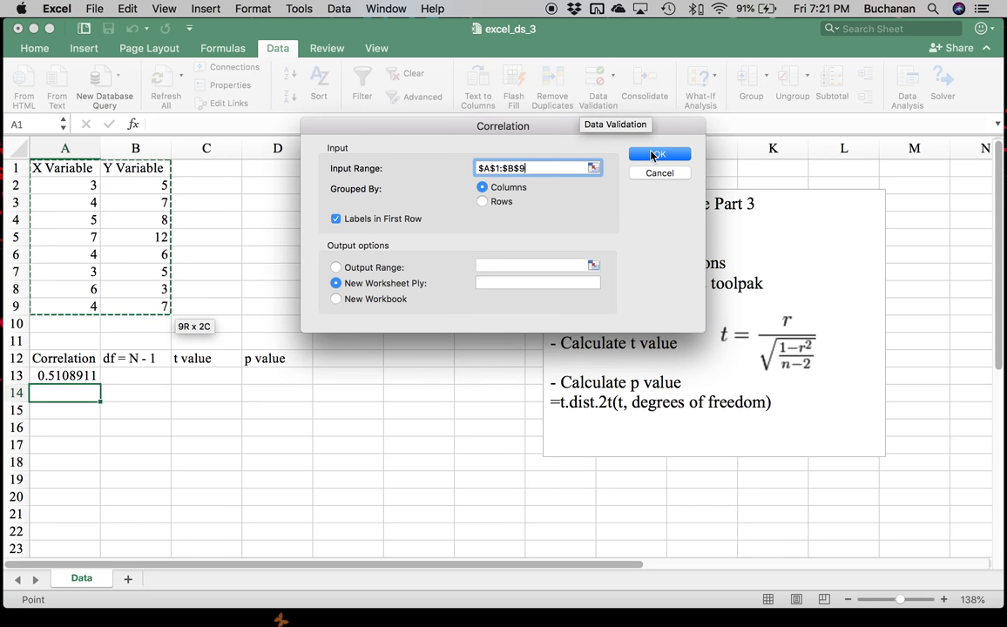
pyautogui.click(659, 155)
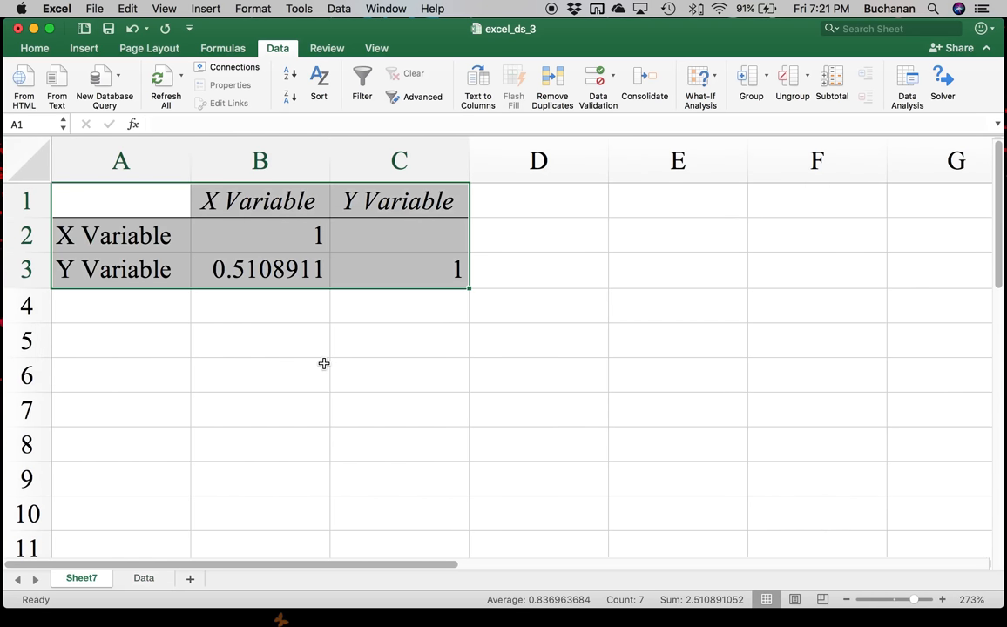
# - Check the 0.5108911 coefficient in the output matrix and return to the Data sheet
pyautogui.click(260, 377)
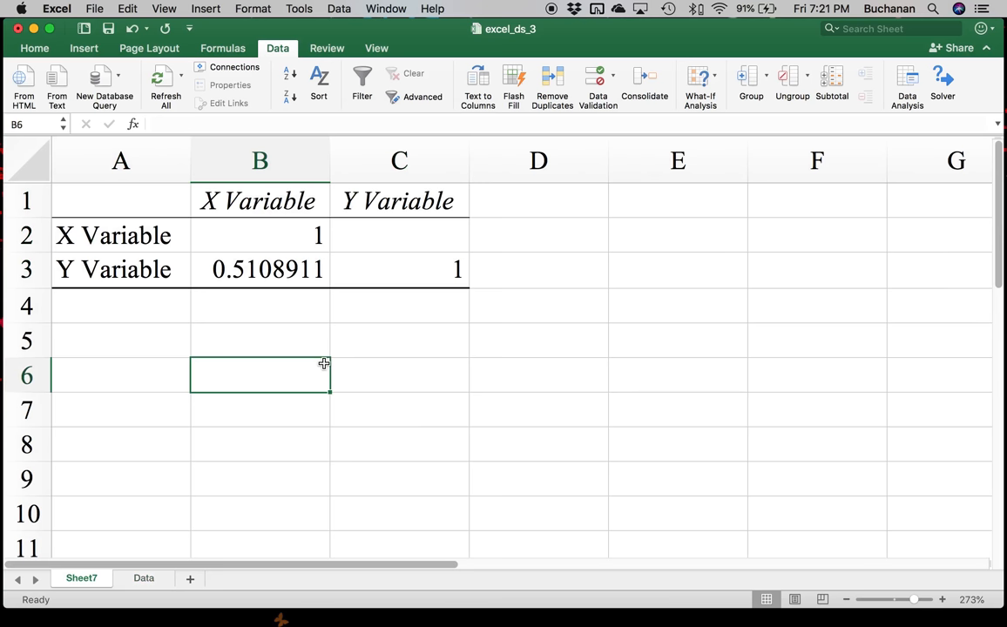
pyautogui.moveTo(324, 345)
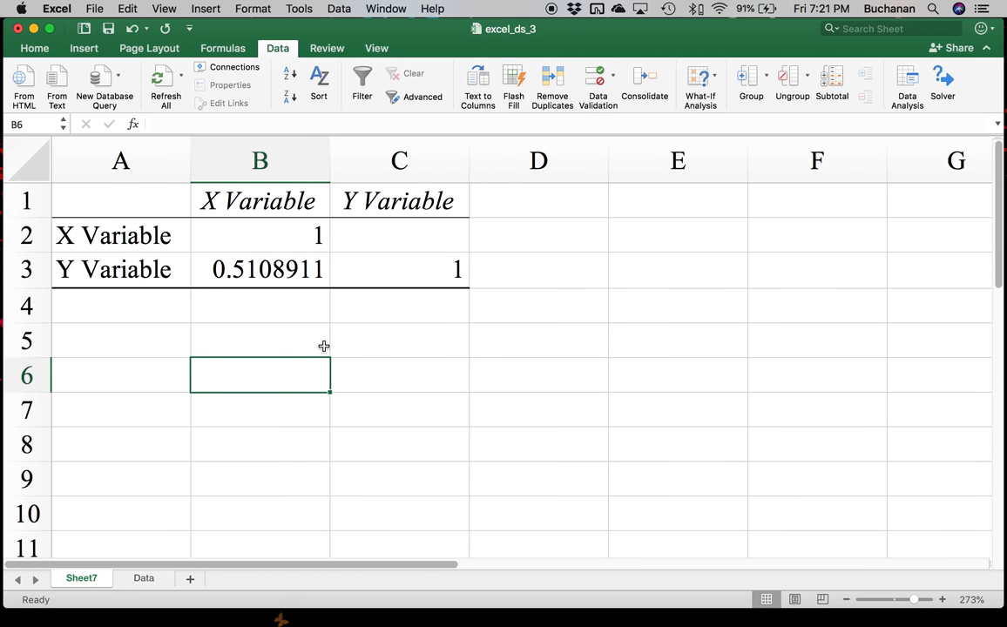
pyautogui.moveTo(214, 297)
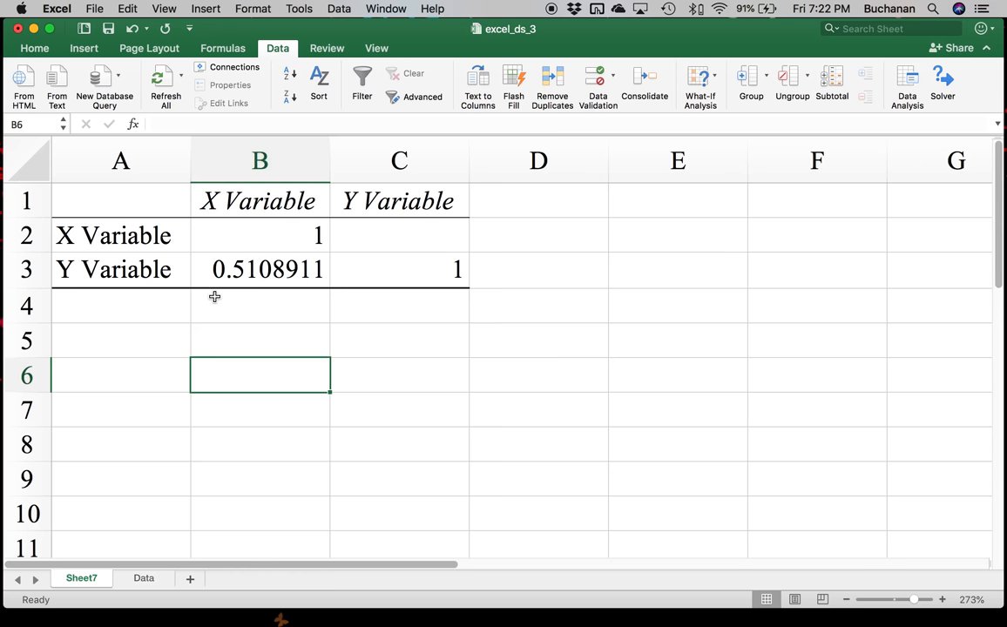
pyautogui.moveTo(185, 240)
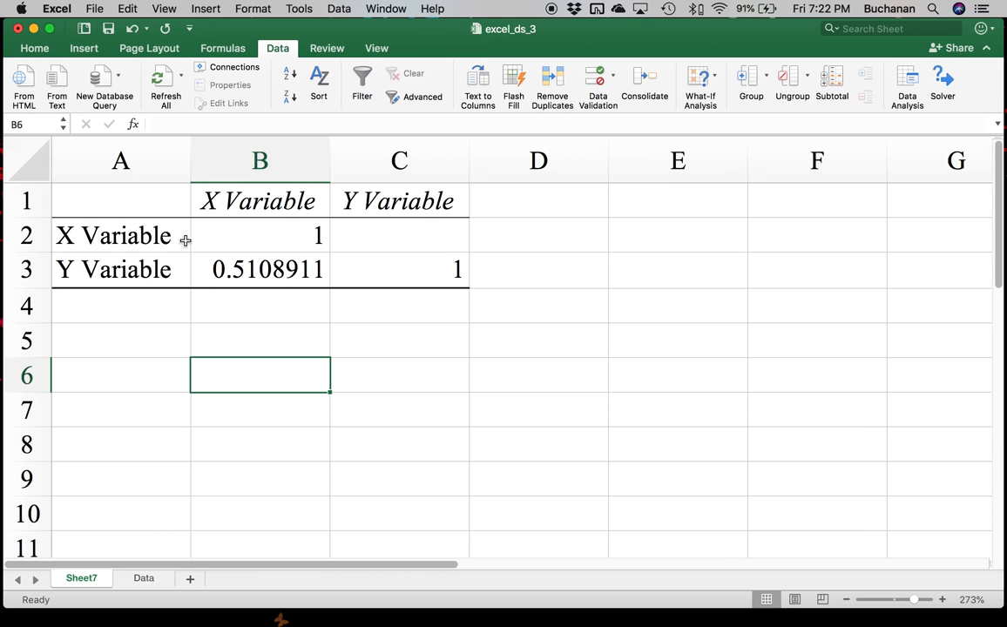
pyautogui.click(259, 268)
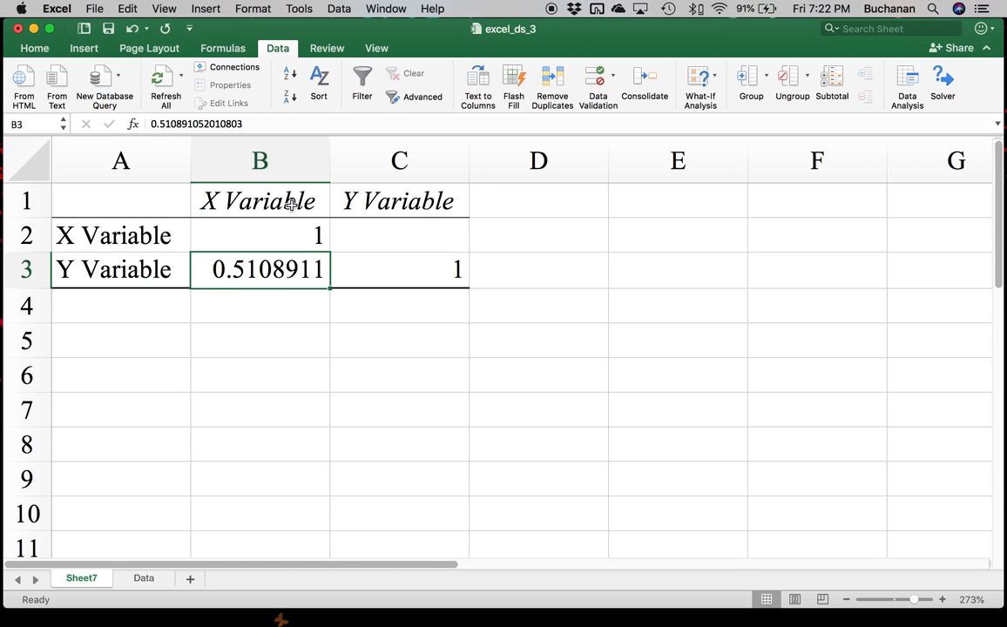
pyautogui.moveTo(295, 237)
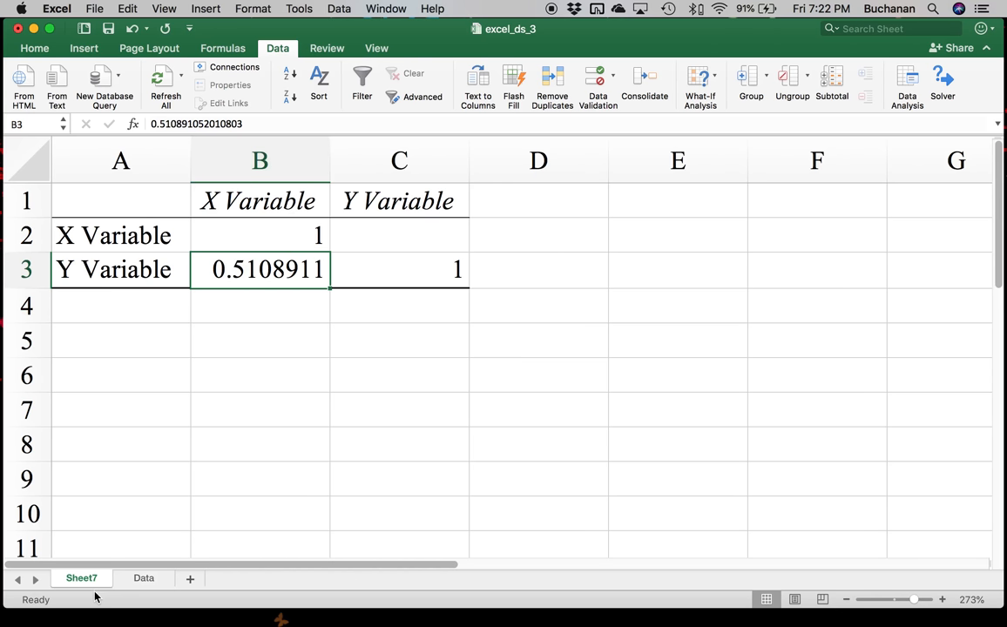
pyautogui.click(143, 579)
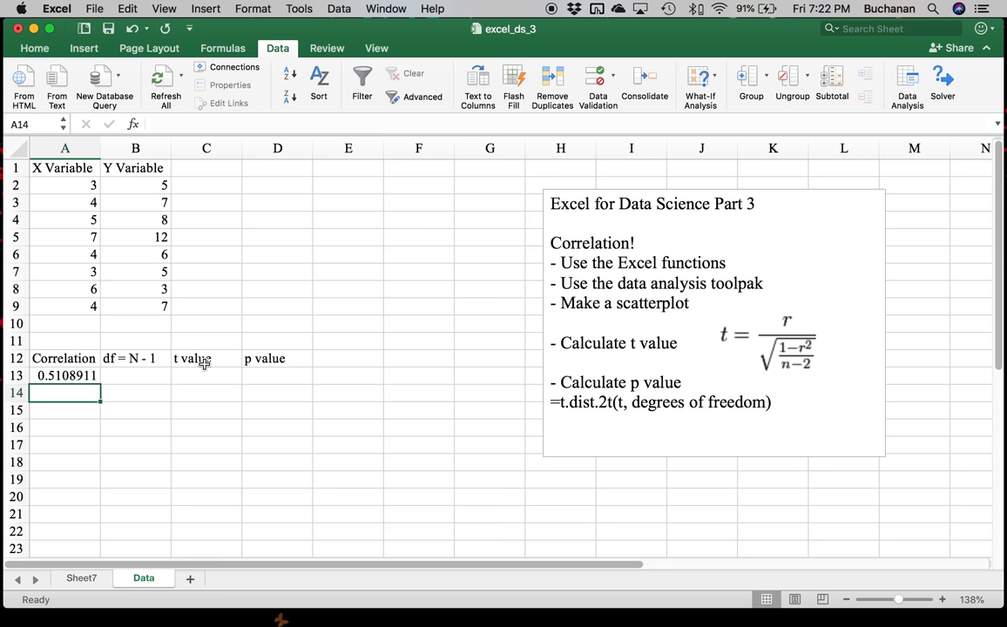
pyautogui.moveTo(63, 180)
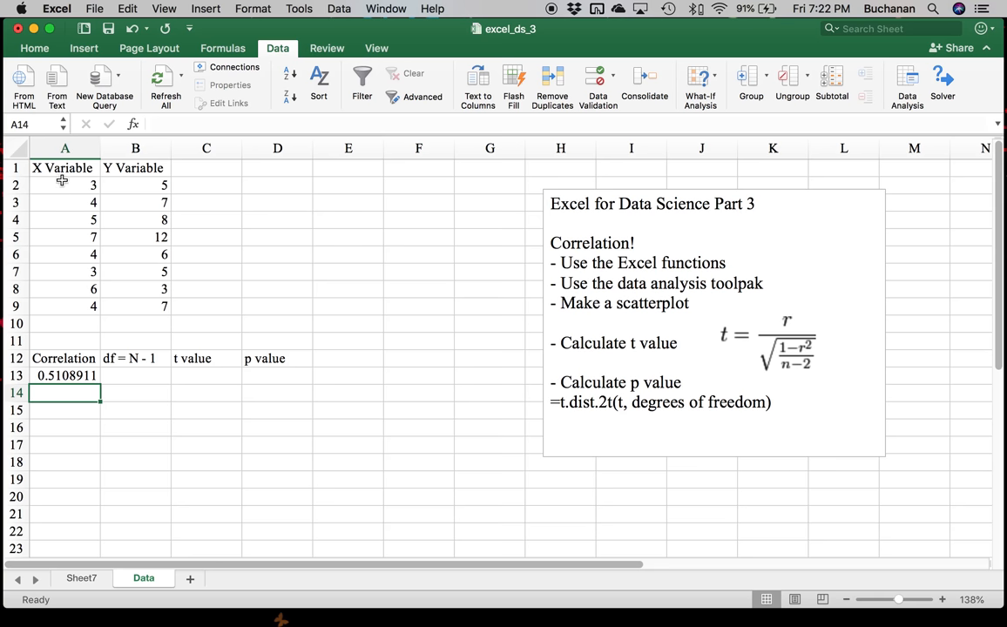
# - Insert a basic scatter chart of the A1:B9 X and Y Variable data
pyautogui.moveTo(65, 167); pyautogui.dragTo(160, 305)
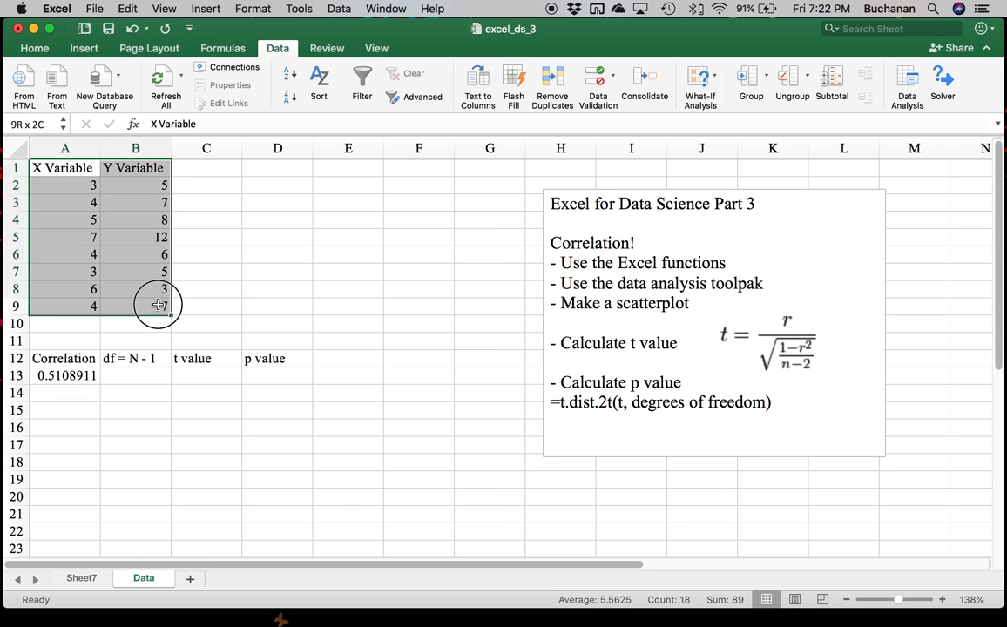
pyautogui.click(65, 168)
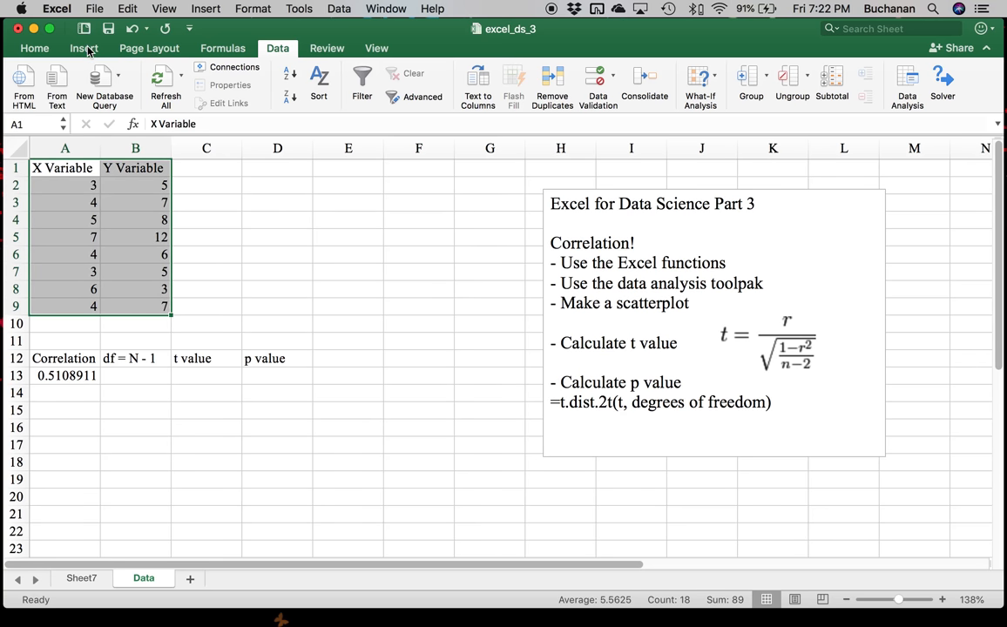
pyautogui.click(84, 49)
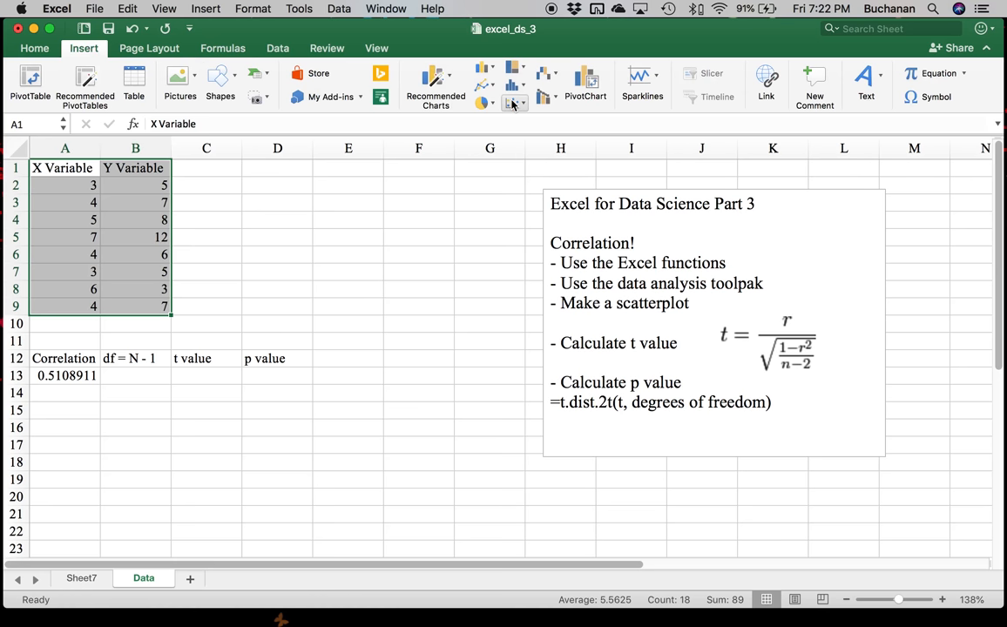
pyautogui.moveTo(514, 105)
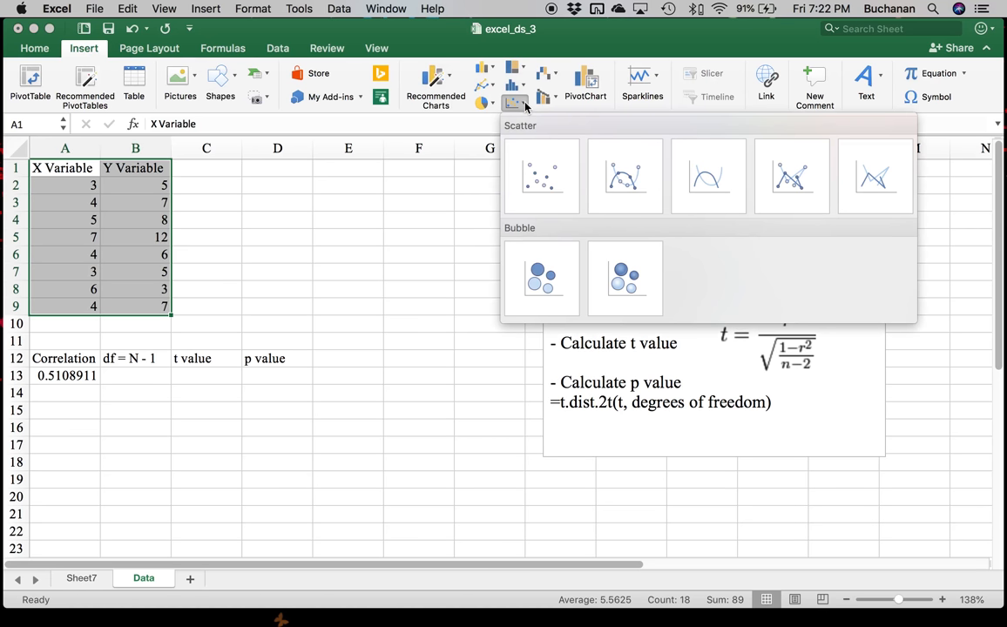
pyautogui.moveTo(540, 178)
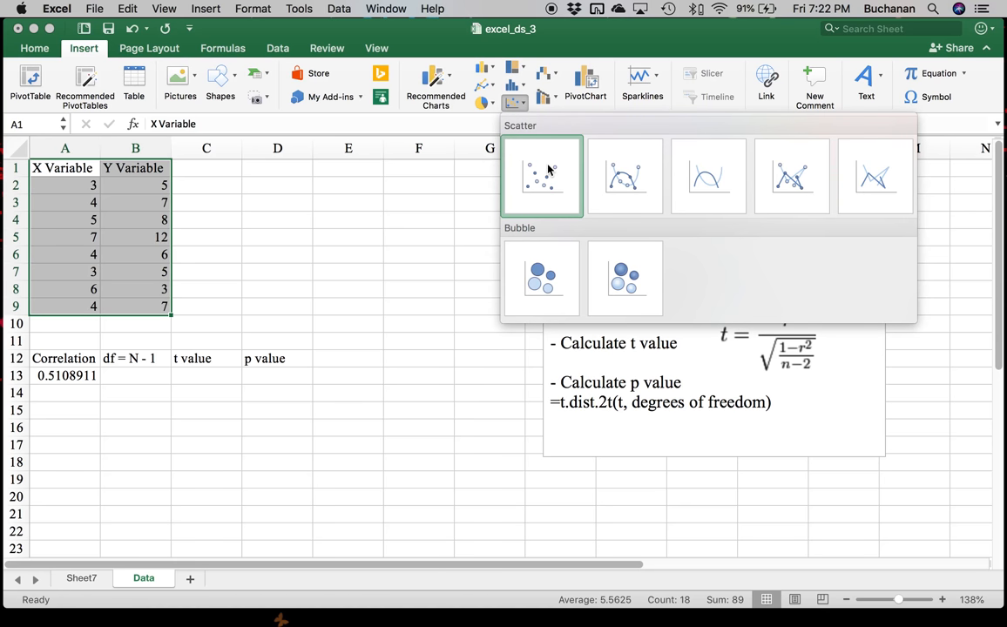
pyautogui.moveTo(542, 175)
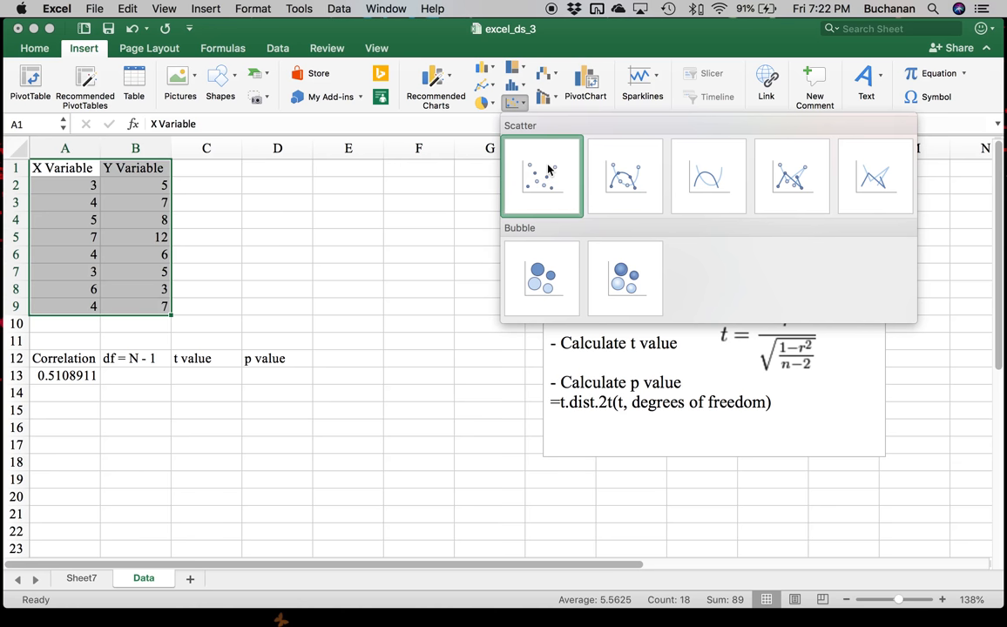
pyautogui.click(541, 174)
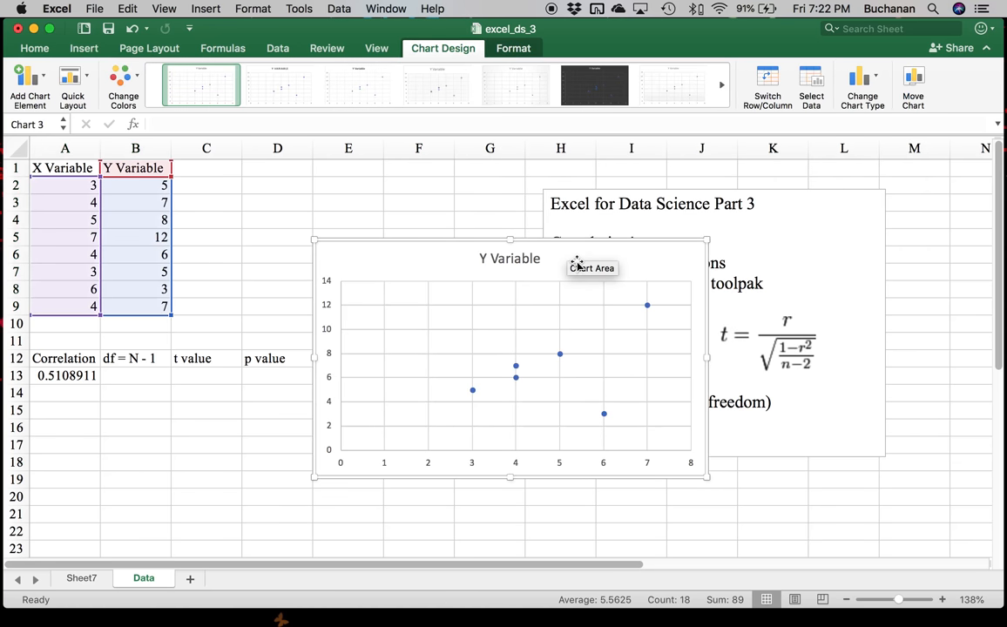
# - Move the chart below the data and delete its Y Variable title
pyautogui.click(64, 168)
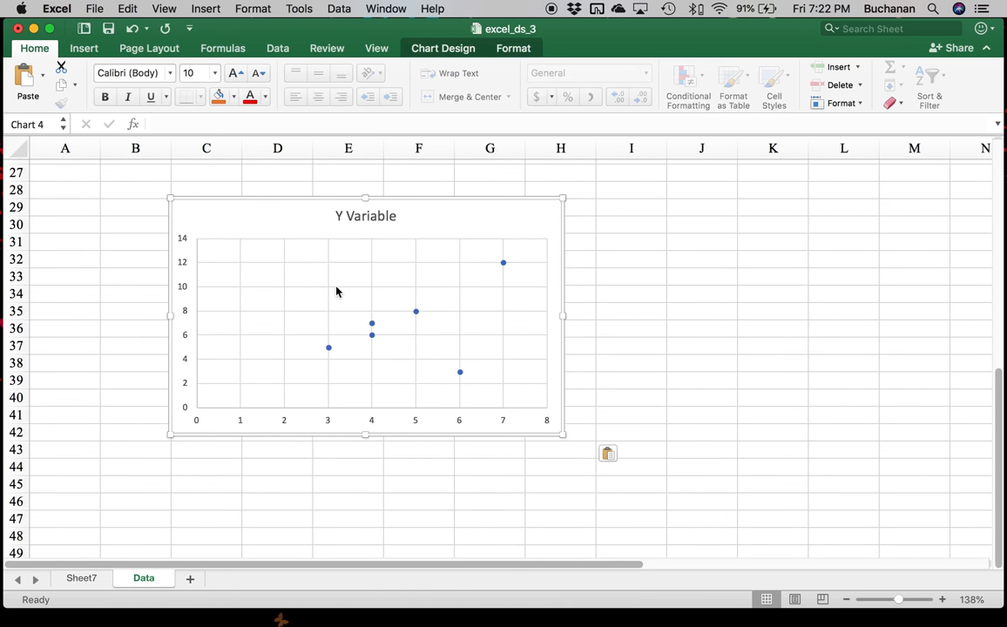
pyautogui.moveTo(366, 293)
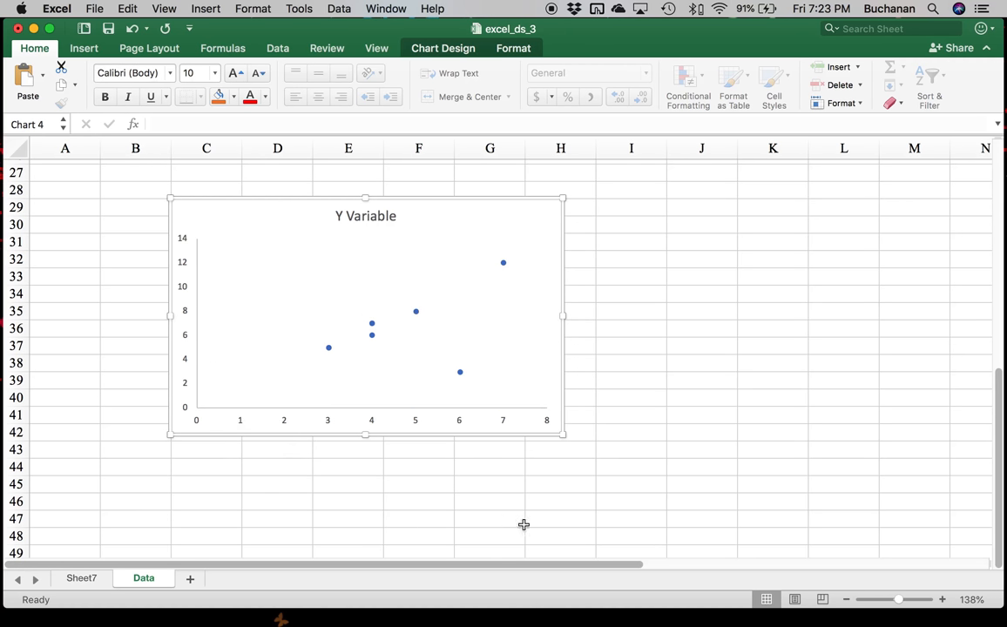
pyautogui.moveTo(393, 295)
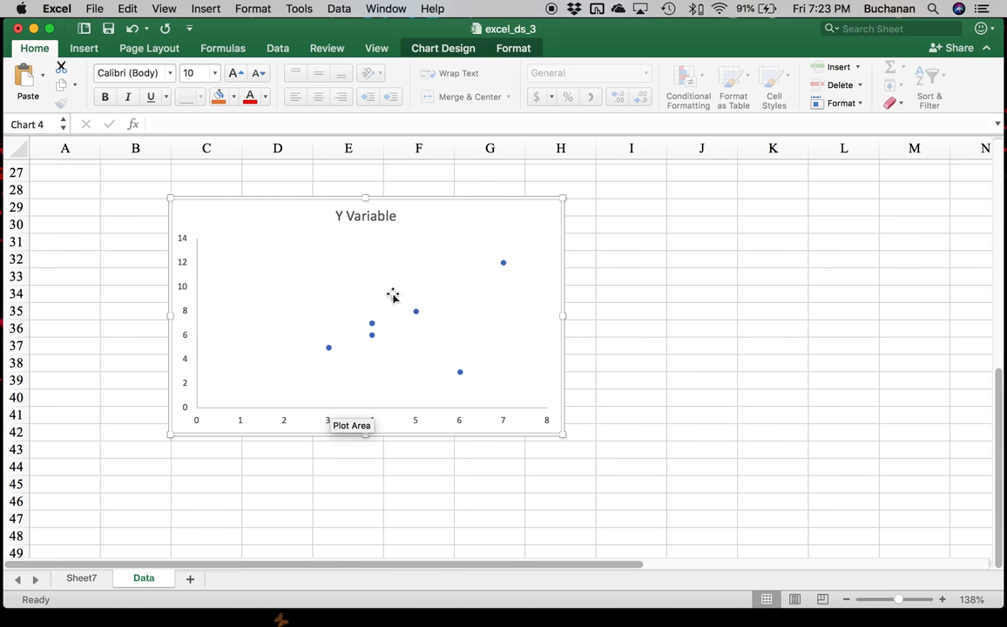
pyautogui.click(366, 216)
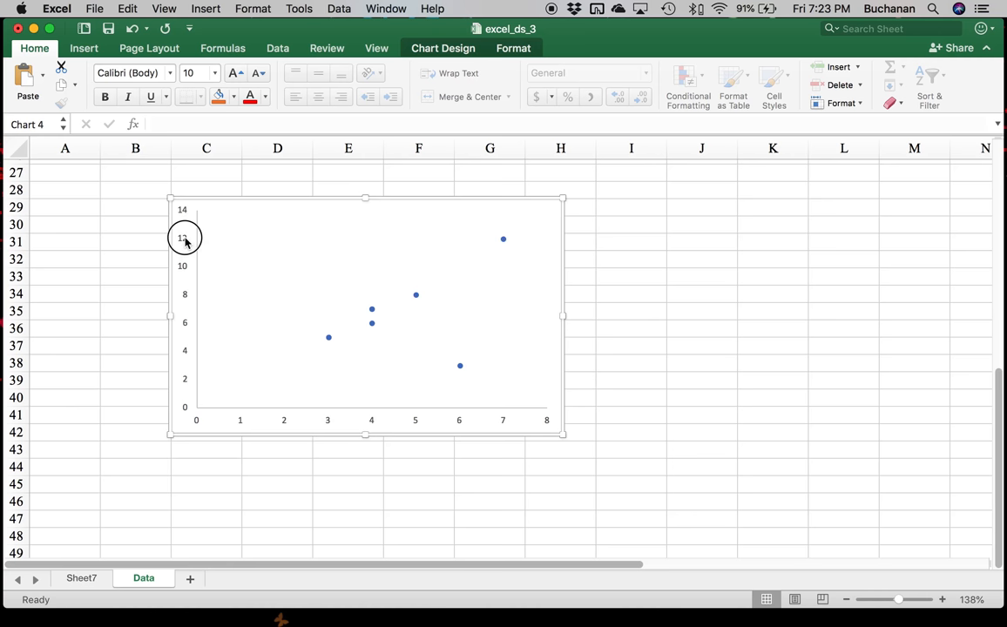
pyautogui.click(184, 240)
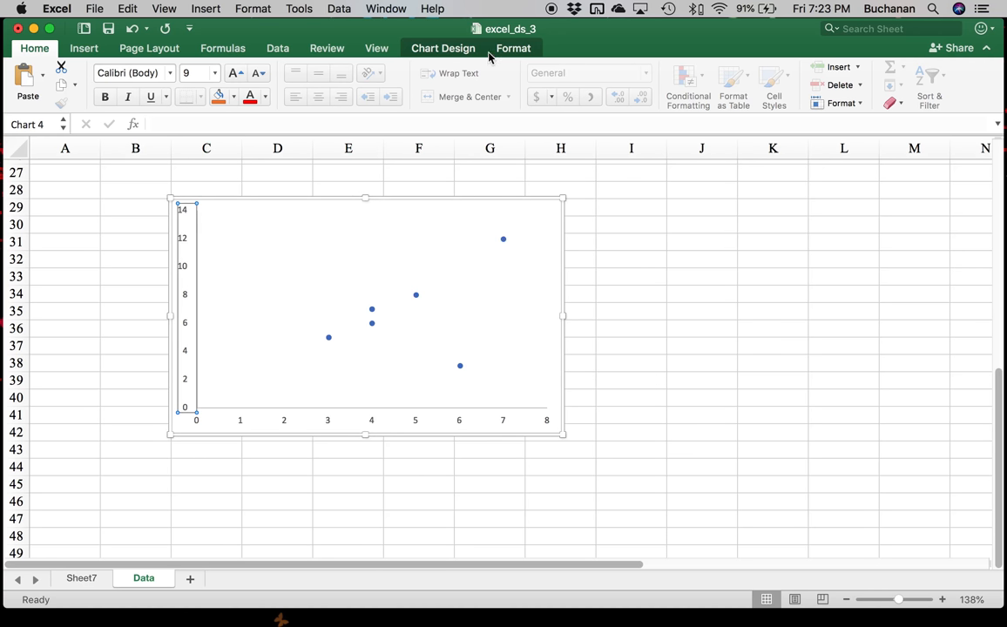
# - Add primary horizontal and vertical axis title placeholders via Add Chart Element
pyautogui.click(443, 49)
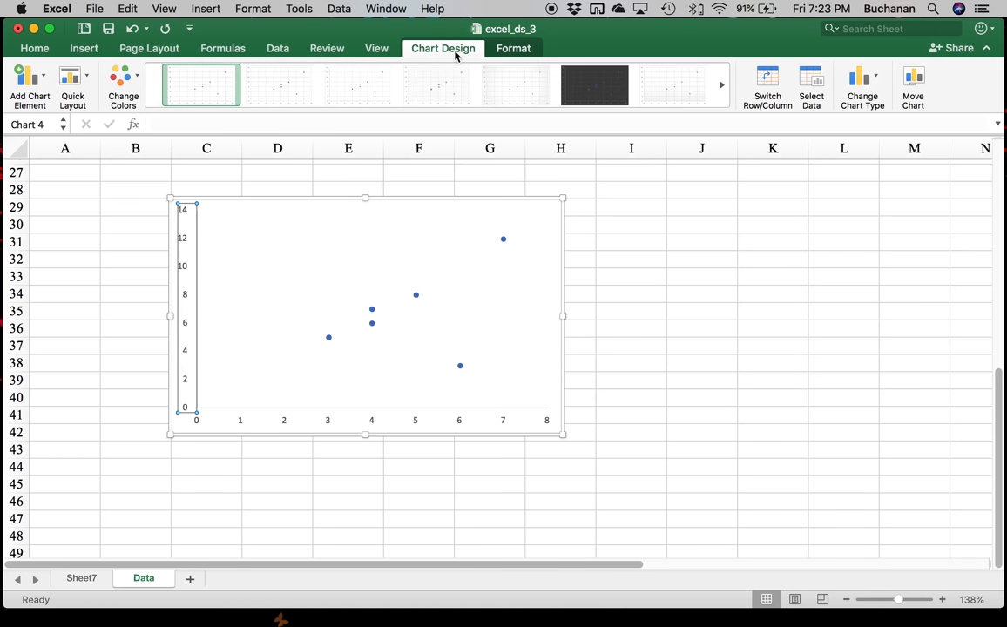
pyautogui.click(28, 78)
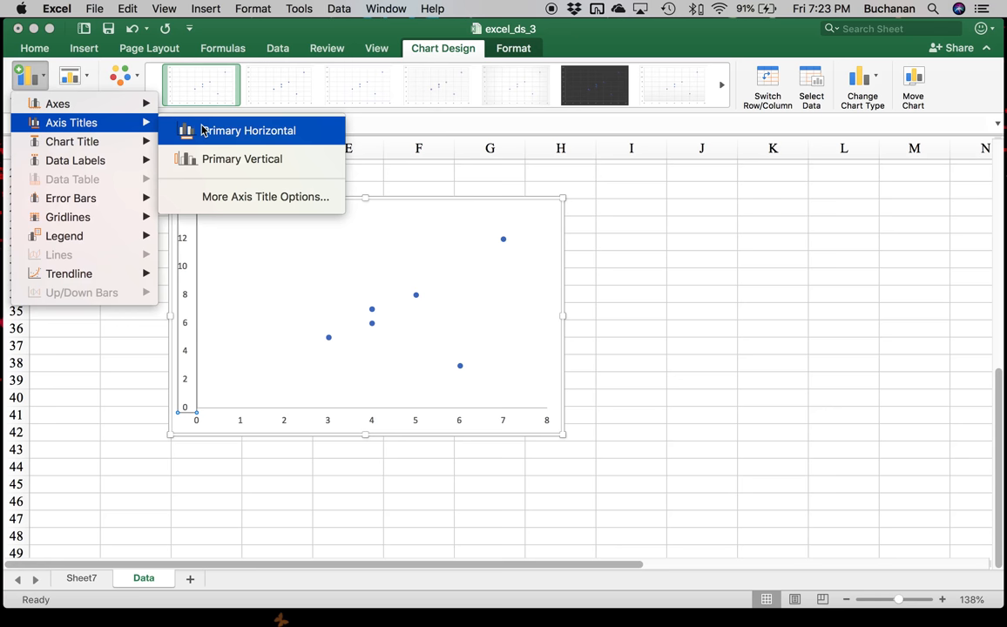
pyautogui.click(247, 129)
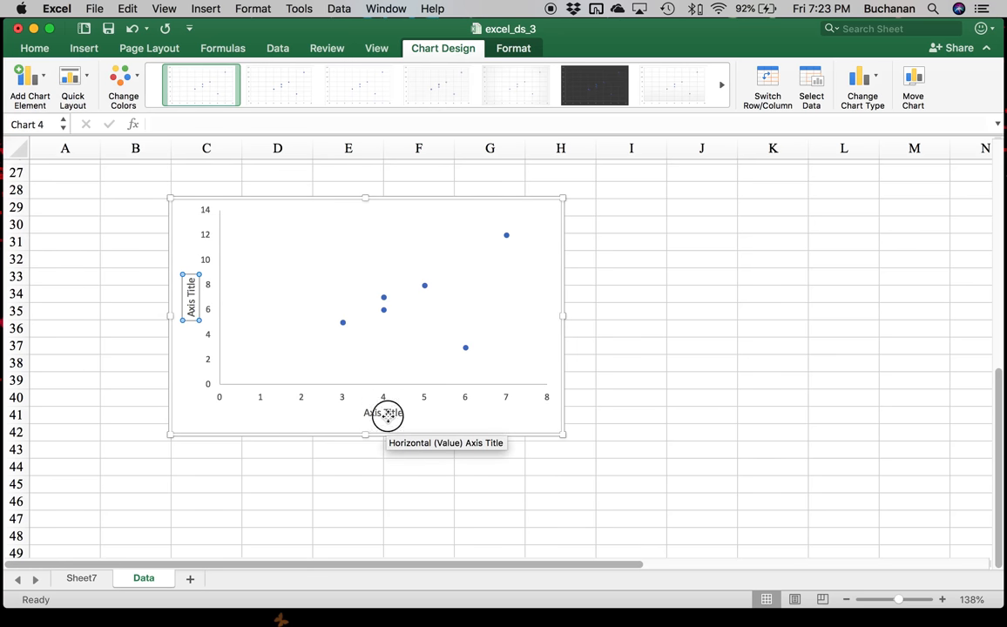
pyautogui.click(383, 411)
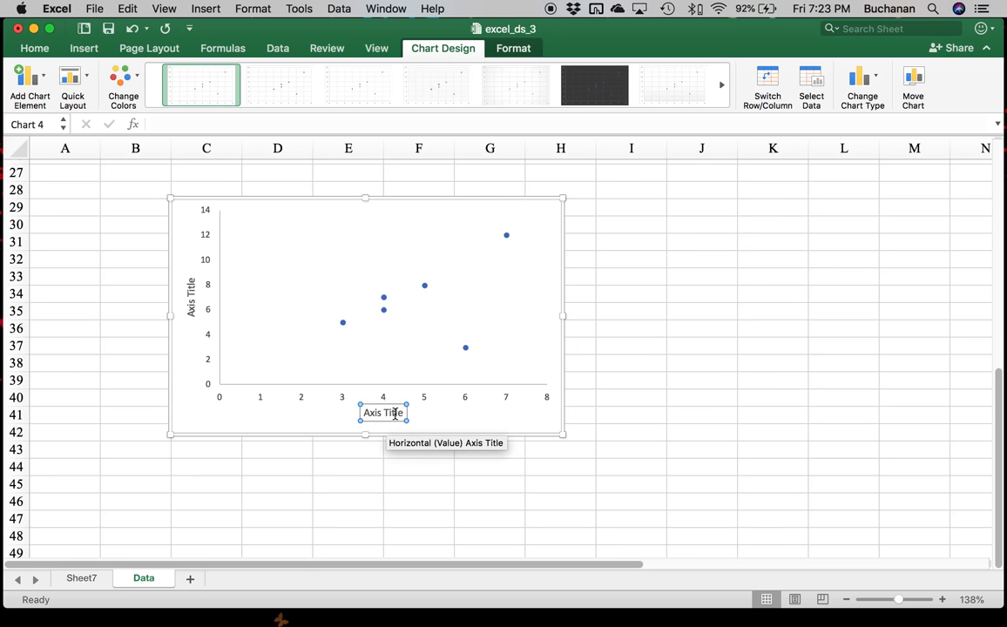
# - Set the axis titles to X Variable (horizontal) and Y Variable (vertical)
pyautogui.write('fkdsljfd')
pyautogui.click(192, 296)
pyautogui.write('Y Variable')
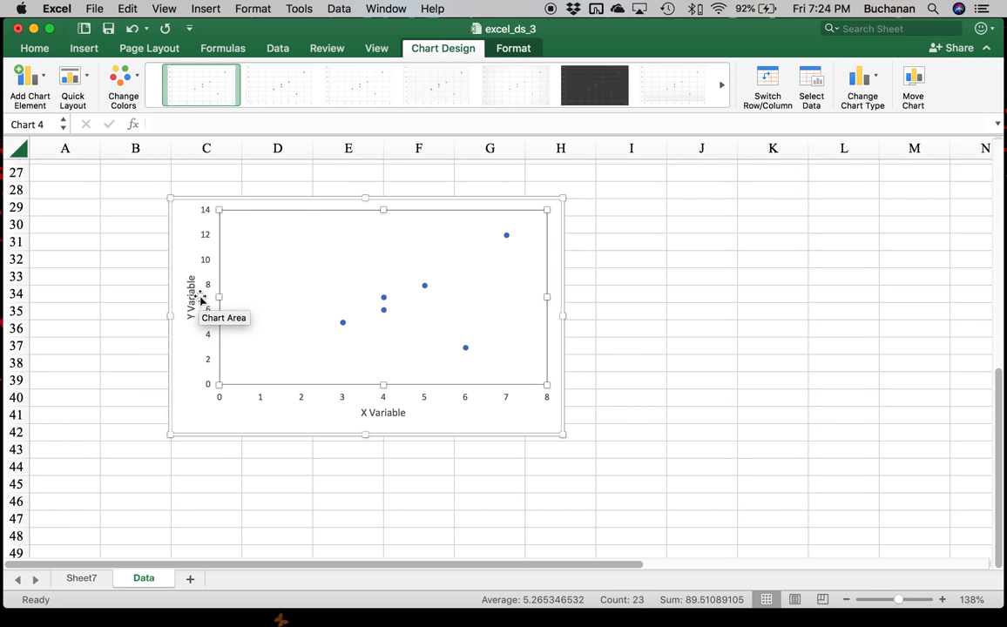
pyautogui.moveTo(192, 303)
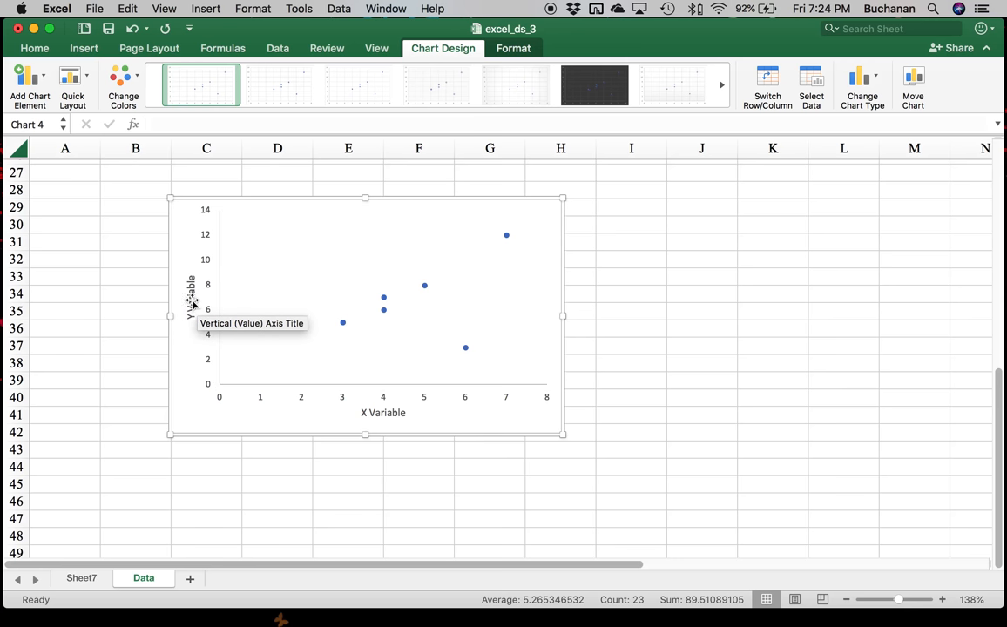
pyautogui.moveTo(171, 292)
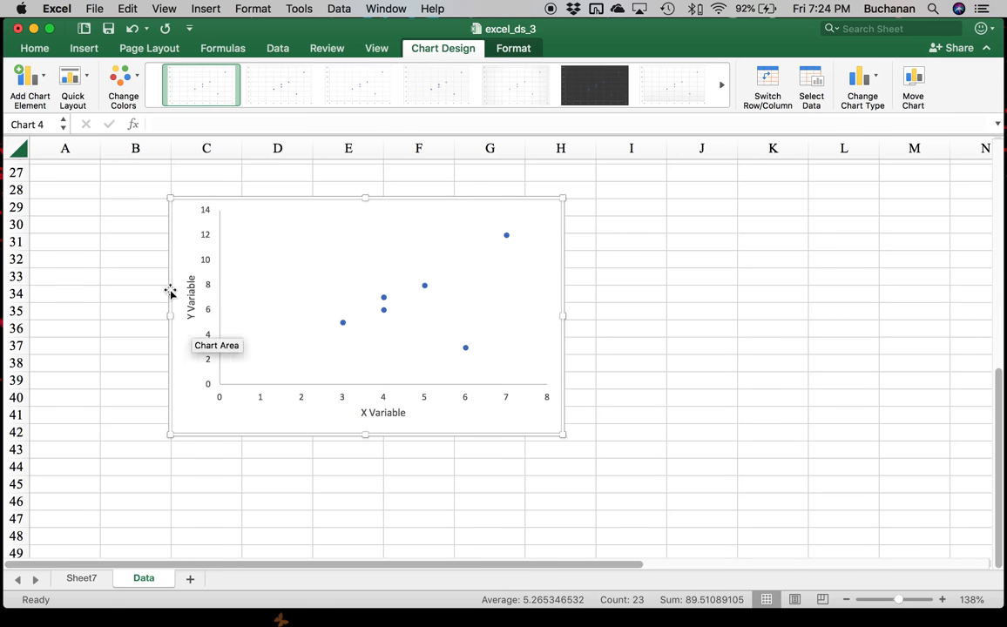
pyautogui.click(35, 49)
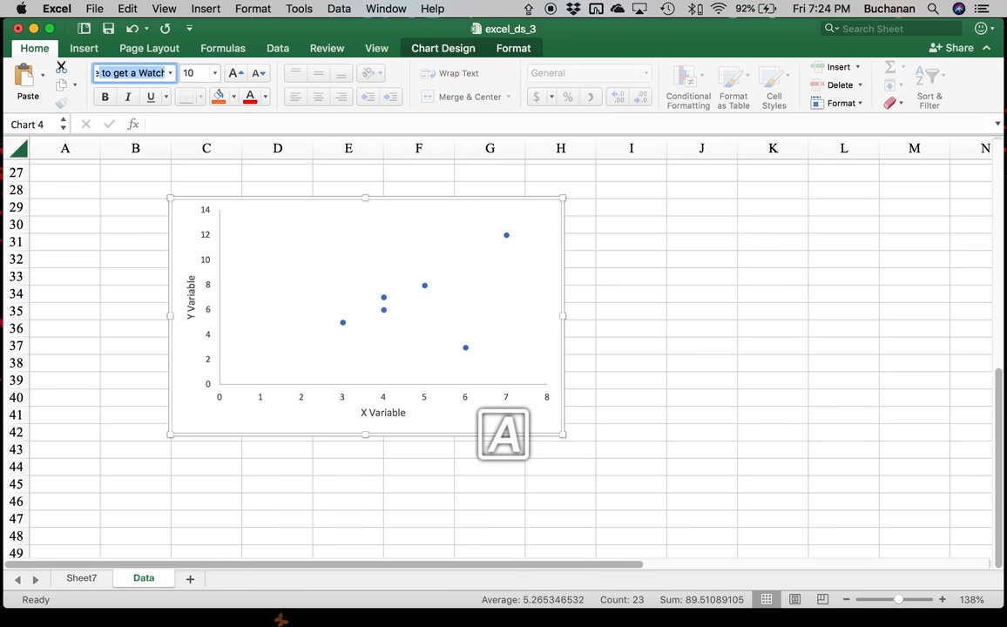
pyautogui.click(130, 73)
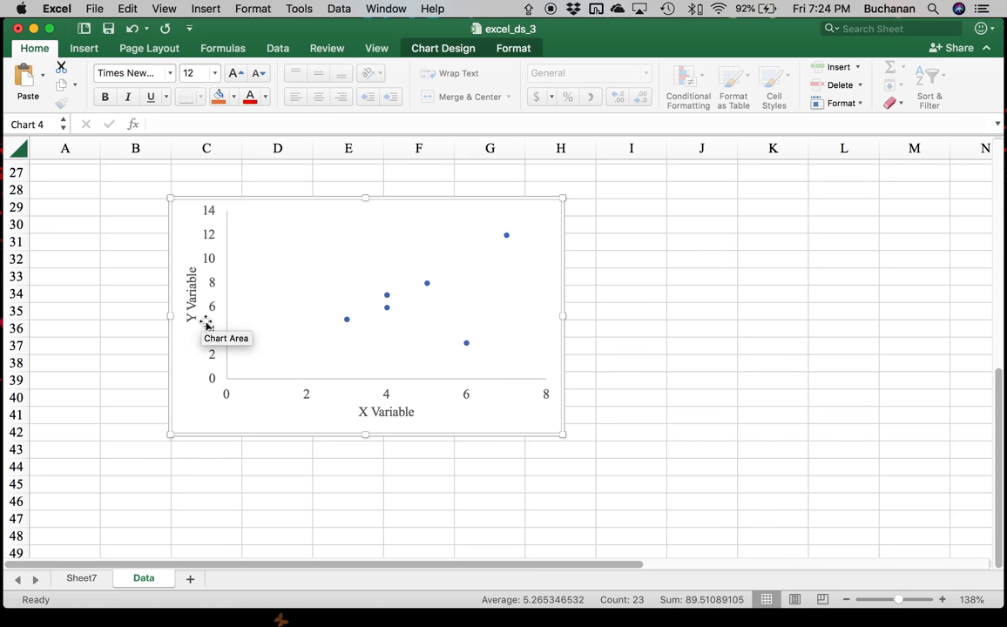
pyautogui.click(386, 411)
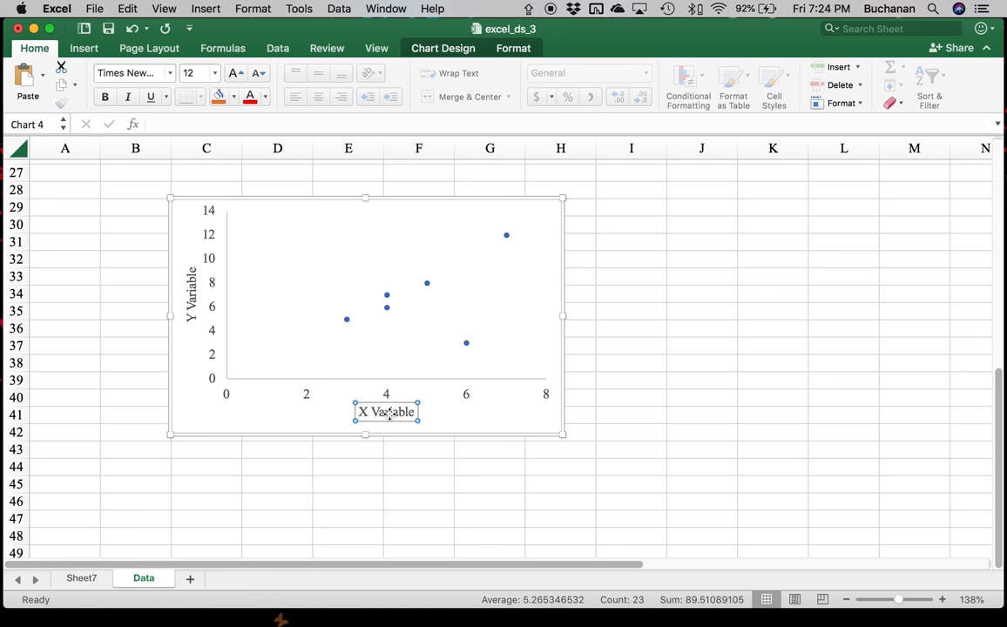
pyautogui.moveTo(210, 242)
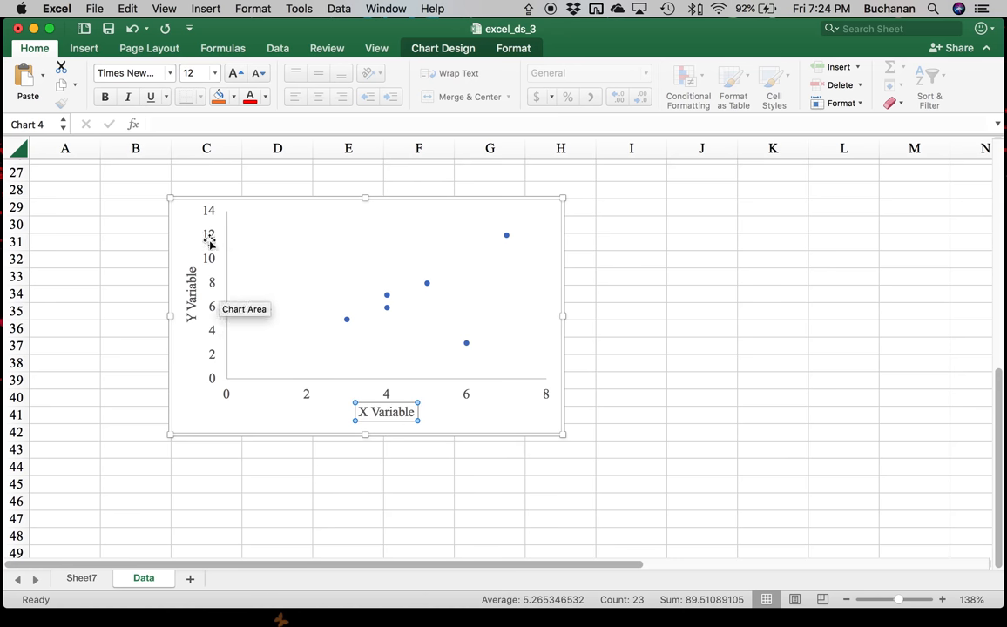
pyautogui.moveTo(345, 333)
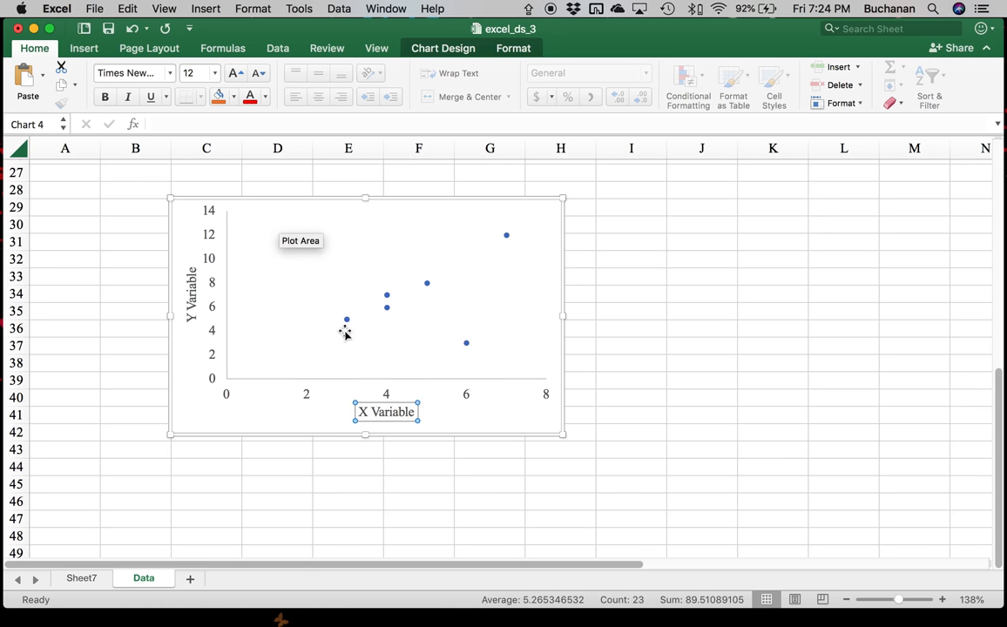
pyautogui.moveTo(277, 408)
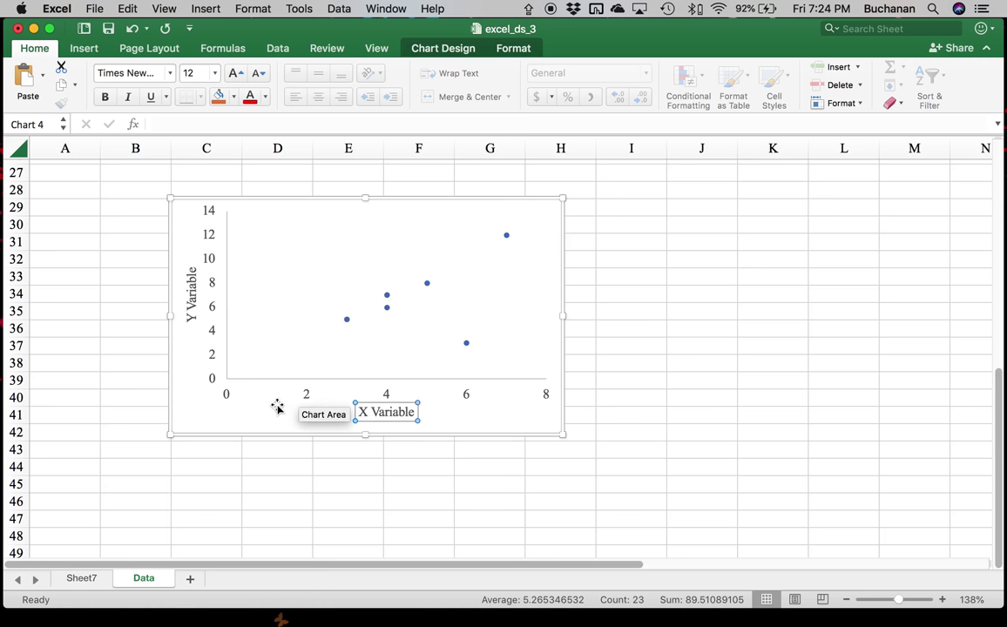
pyautogui.moveTo(450, 357)
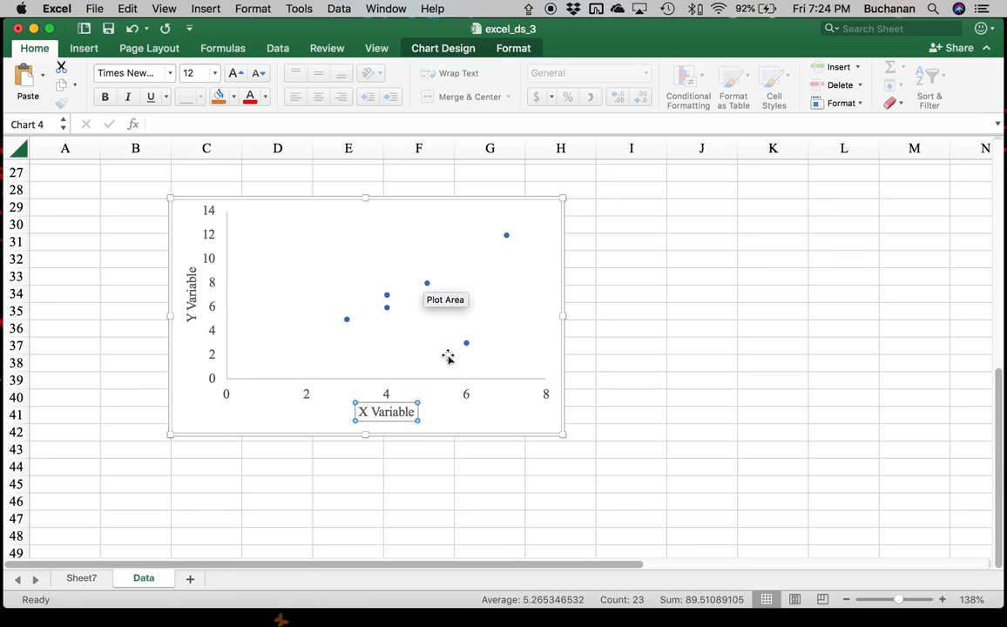
pyautogui.moveTo(525, 445)
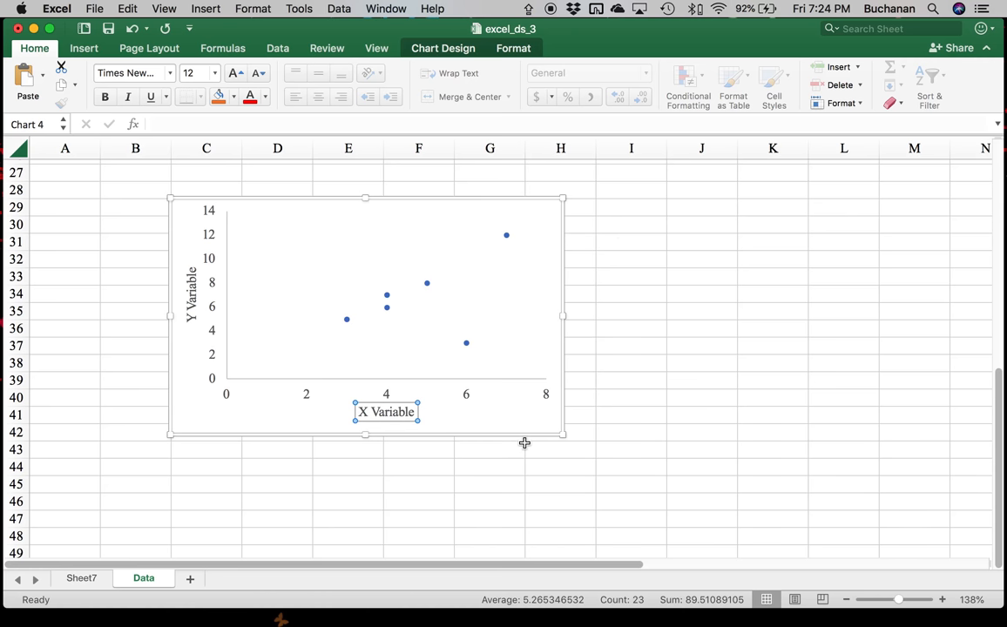
pyautogui.moveTo(478, 347)
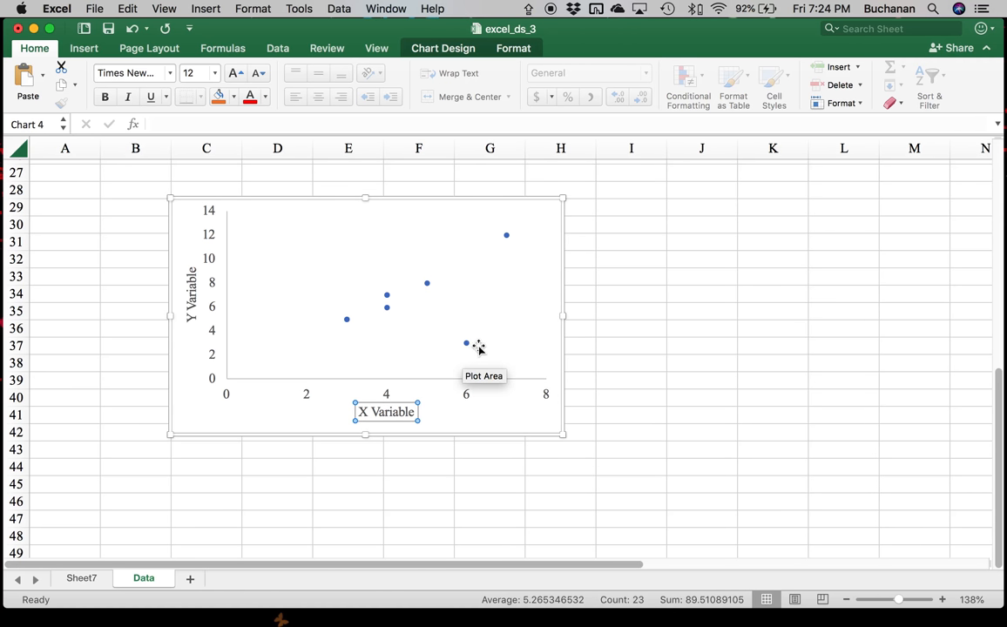
pyautogui.moveTo(530, 217)
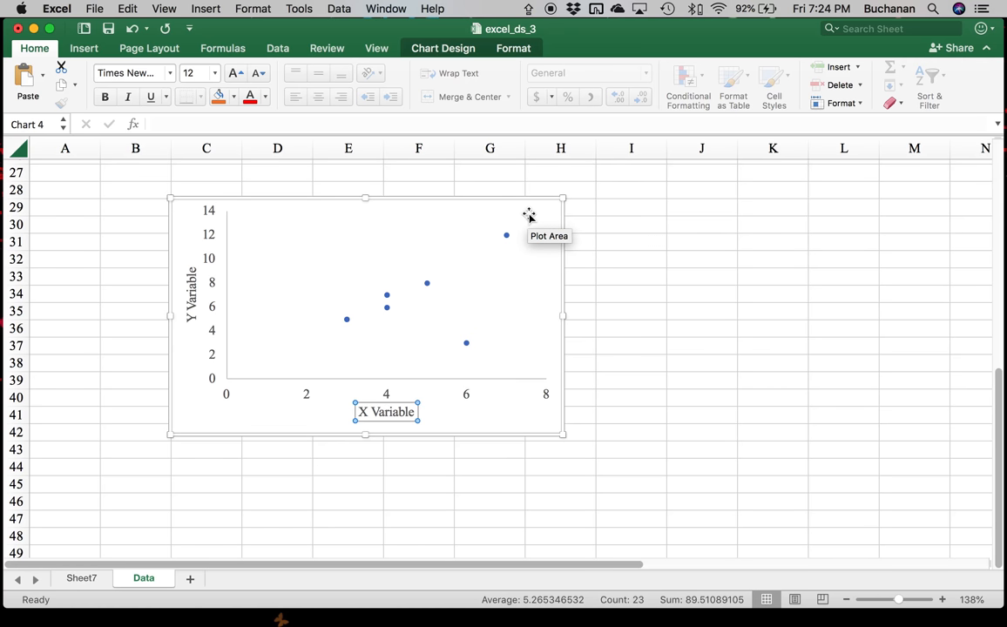
pyautogui.moveTo(373, 340)
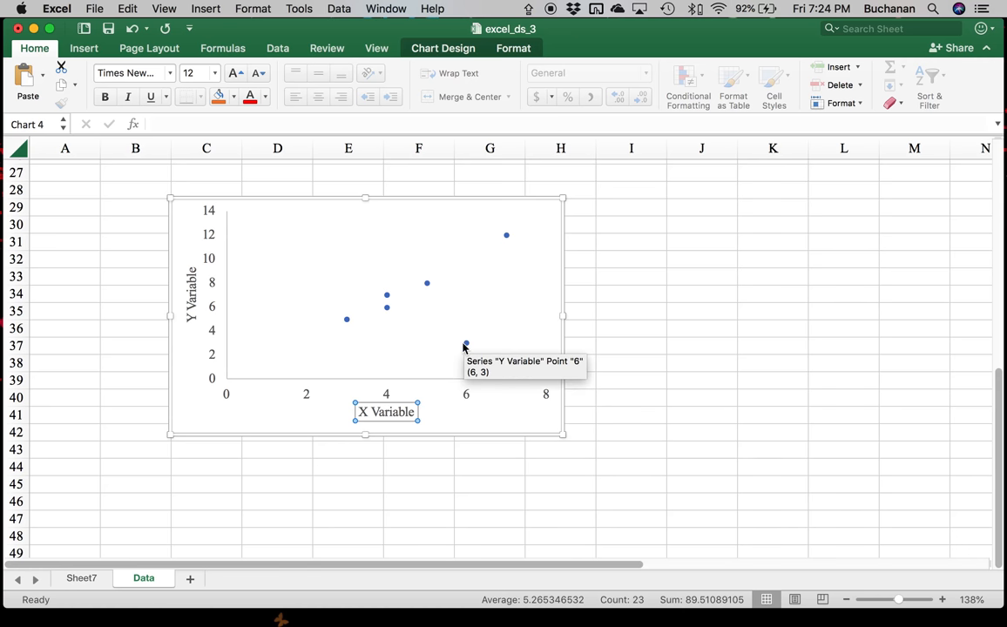
pyautogui.moveTo(432, 300)
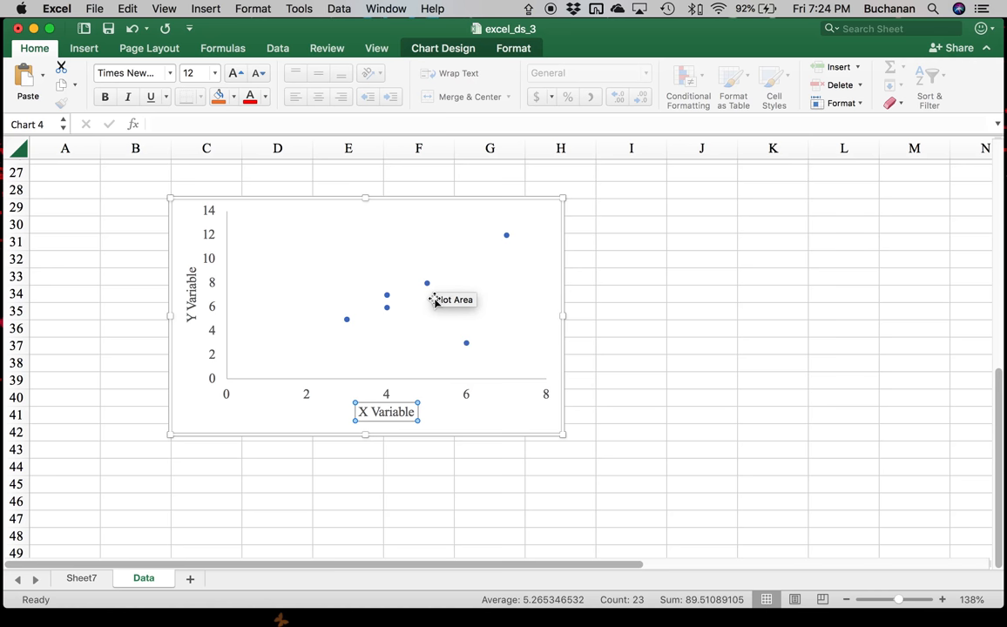
pyautogui.click(427, 287)
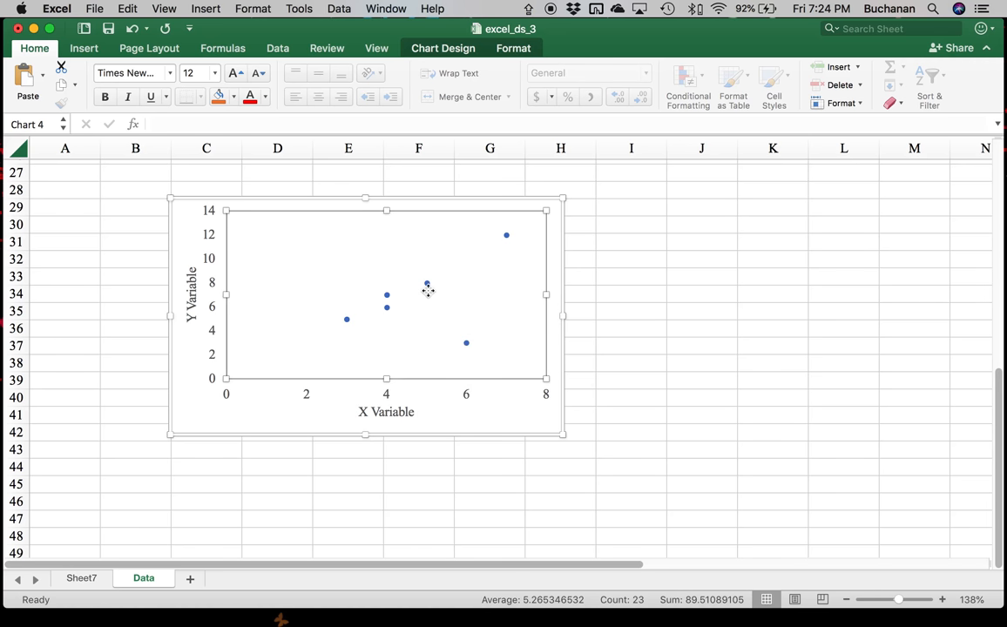
# - Bring up Format Data Series for the points and scroll back up to the data table
pyautogui.click(426, 286)
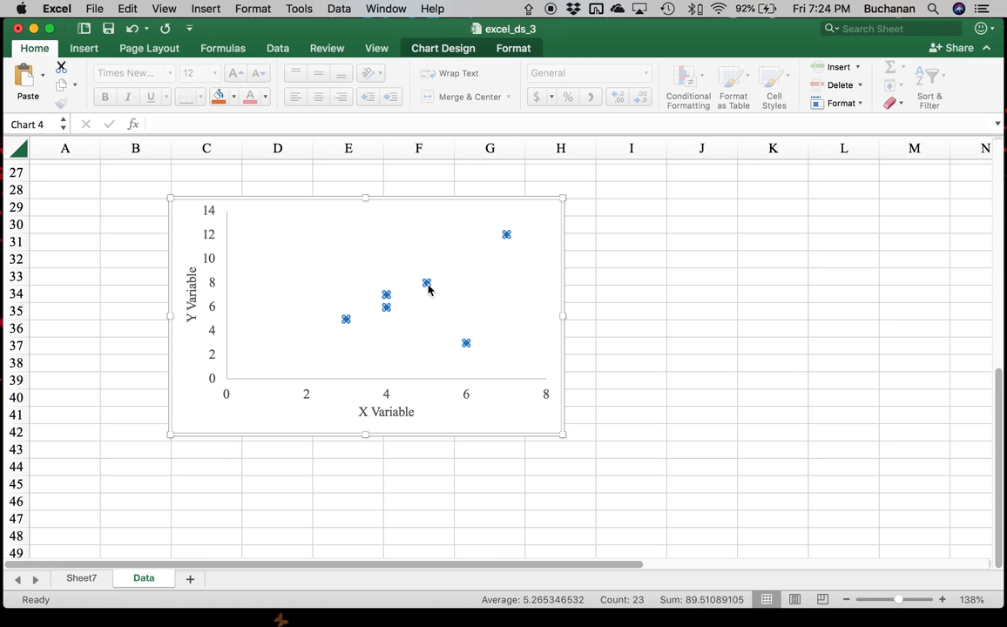
pyautogui.doubleClick(425, 282)
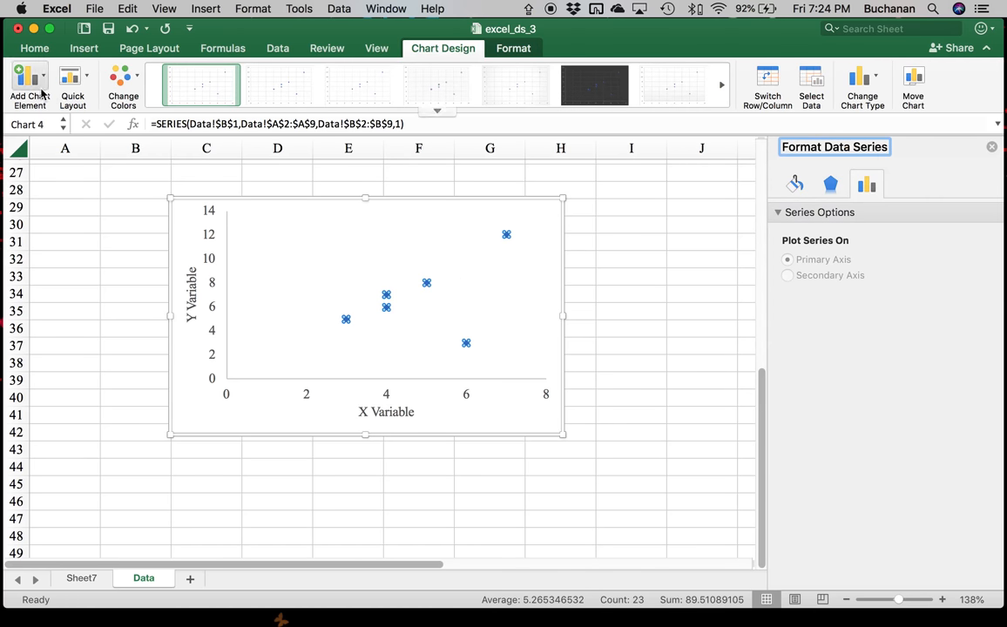
pyautogui.moveTo(157, 376)
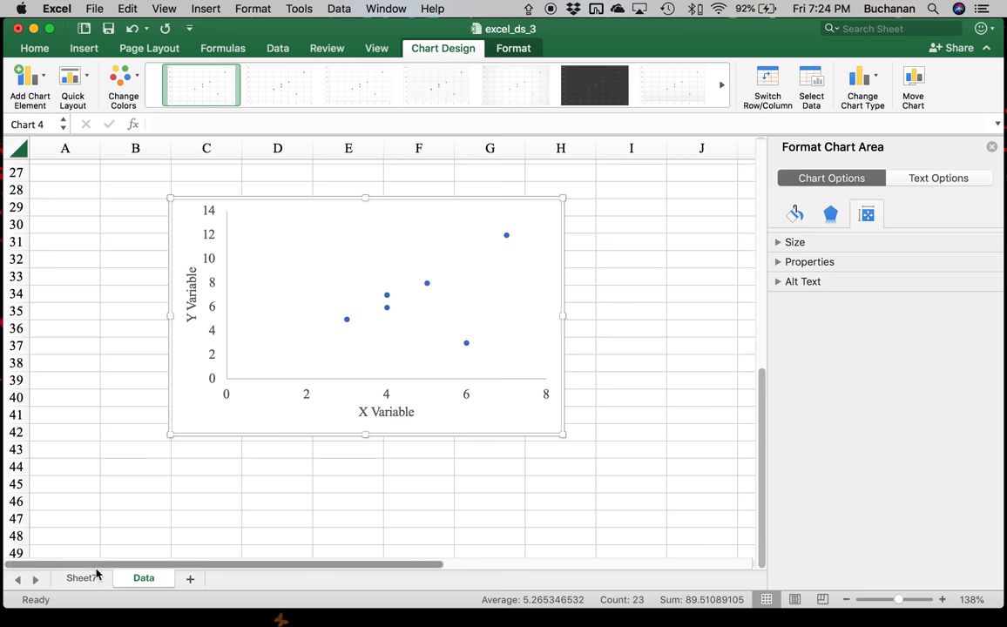
pyautogui.scroll(3)
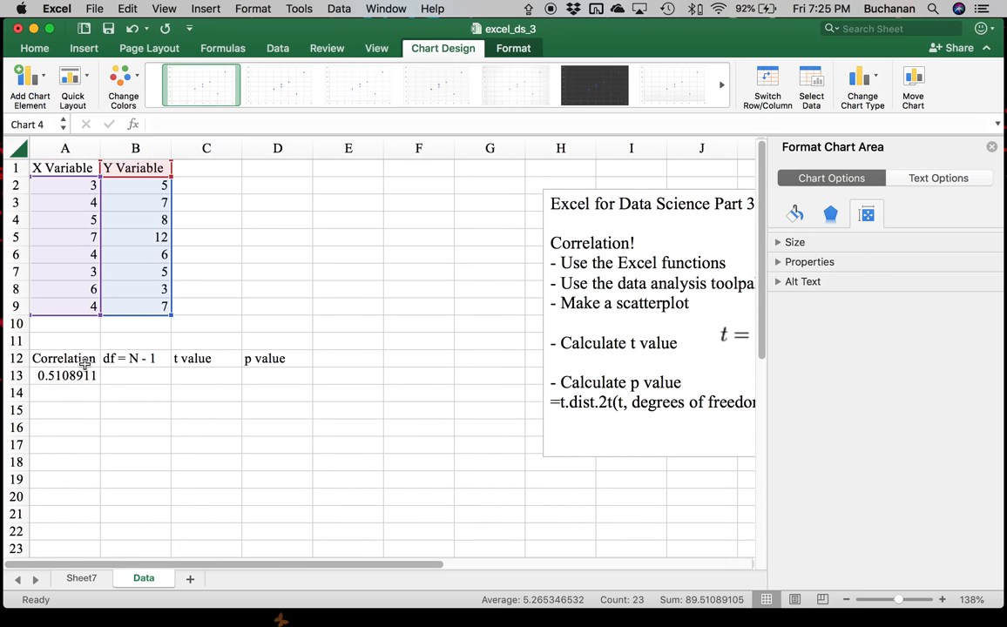
# - Close the Format pane so the notes box with the t formula shows, and select B13
pyautogui.click(277, 272)
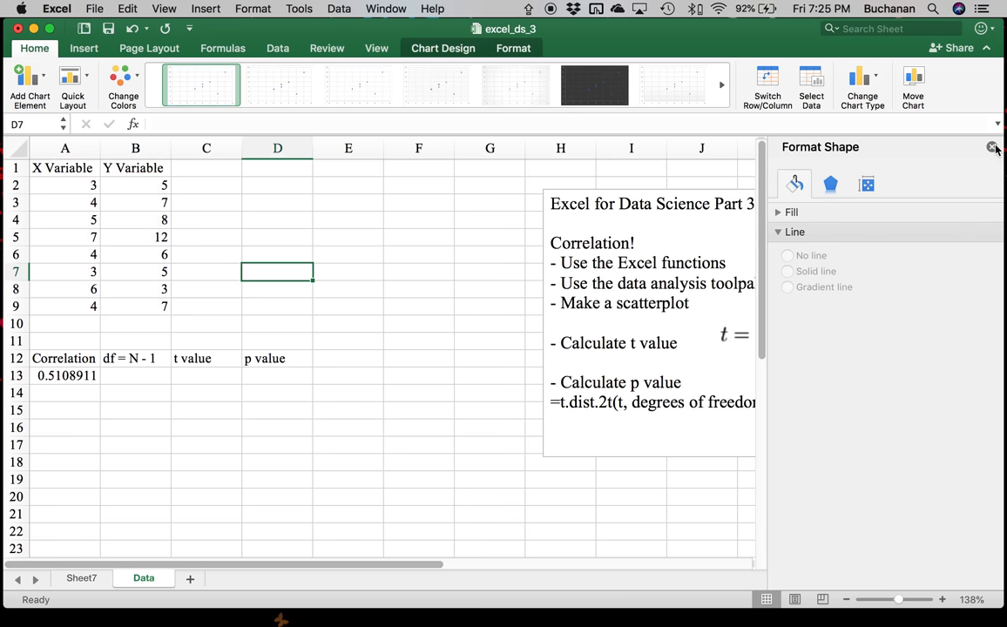
pyautogui.click(991, 146)
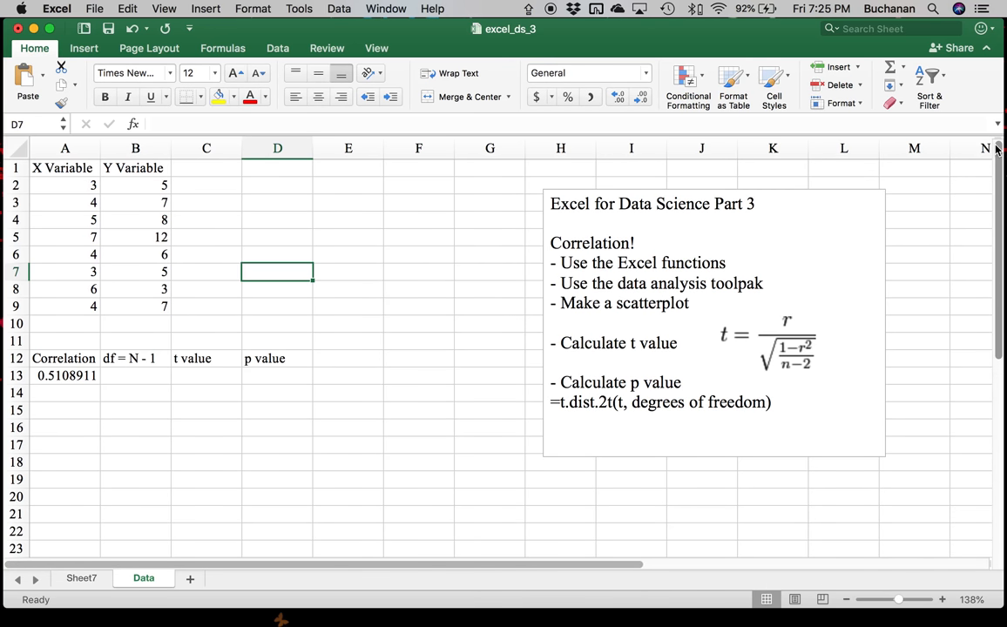
pyautogui.moveTo(601, 230)
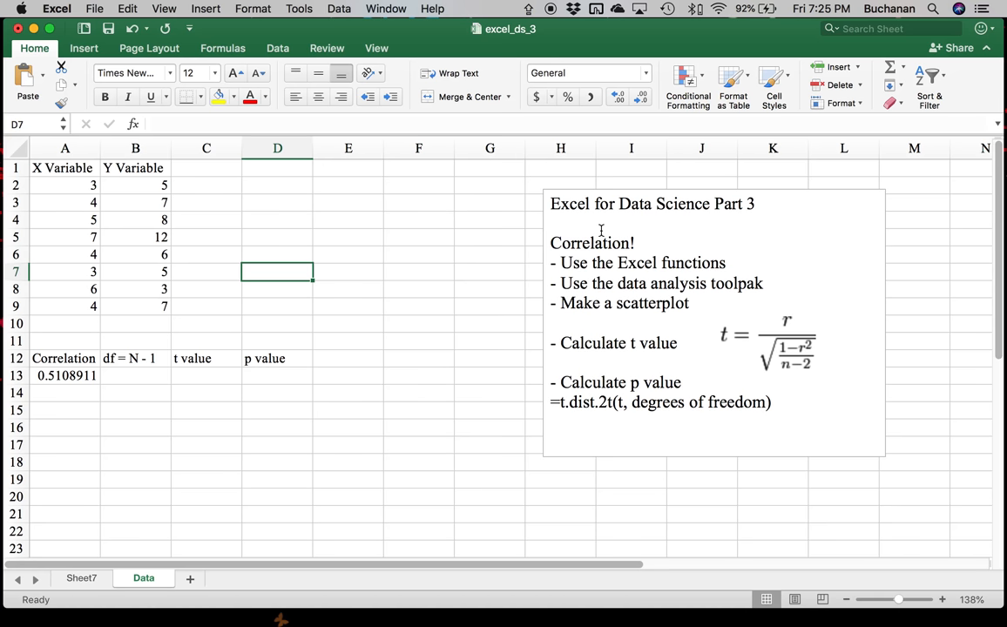
pyautogui.click(136, 377)
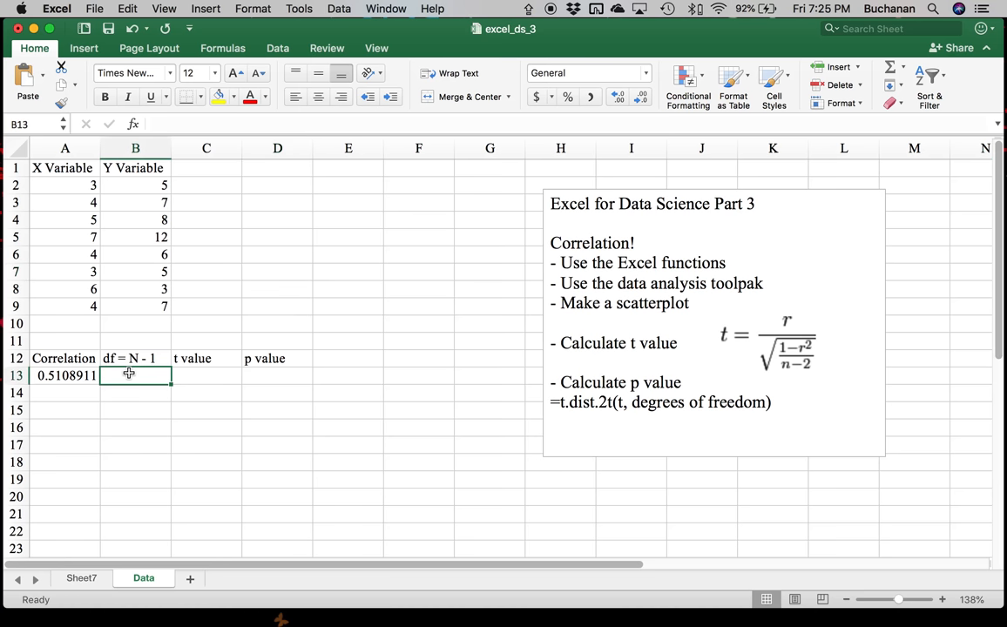
pyautogui.moveTo(139, 369)
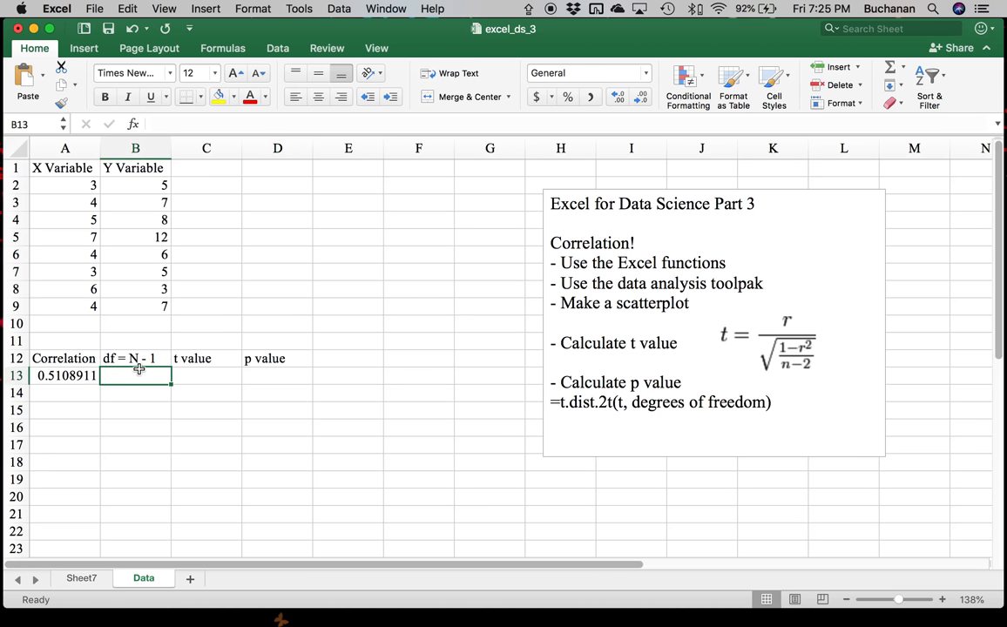
pyautogui.moveTo(143, 300)
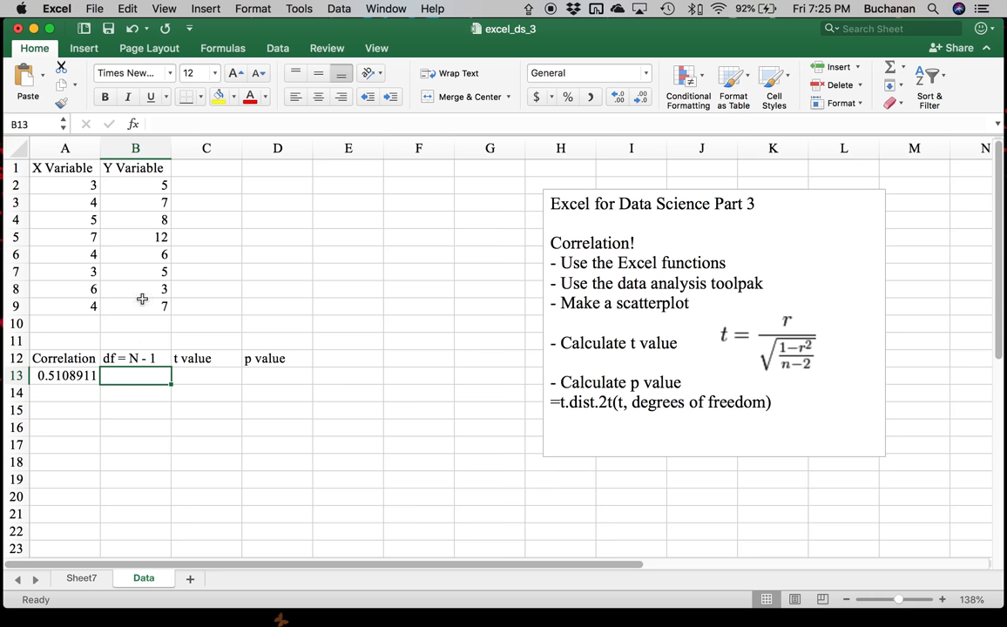
pyautogui.click(136, 359)
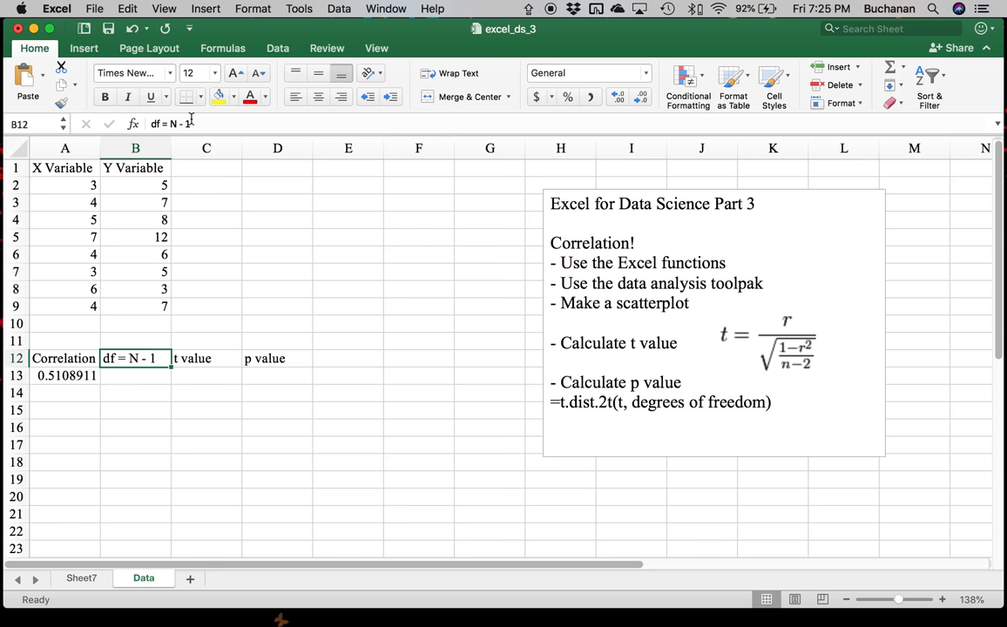
pyautogui.write('2')
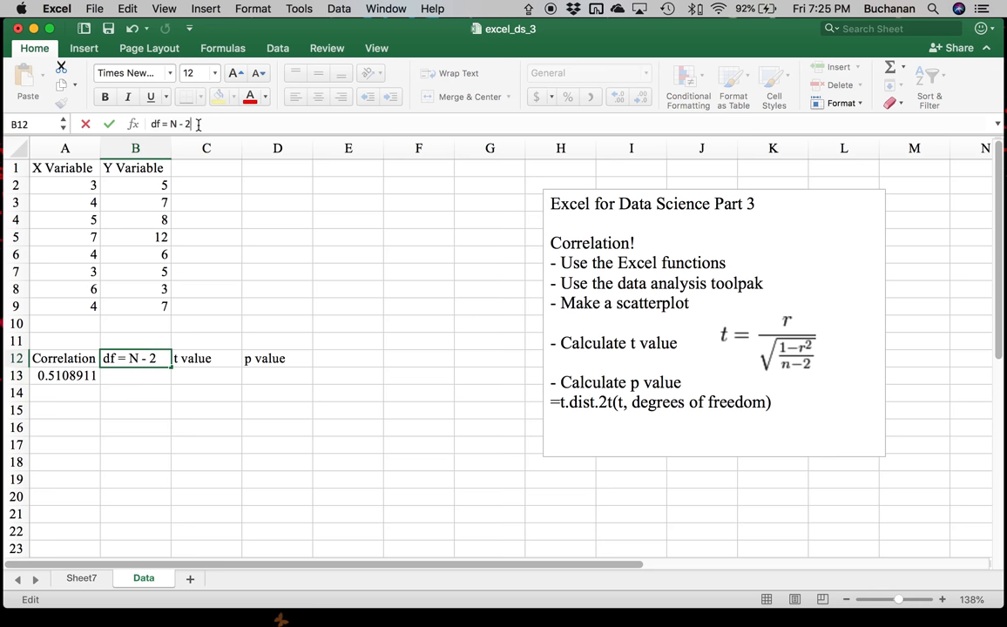
pyautogui.press('Return')
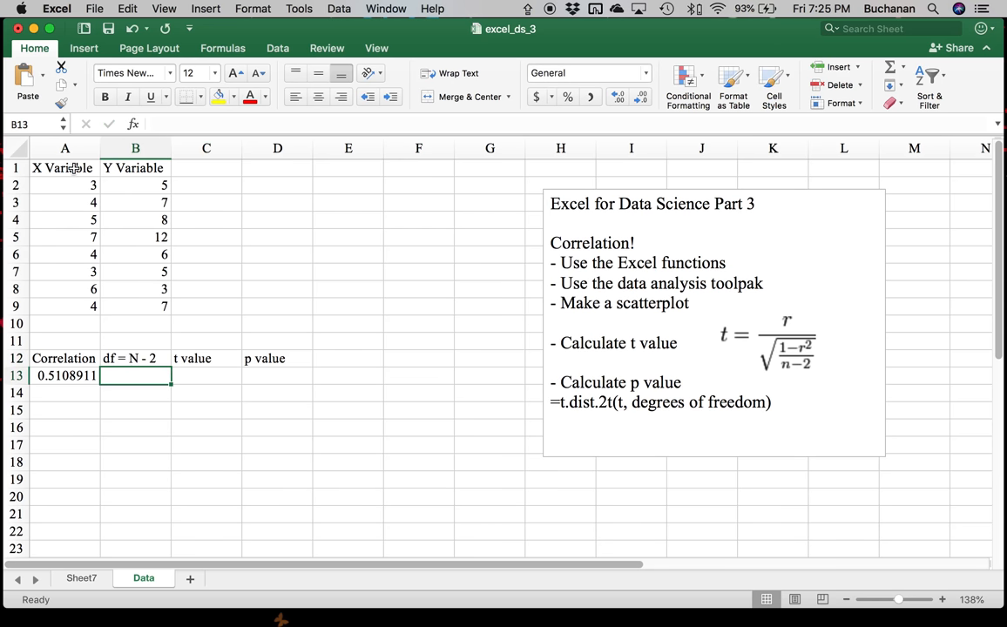
pyautogui.moveTo(38, 178)
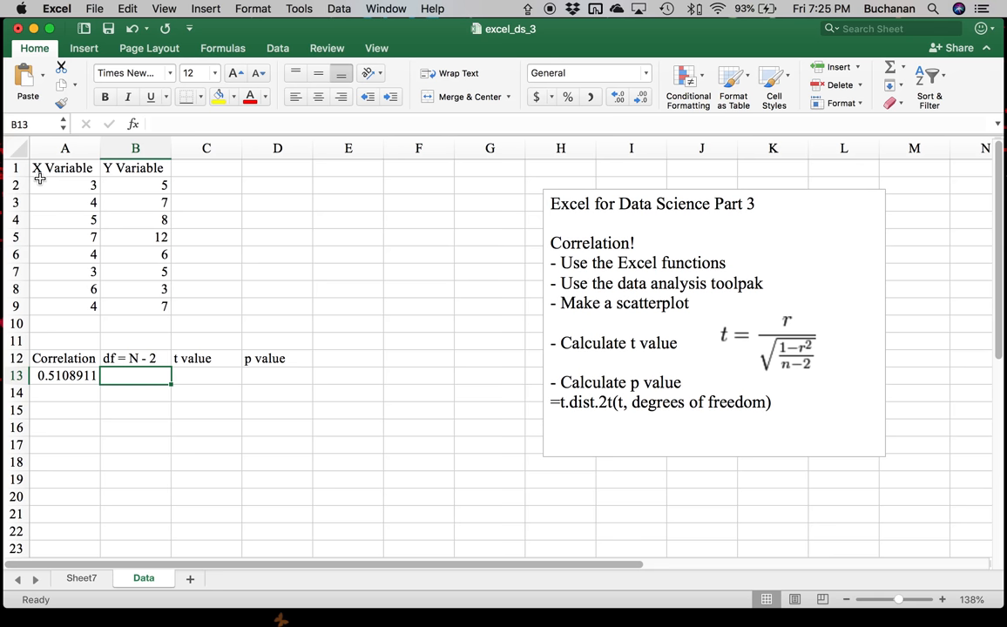
pyautogui.click(65, 185)
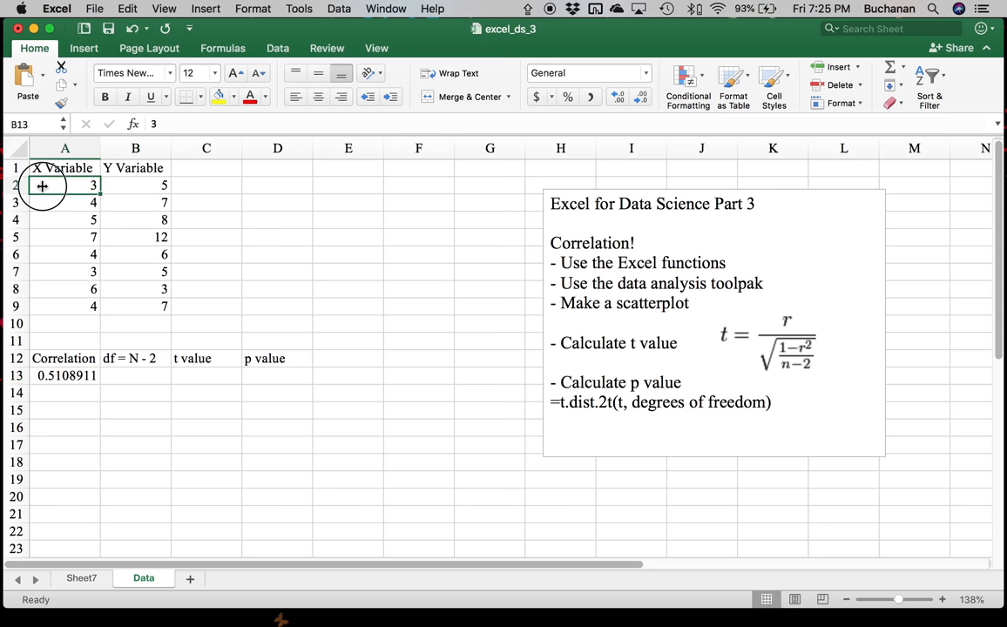
pyautogui.moveTo(42, 185); pyautogui.dragTo(44, 306)
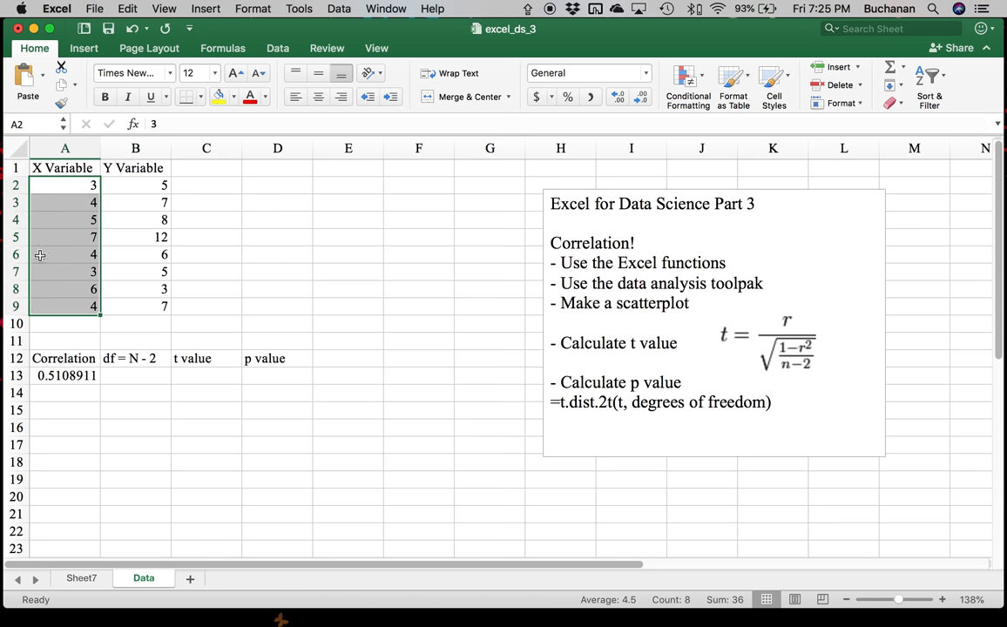
pyautogui.moveTo(64, 185); pyautogui.dragTo(69, 305)
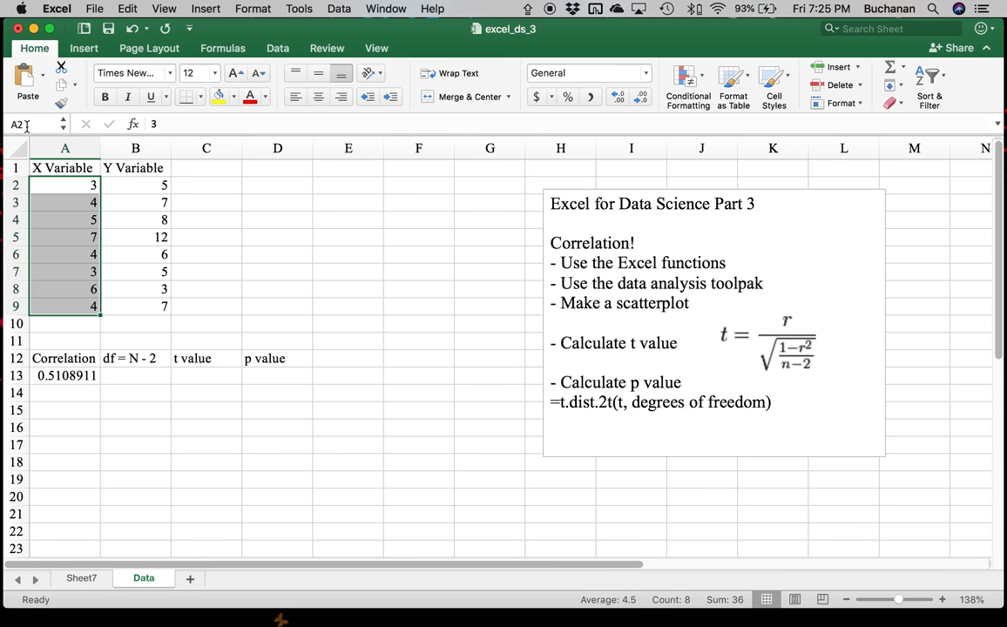
pyautogui.moveTo(64, 184); pyautogui.dragTo(64, 307)
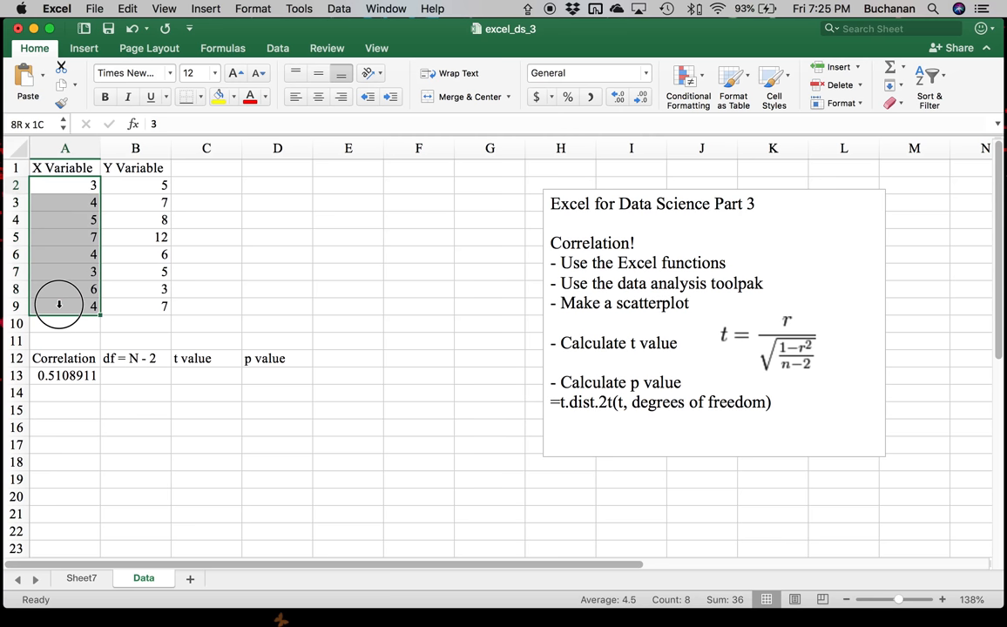
pyautogui.click(64, 185)
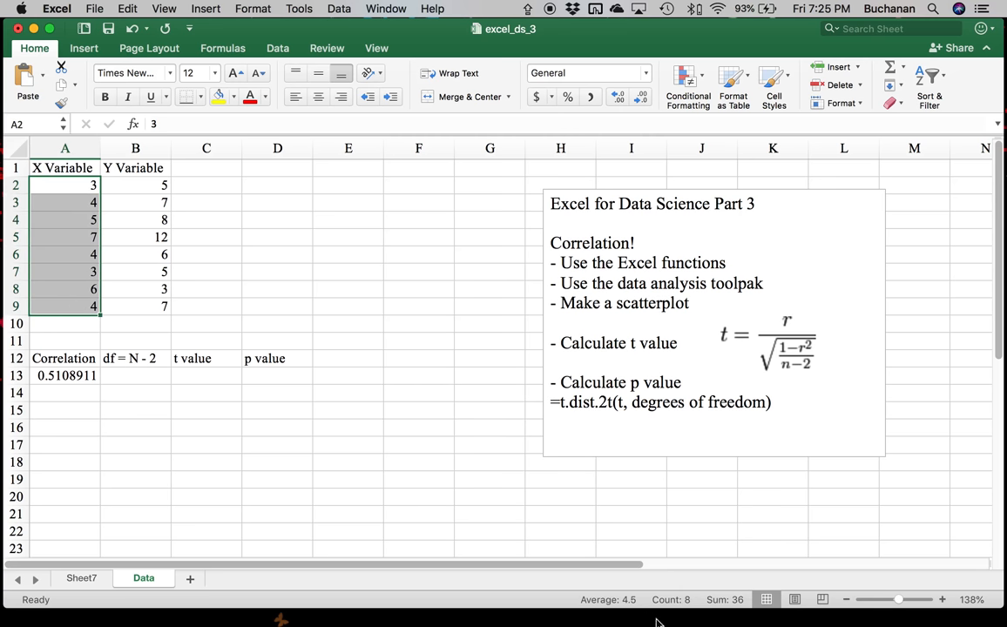
pyautogui.moveTo(666, 610)
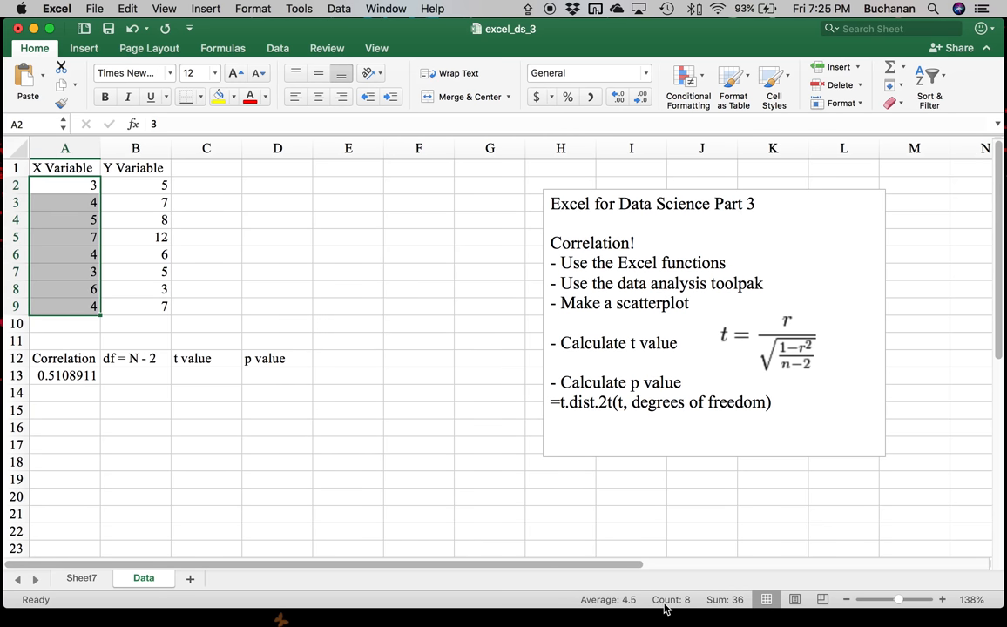
pyautogui.click(135, 376)
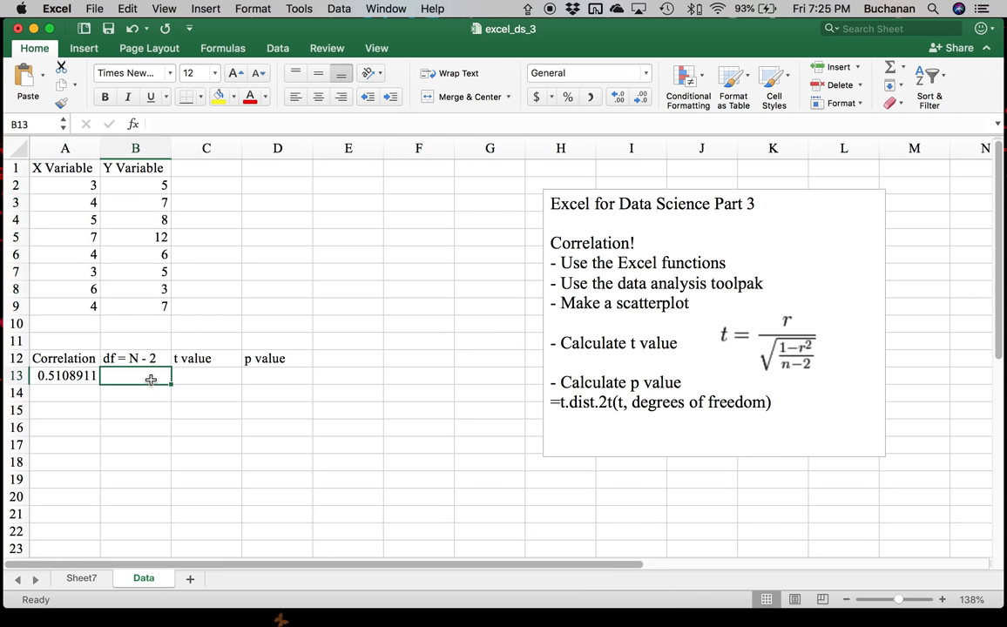
# - Enter df =8-2 in B13 and begin the t formula =A13/SQRT(( in C13
pyautogui.write('=8-2')
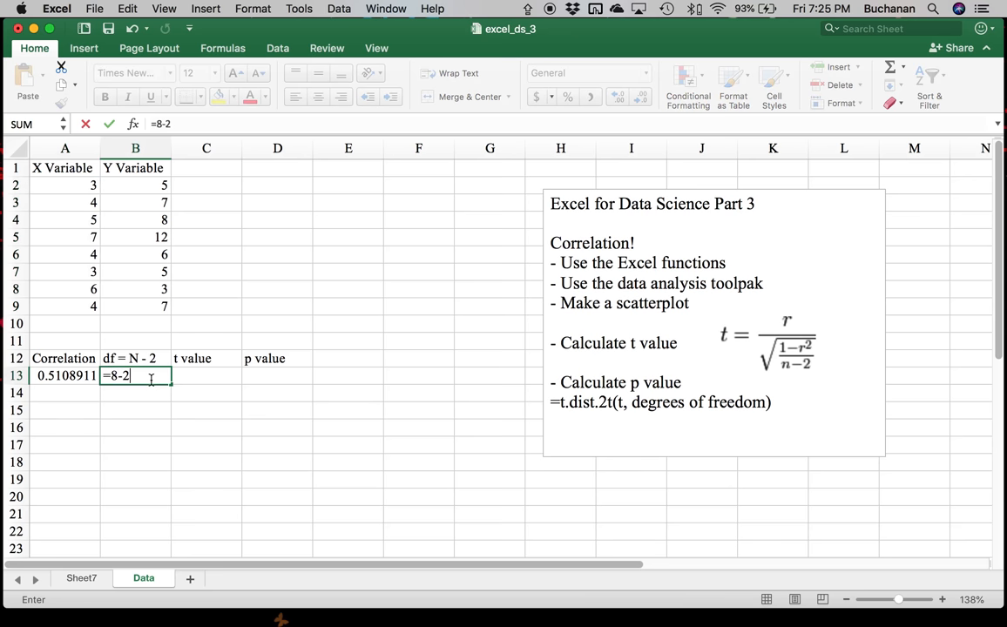
pyautogui.press('Return')
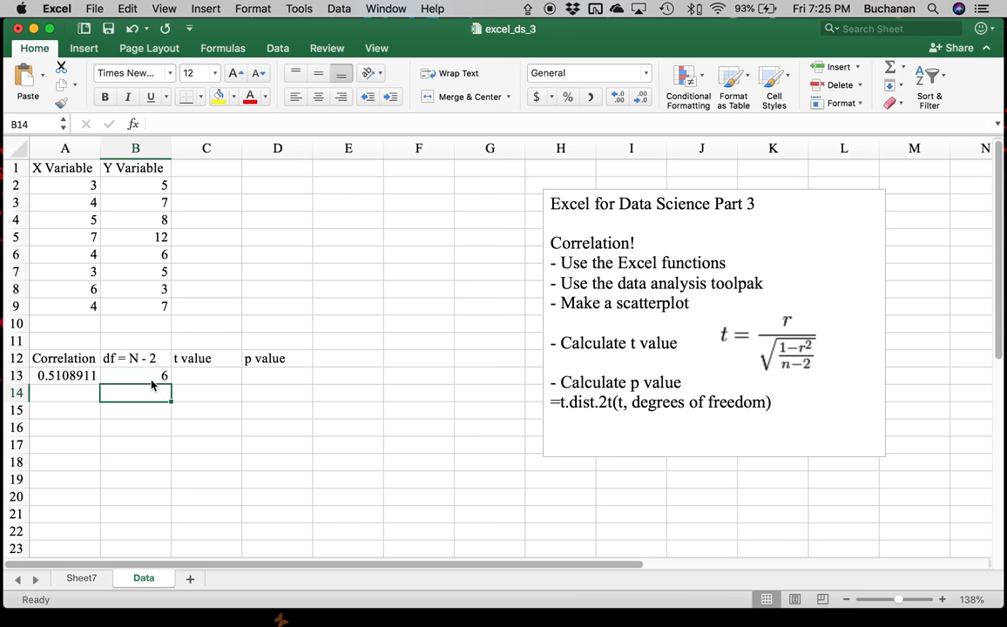
pyautogui.click(206, 375)
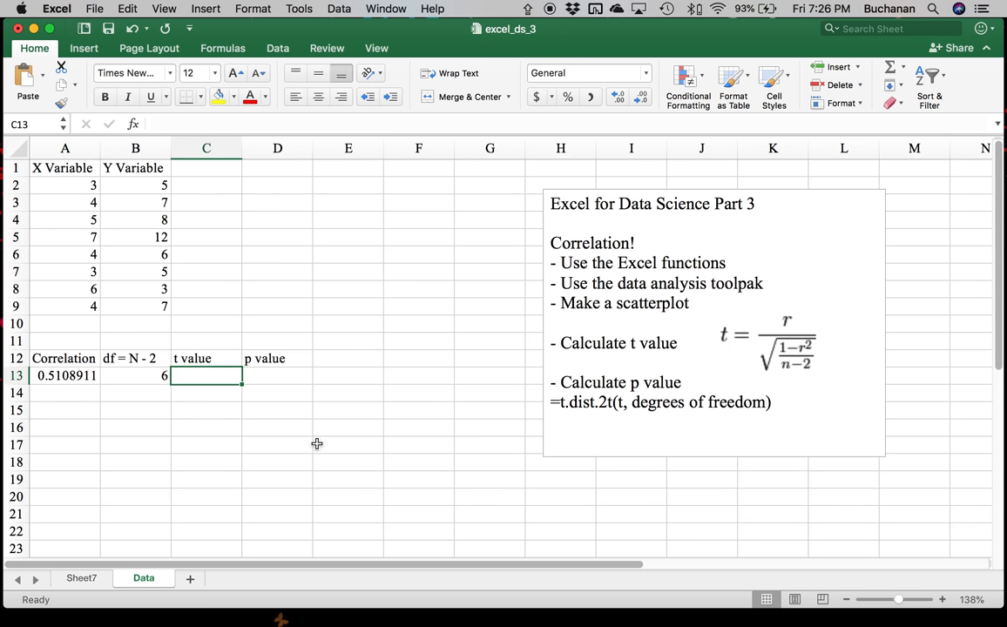
pyautogui.write('=')
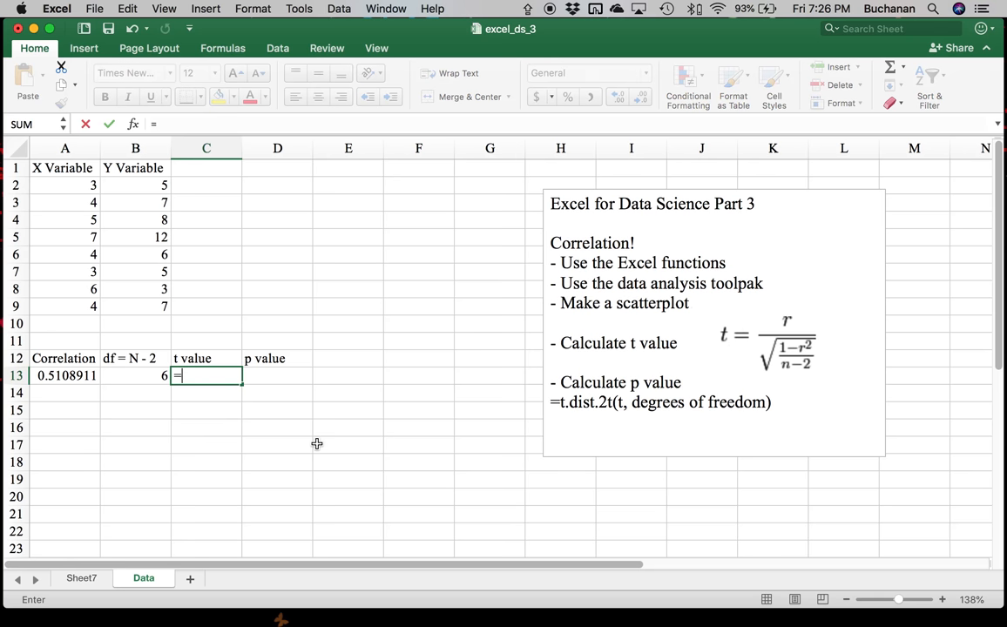
pyautogui.click(65, 377)
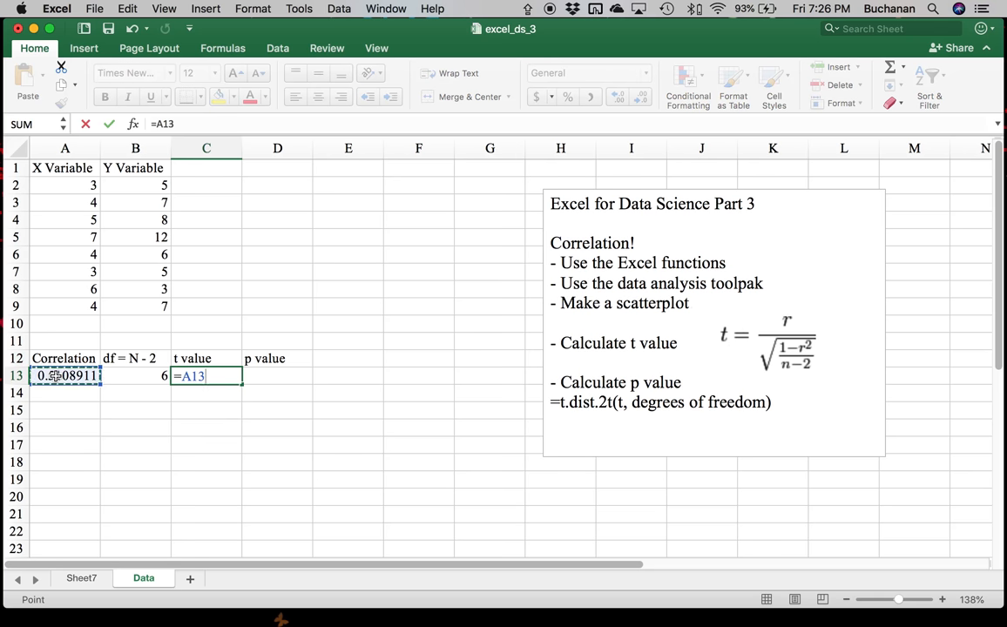
pyautogui.write('/')
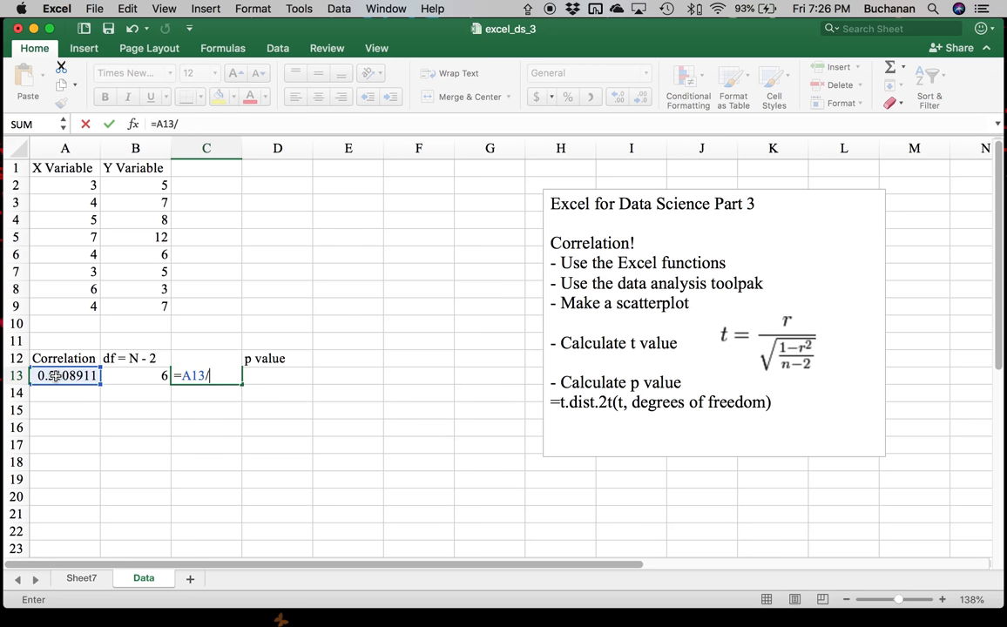
pyautogui.write('SQRT')
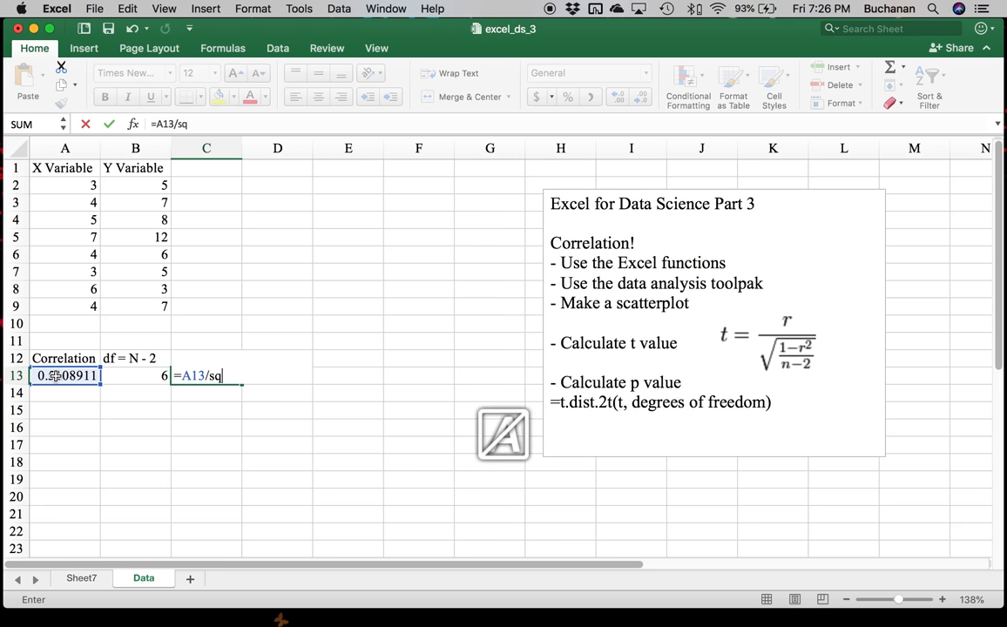
pyautogui.write('rt(')
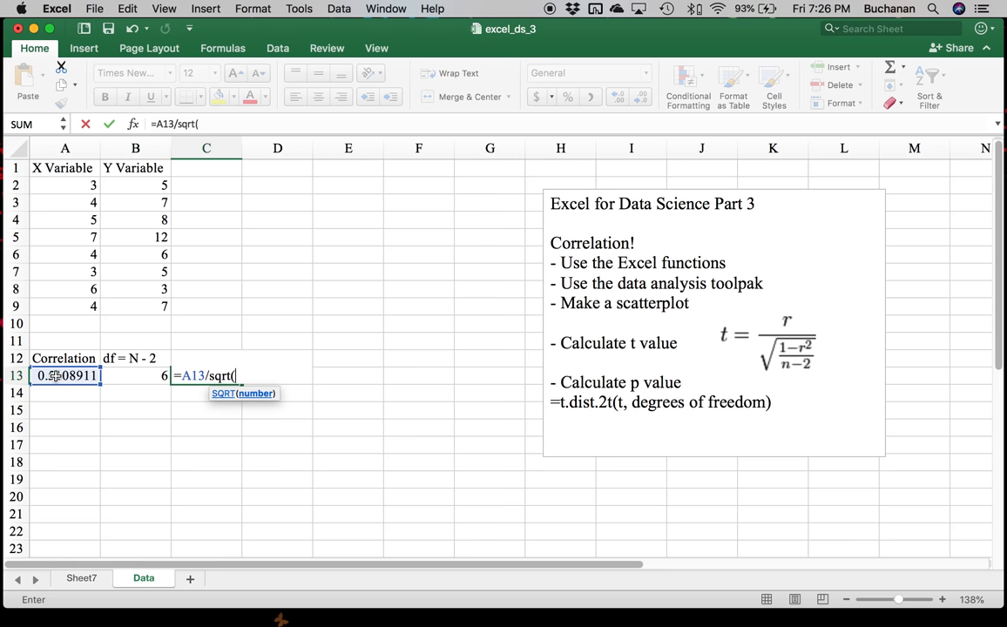
pyautogui.write('(')
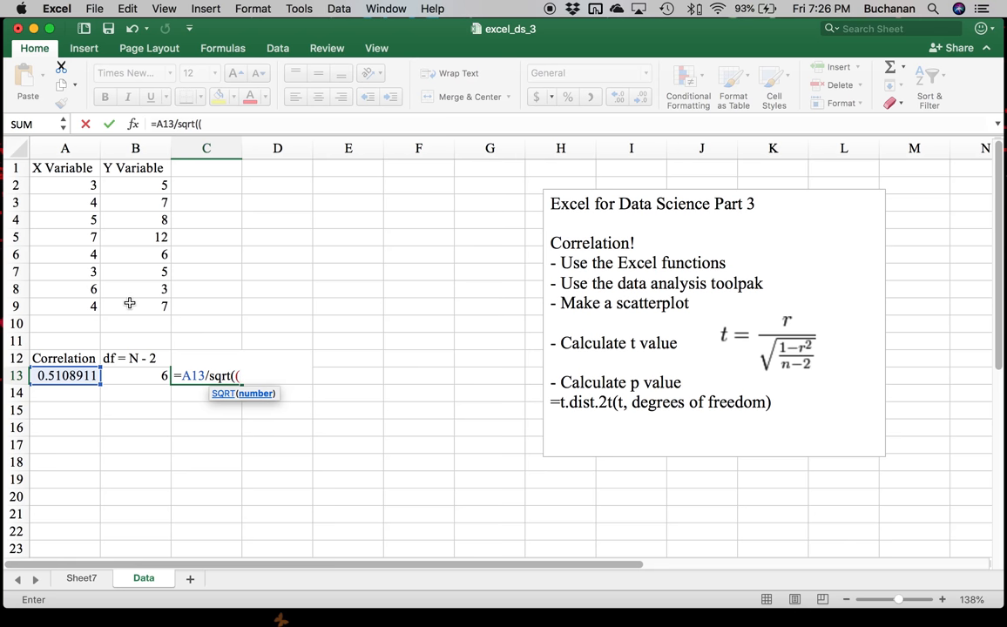
# - Complete =A13/SQRT((1-A13^2)/B13) to get t = 1.4557424
pyautogui.write('1')
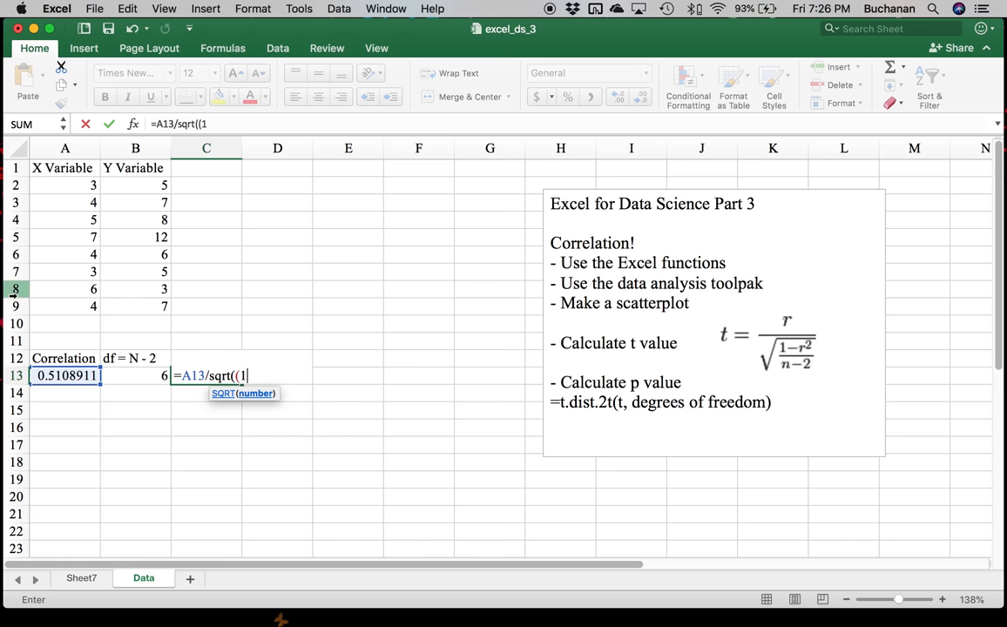
pyautogui.write('-')
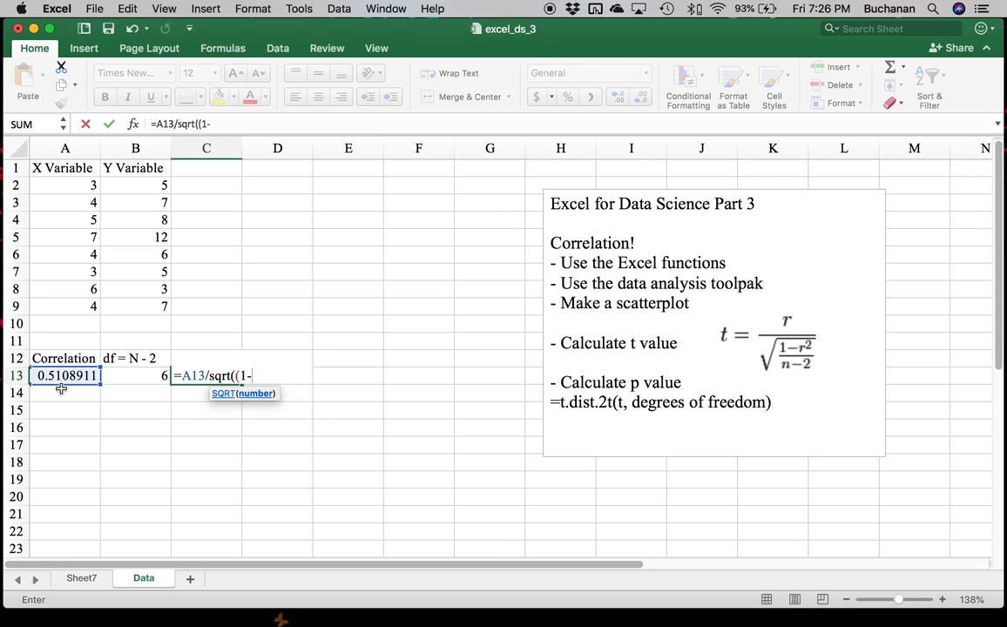
pyautogui.click(66, 377)
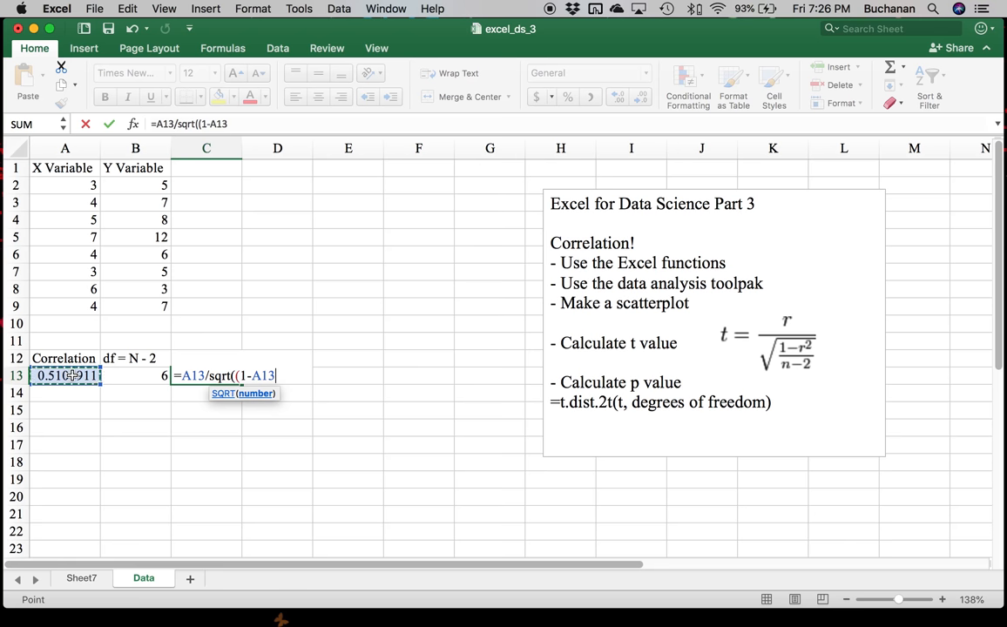
pyautogui.write('^2')
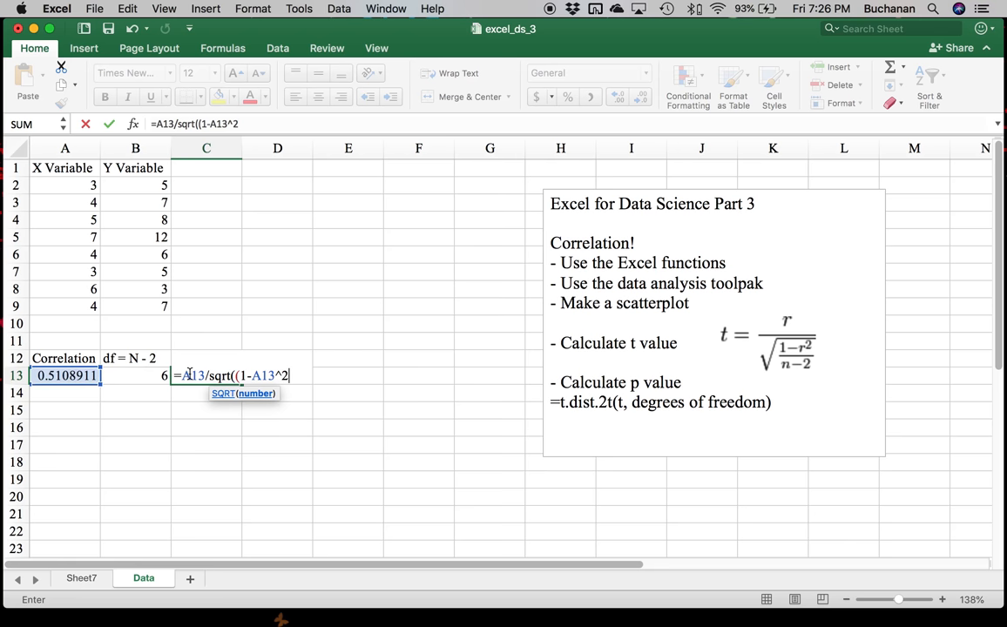
pyautogui.write(')')
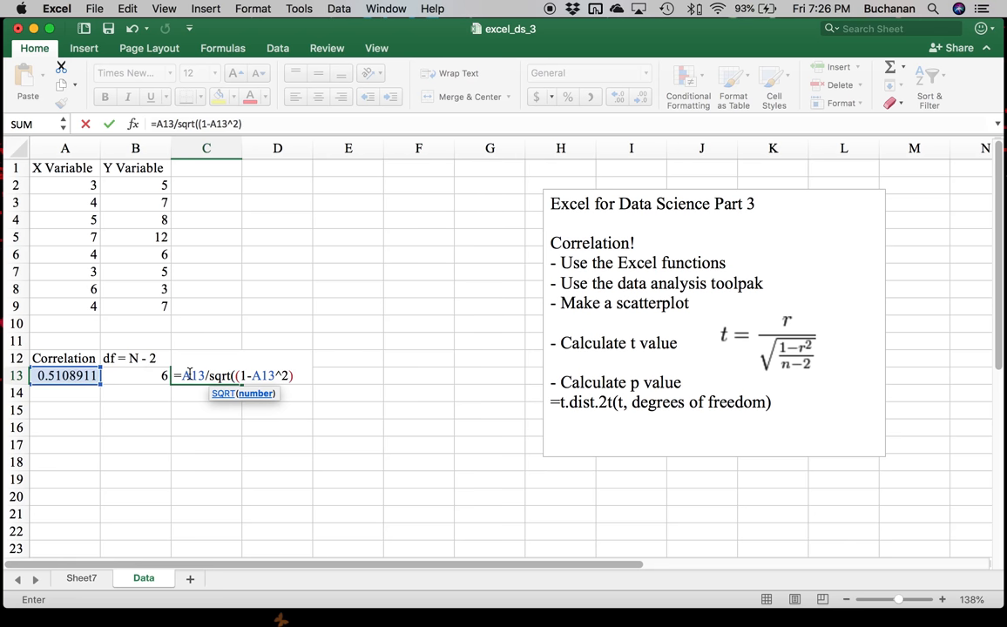
pyautogui.write('/')
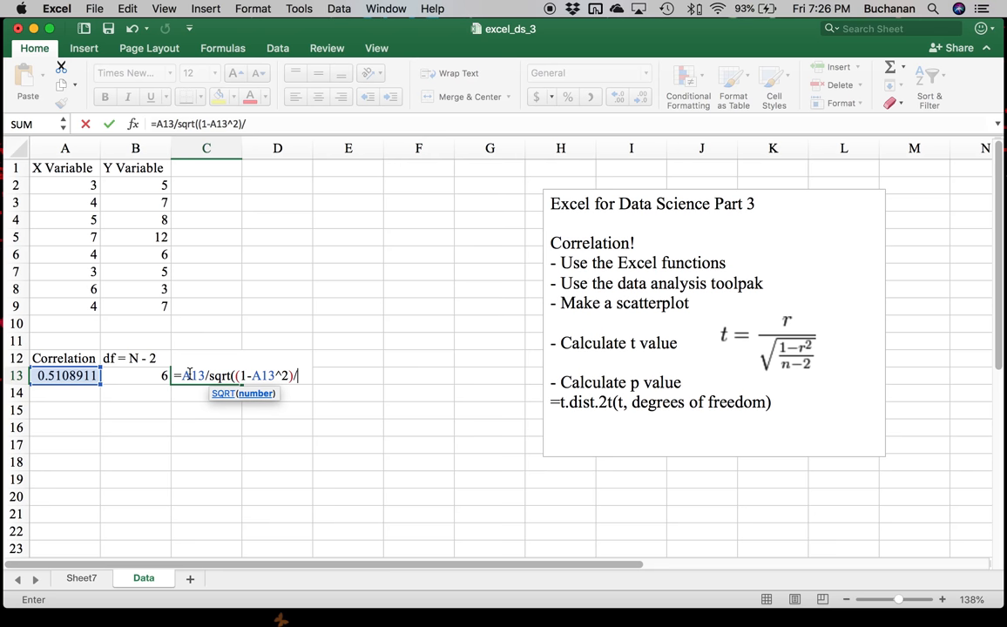
pyautogui.moveTo(819, 364)
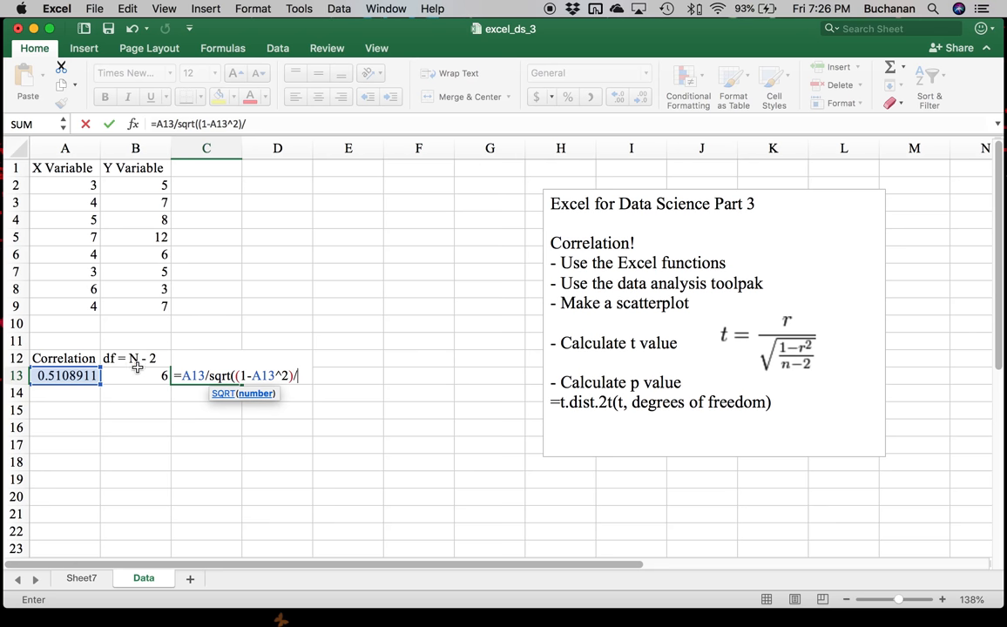
pyautogui.click(136, 377)
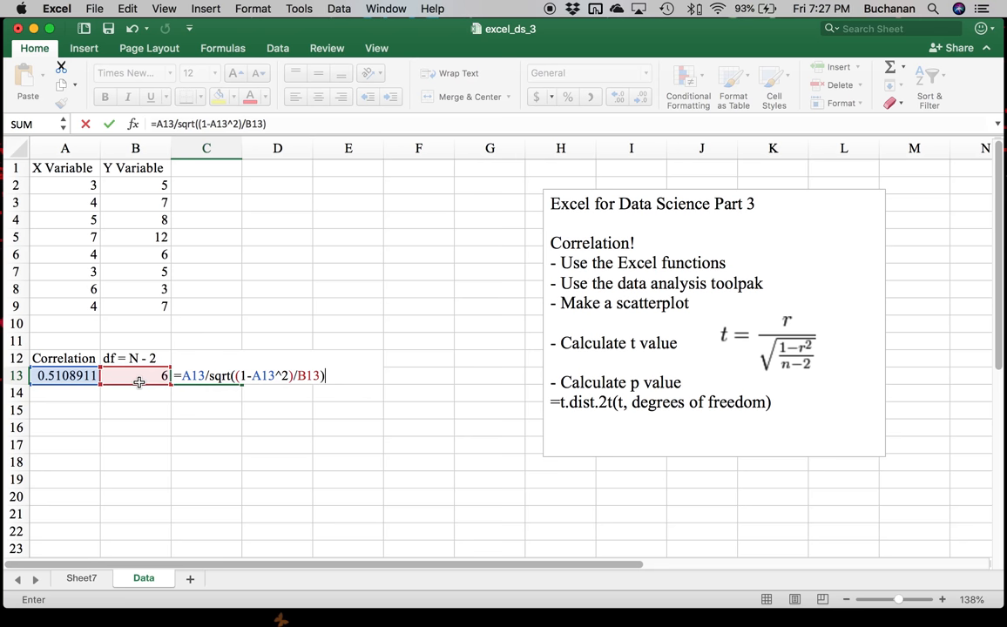
pyautogui.press('Return')
pyautogui.write('=')
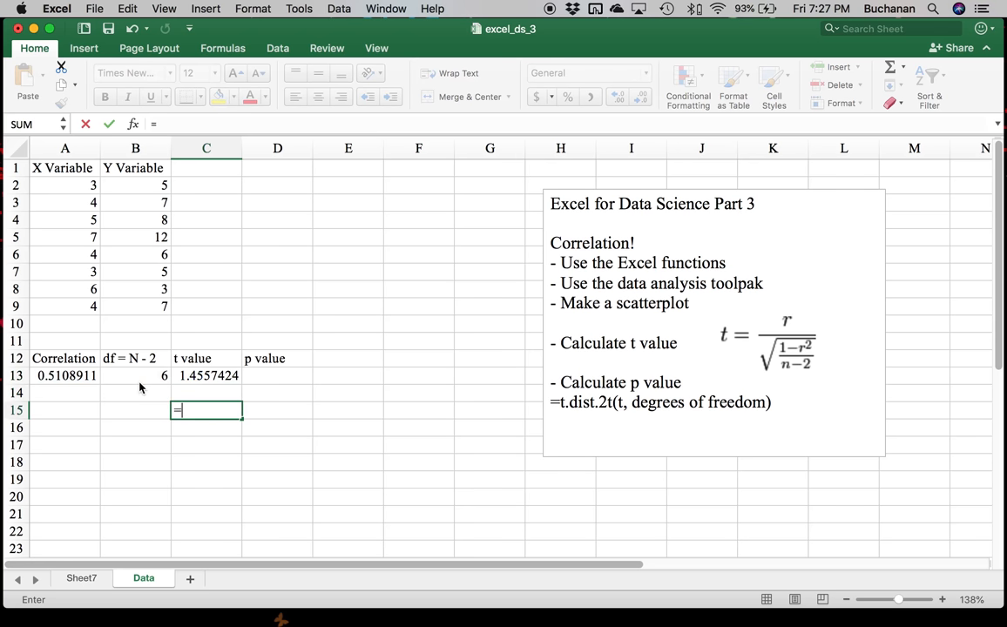
pyautogui.click(64, 376)
pyautogui.write('-')
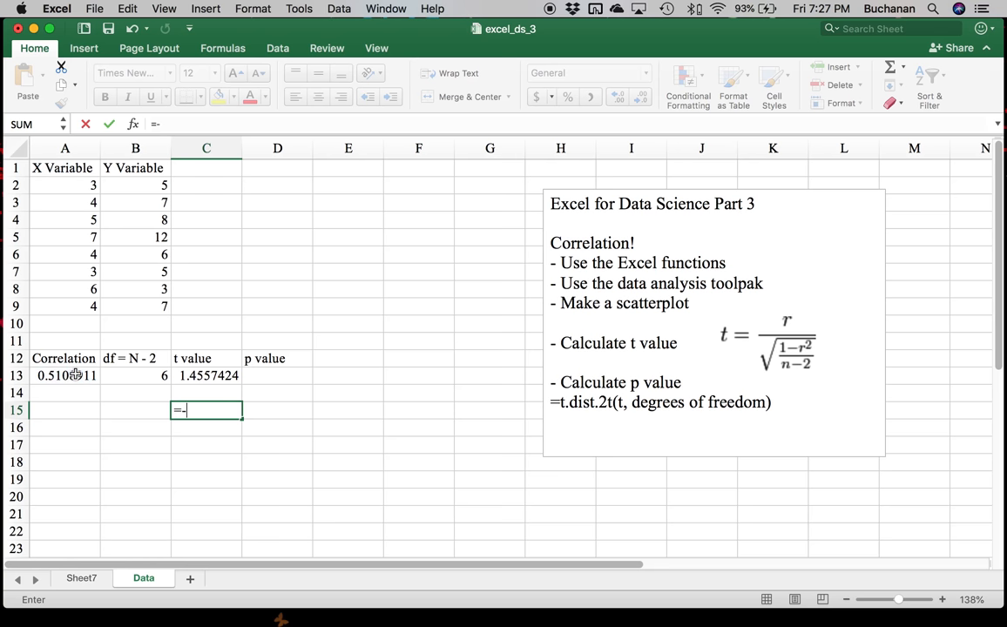
pyautogui.write('.51')
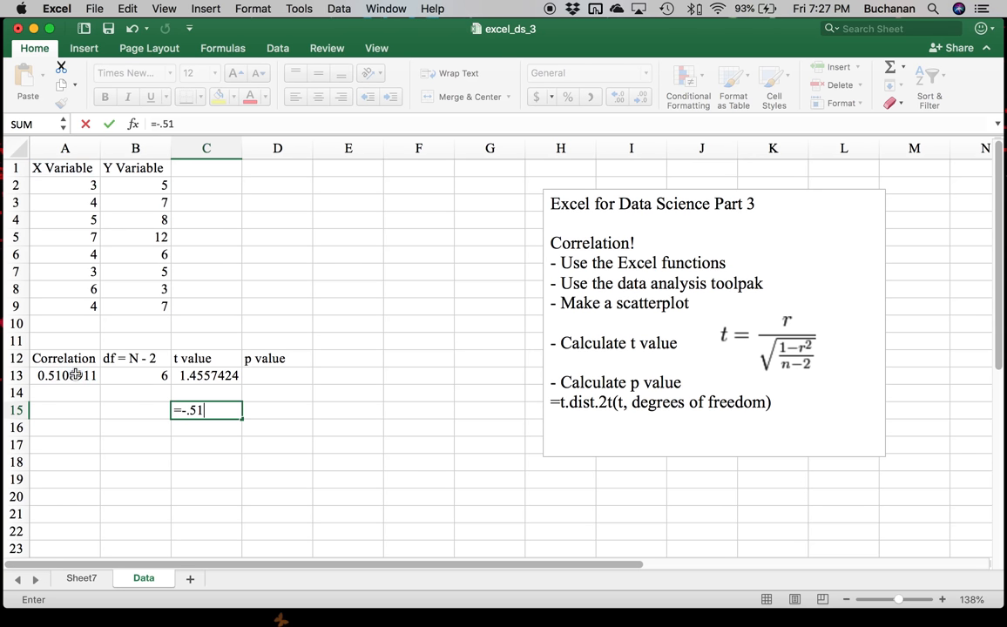
pyautogui.write('^2')
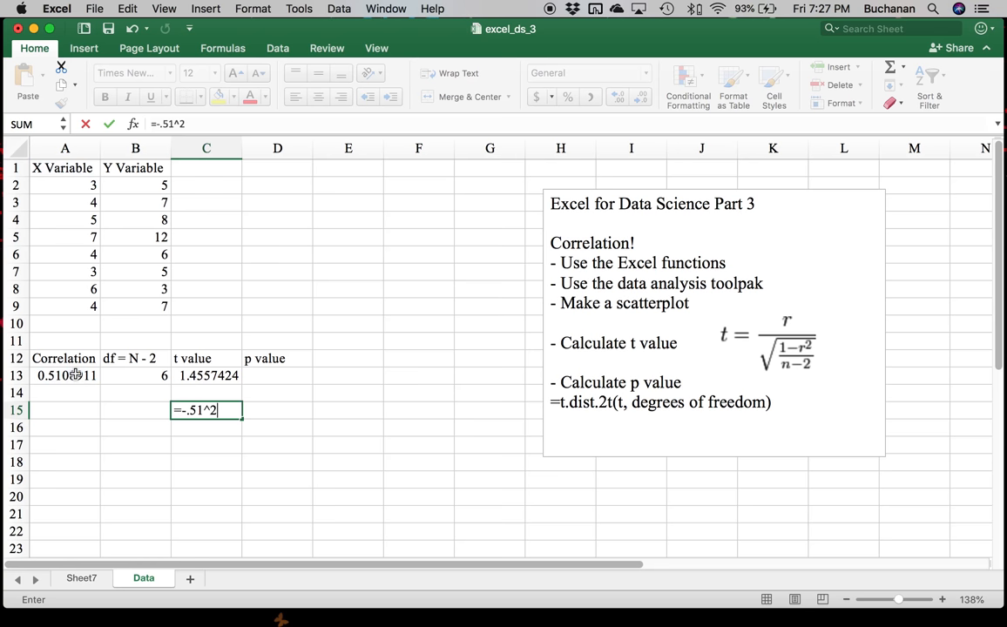
pyautogui.press('Return')
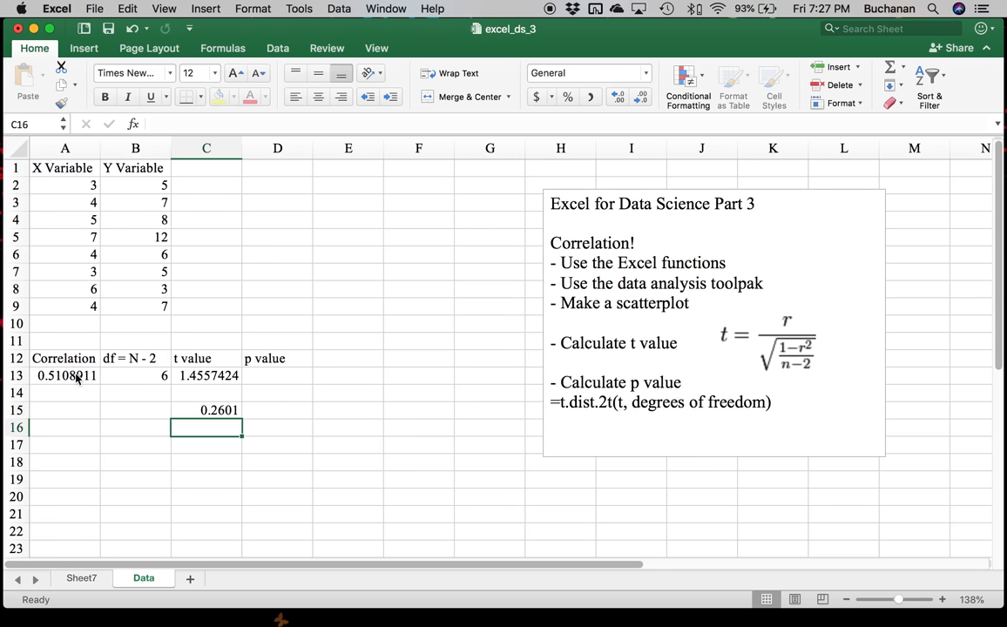
pyautogui.click(206, 411)
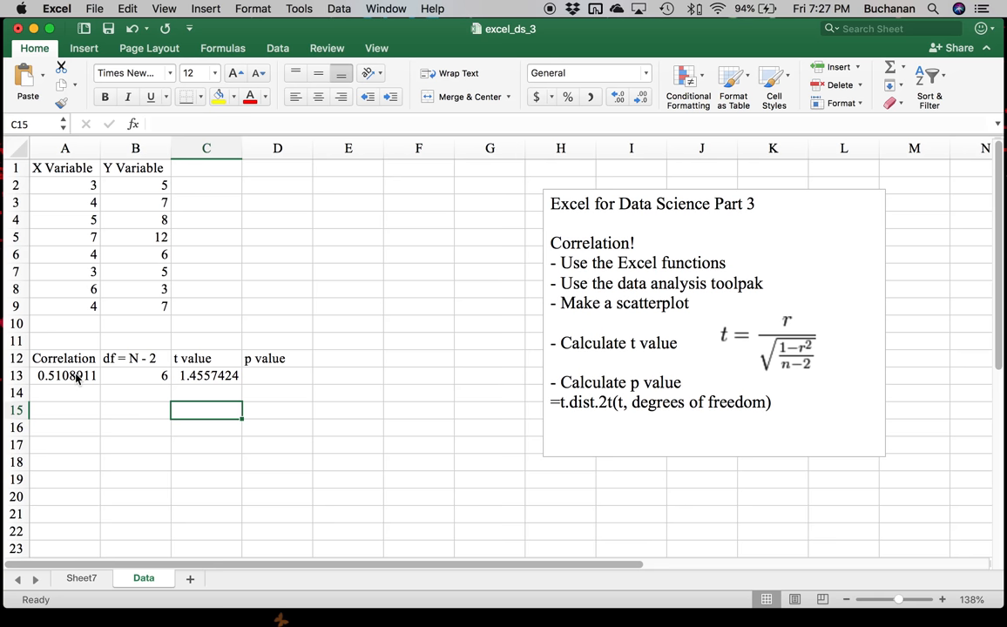
pyautogui.click(206, 377)
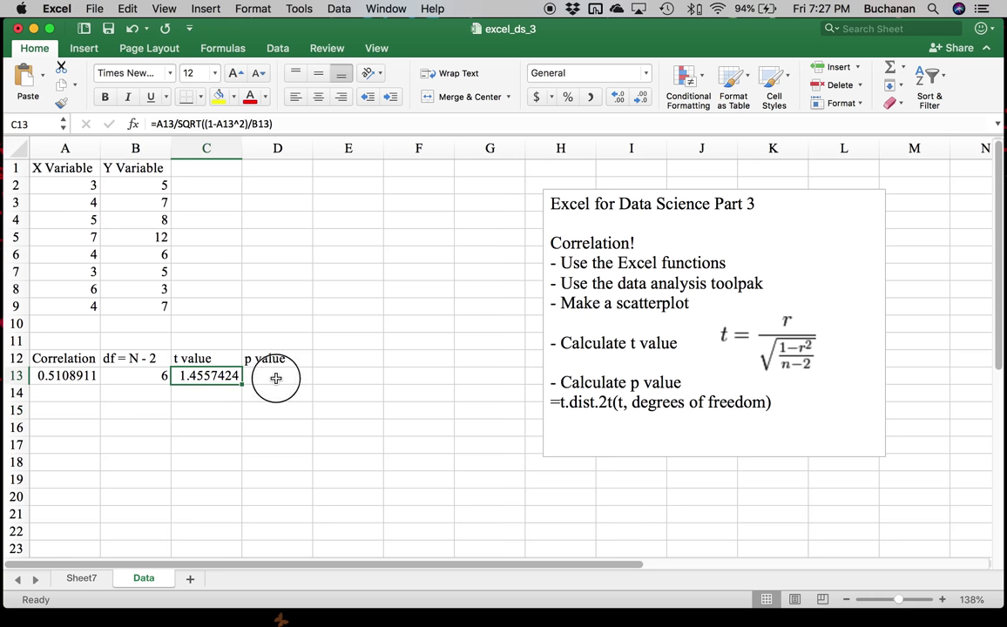
pyautogui.click(277, 377)
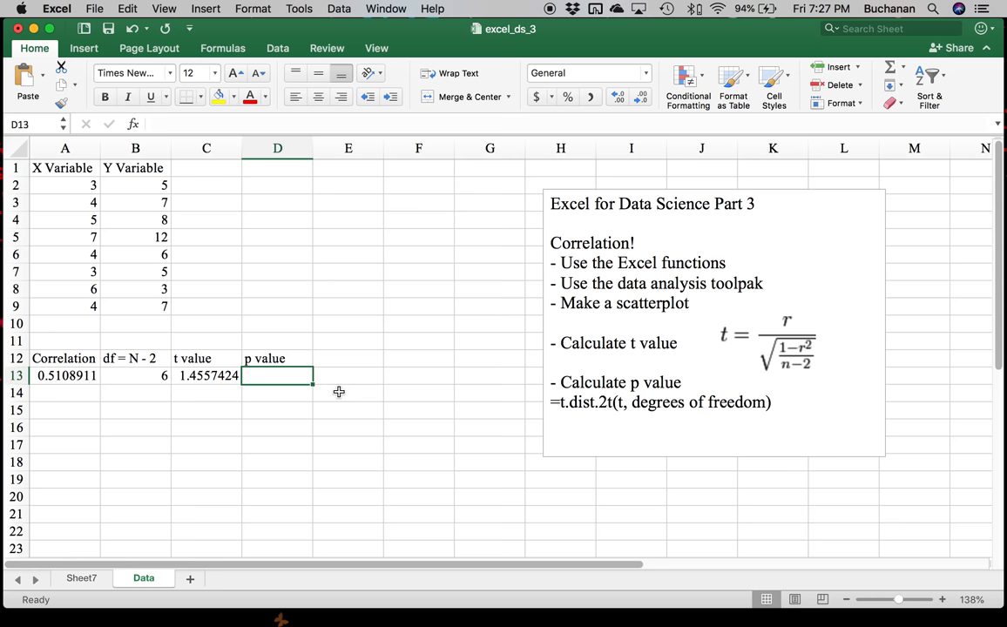
# - Enter =T.DIST.2T(C13,B13) in D13 to get the two-tailed p value 0.1957
pyautogui.write('=')
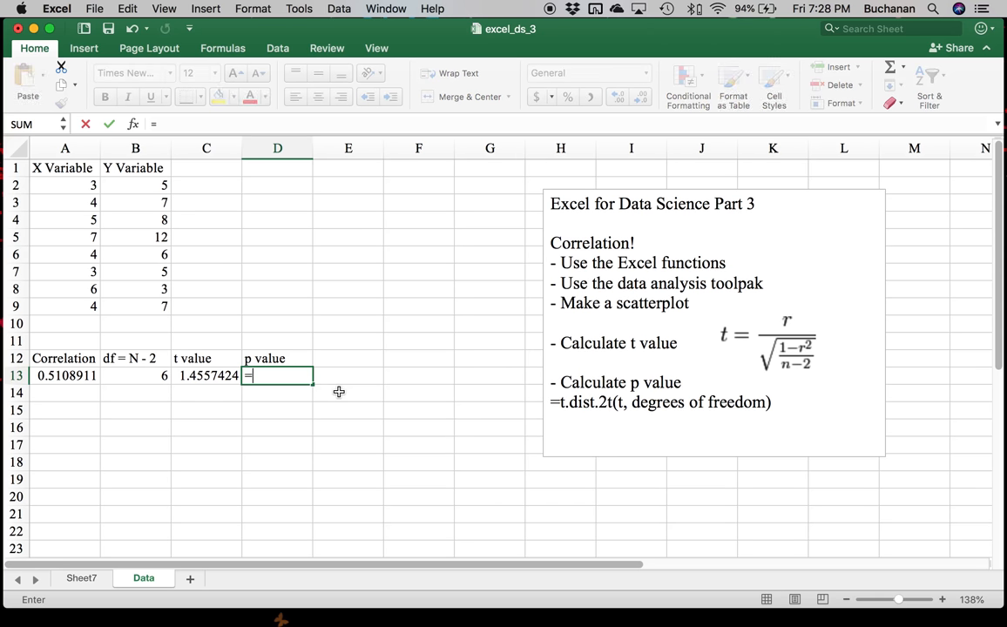
pyautogui.write('t.dis')
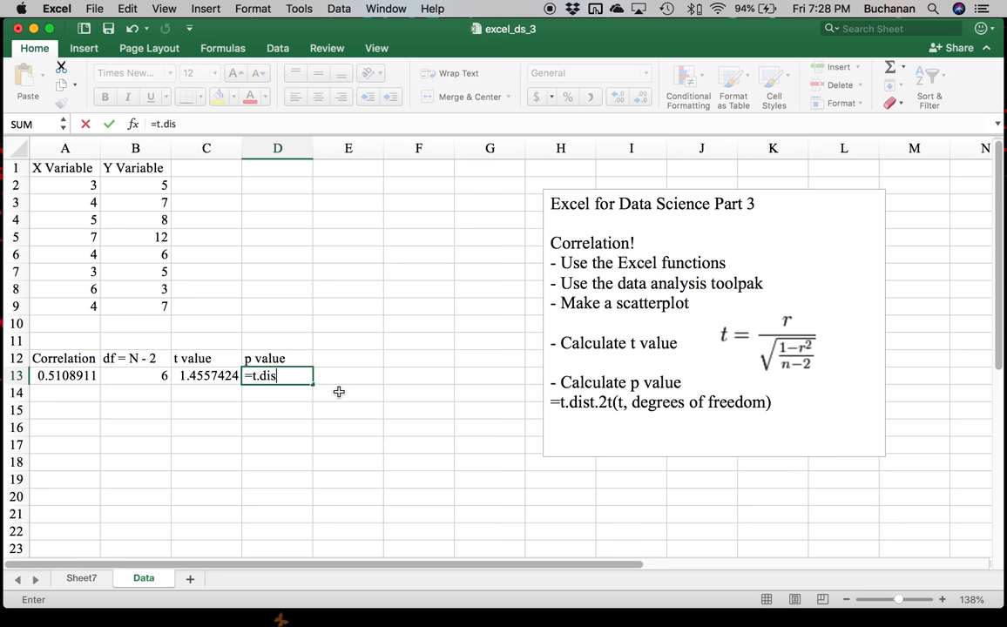
pyautogui.write('t.2')
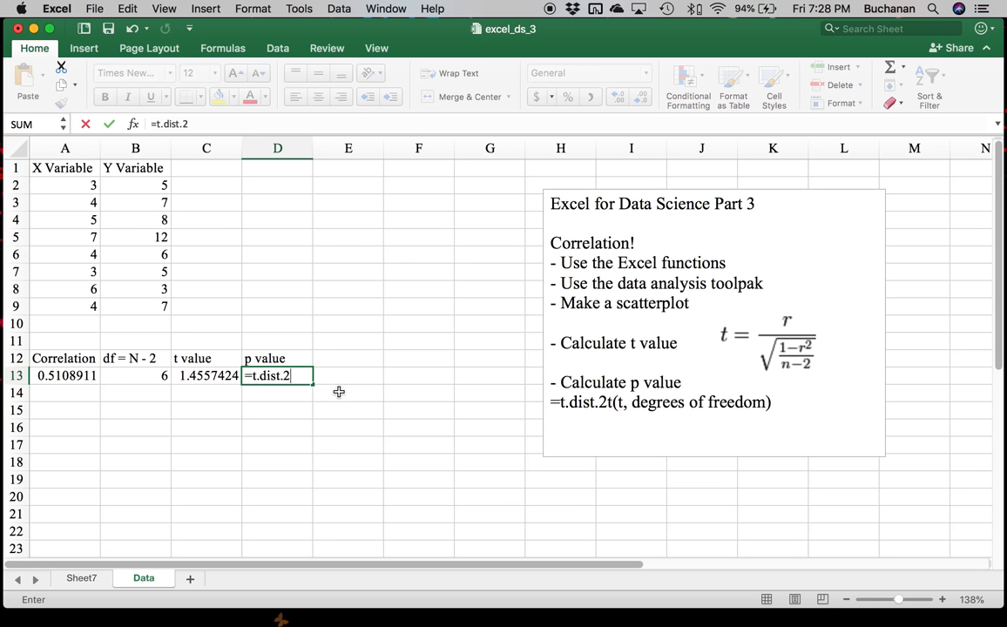
pyautogui.write('t(')
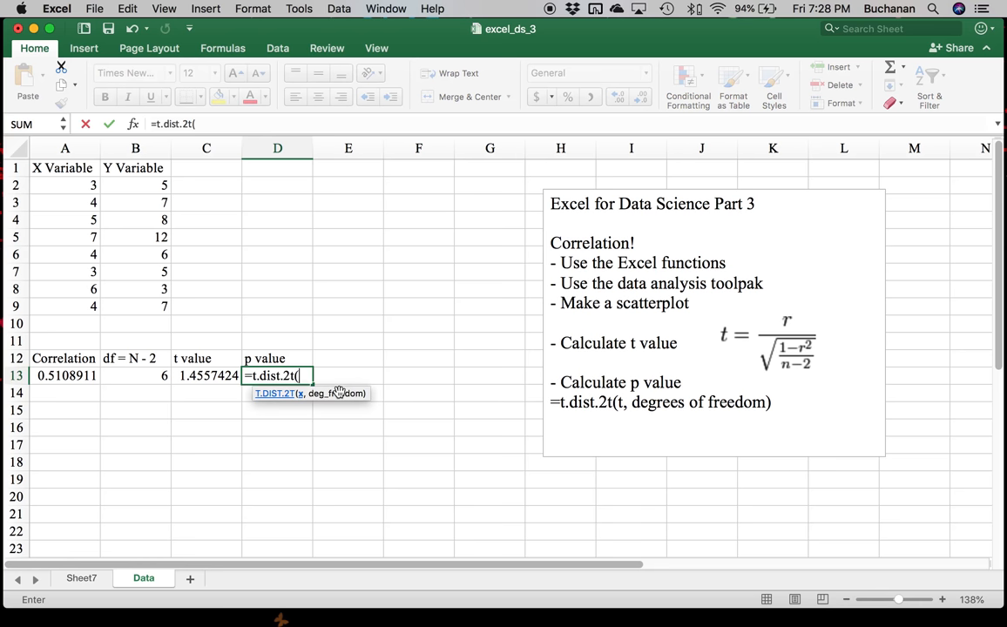
pyautogui.moveTo(359, 319)
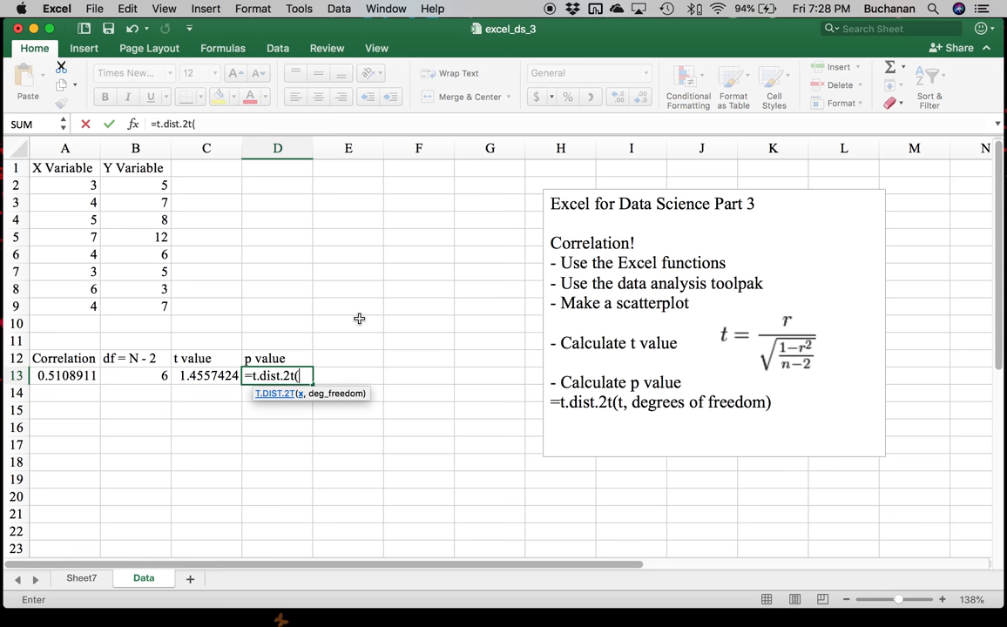
pyautogui.moveTo(307, 408)
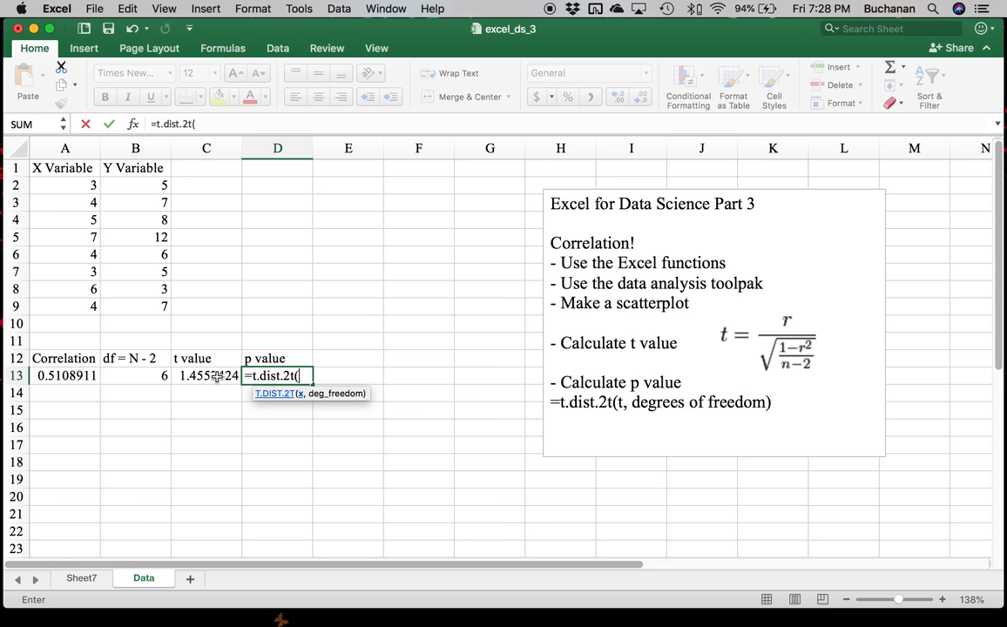
pyautogui.click(206, 376)
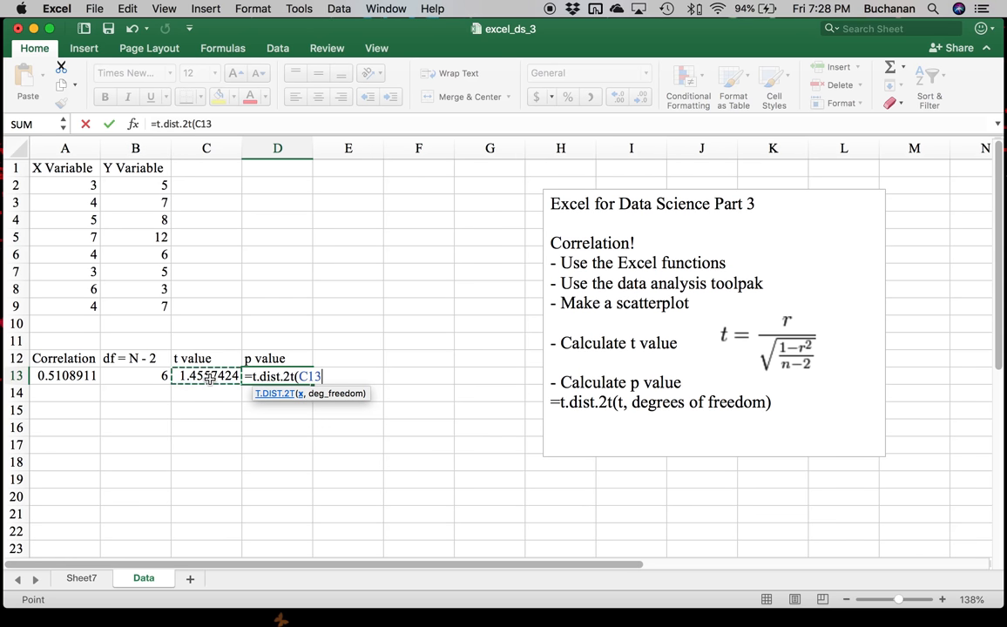
pyautogui.write(',')
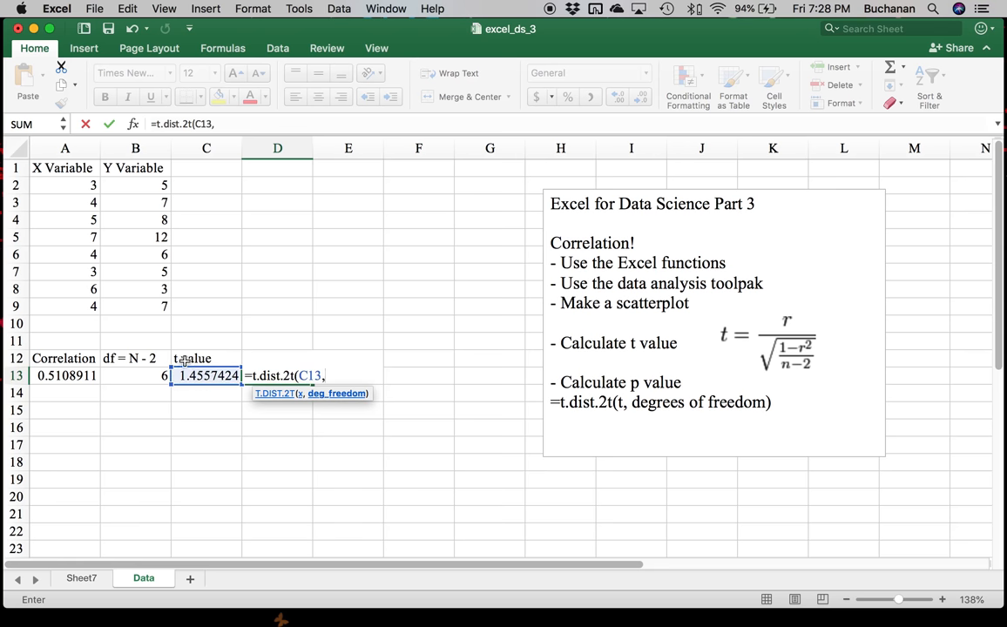
pyautogui.click(136, 376)
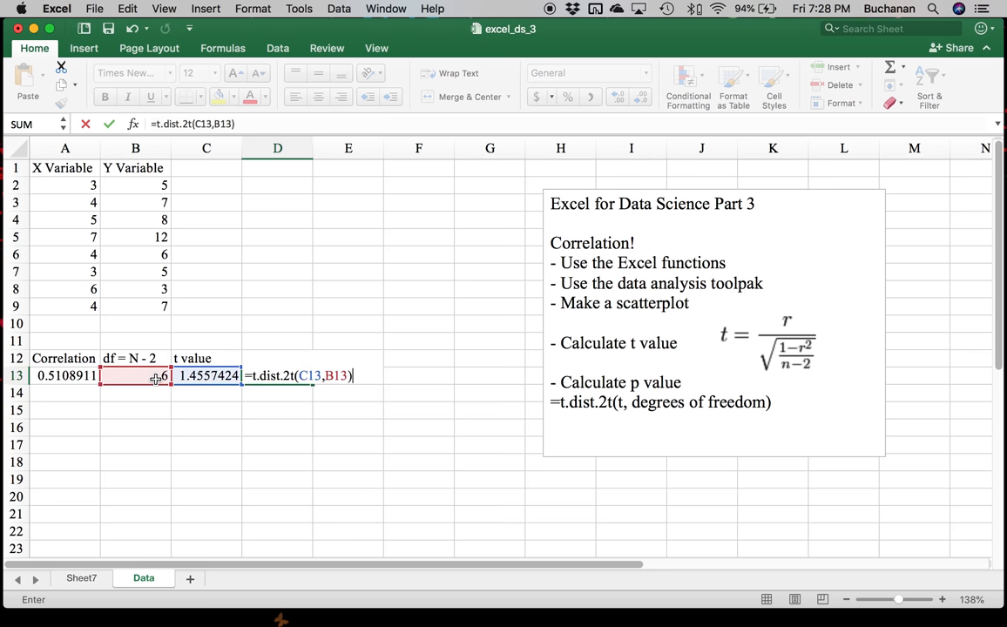
pyautogui.press('Return')
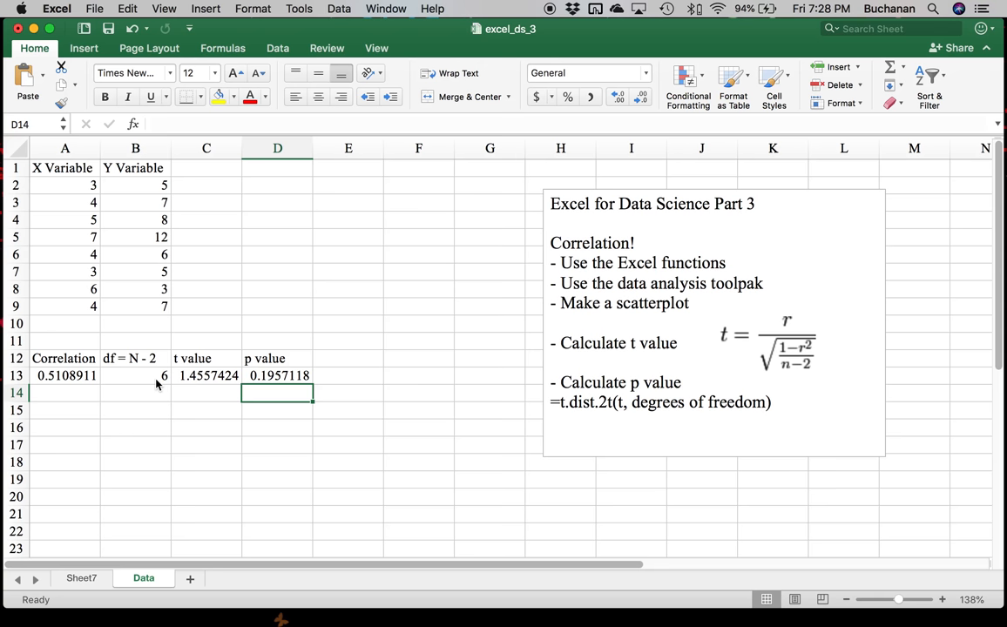
# - Select B15 below the table to hold the results line
pyautogui.click(206, 409)
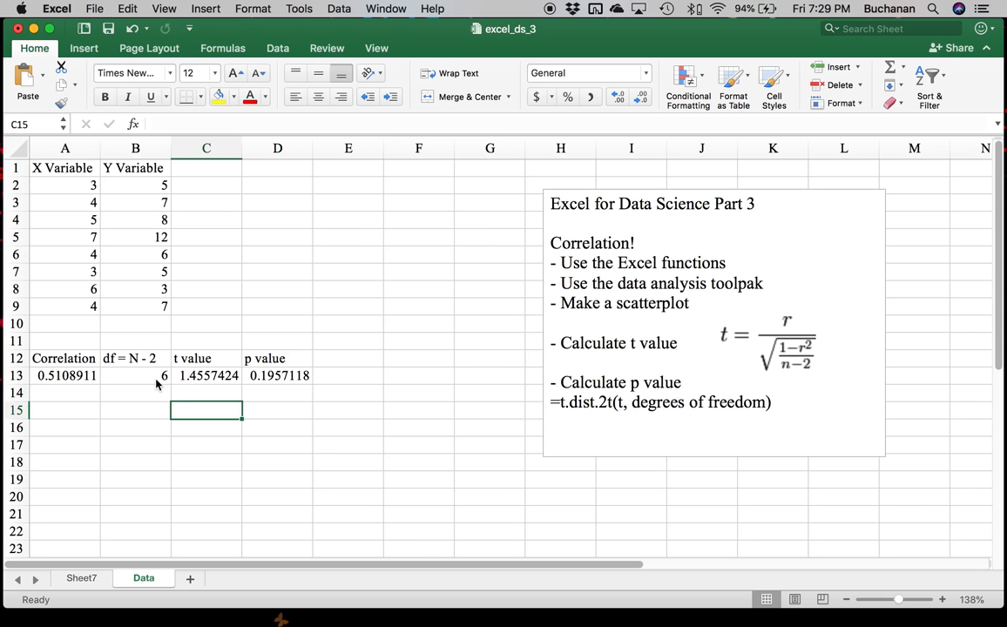
pyautogui.click(136, 412)
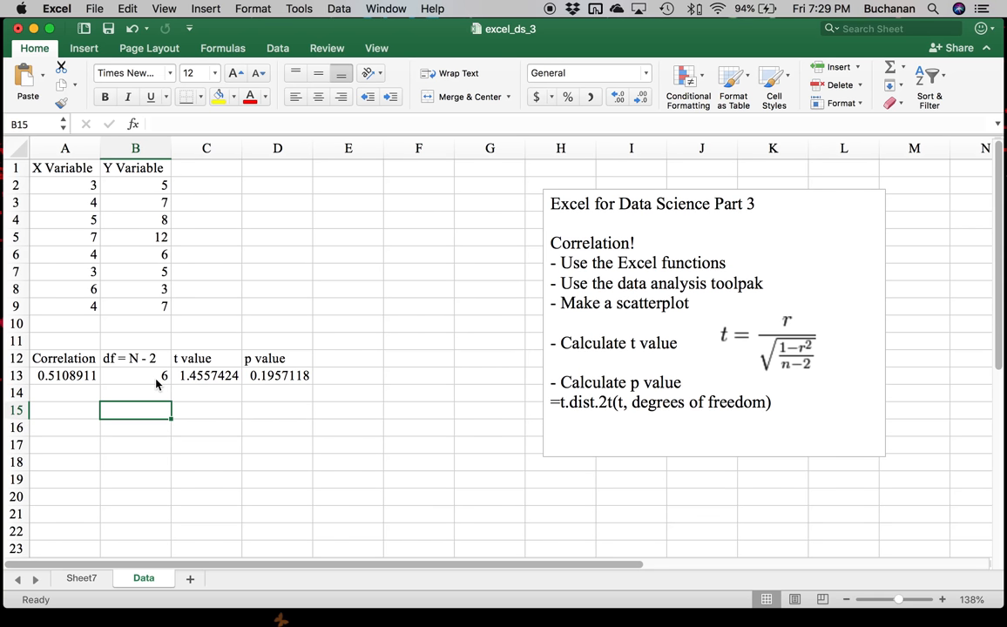
# - Enter the results line "r= .51, t(6) = 1.46, p = .200" in B15
pyautogui.write('t(')
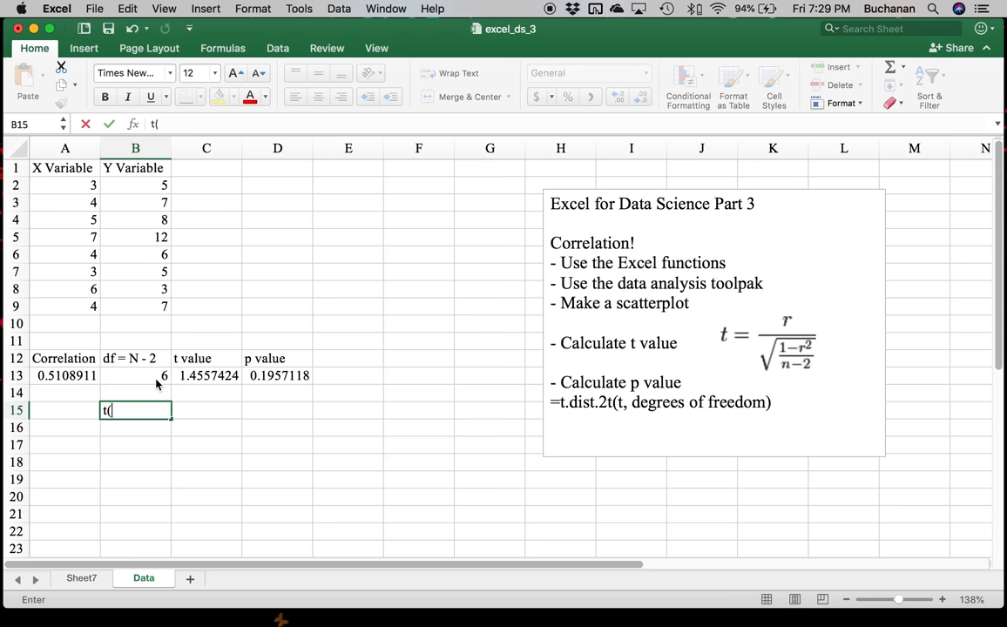
pyautogui.write('6)')
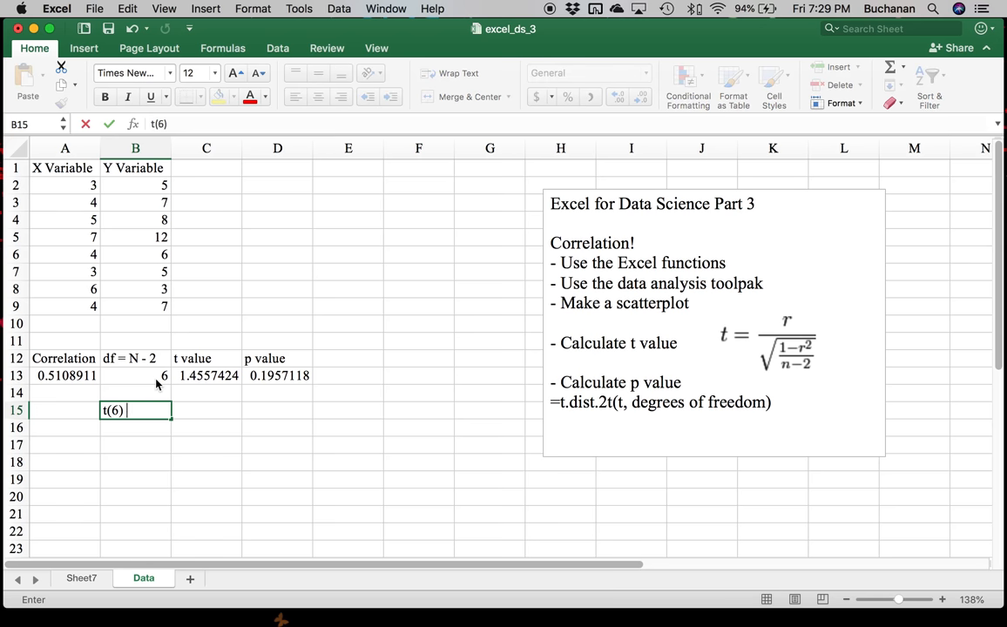
pyautogui.write('= 1.46, p =')
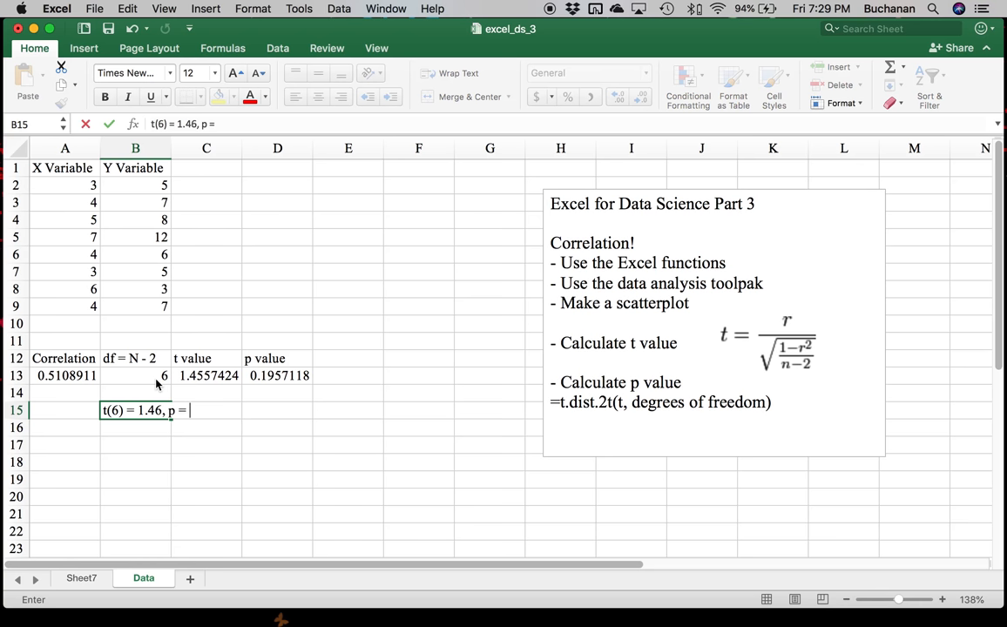
pyautogui.write('.200')
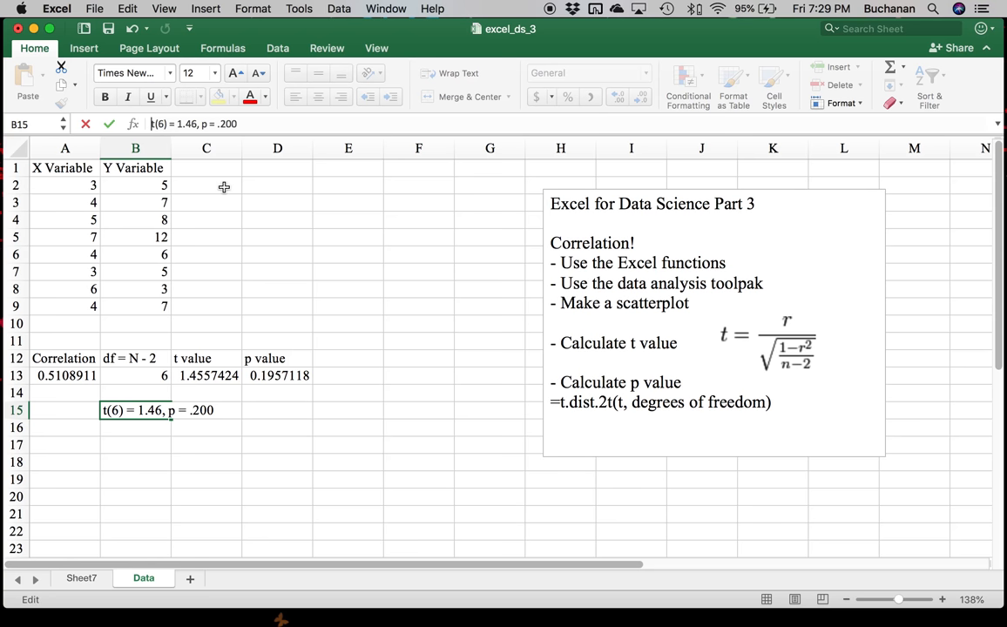
pyautogui.write('r= .51')
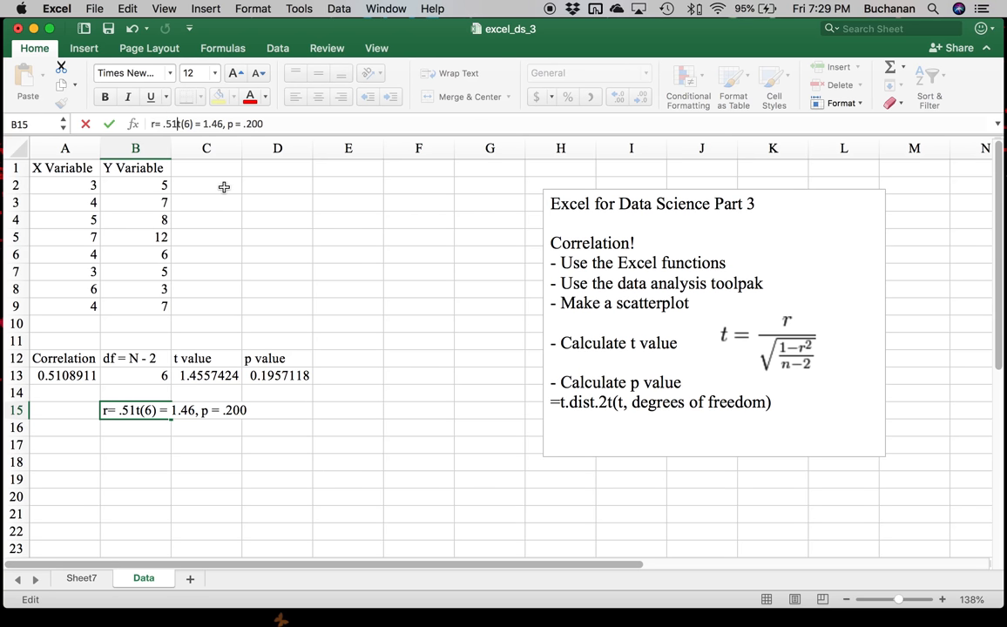
pyautogui.write(',')
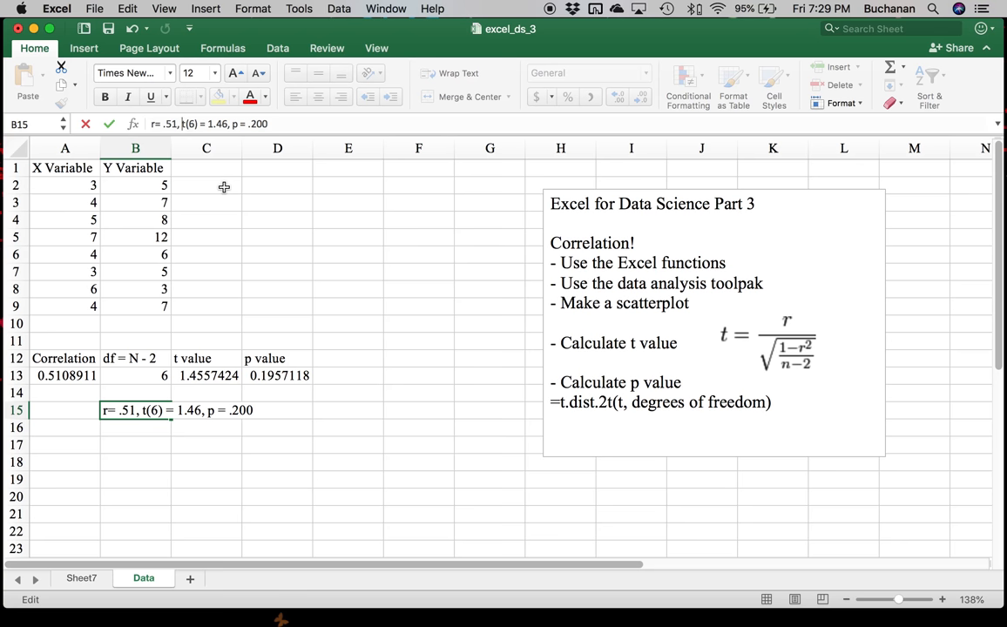
pyautogui.press('Return')
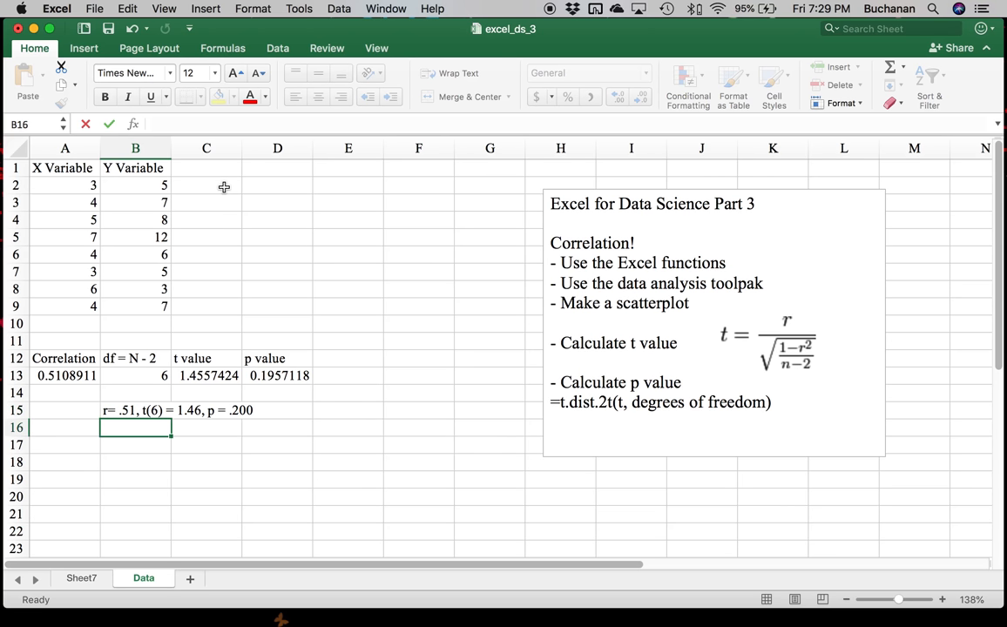